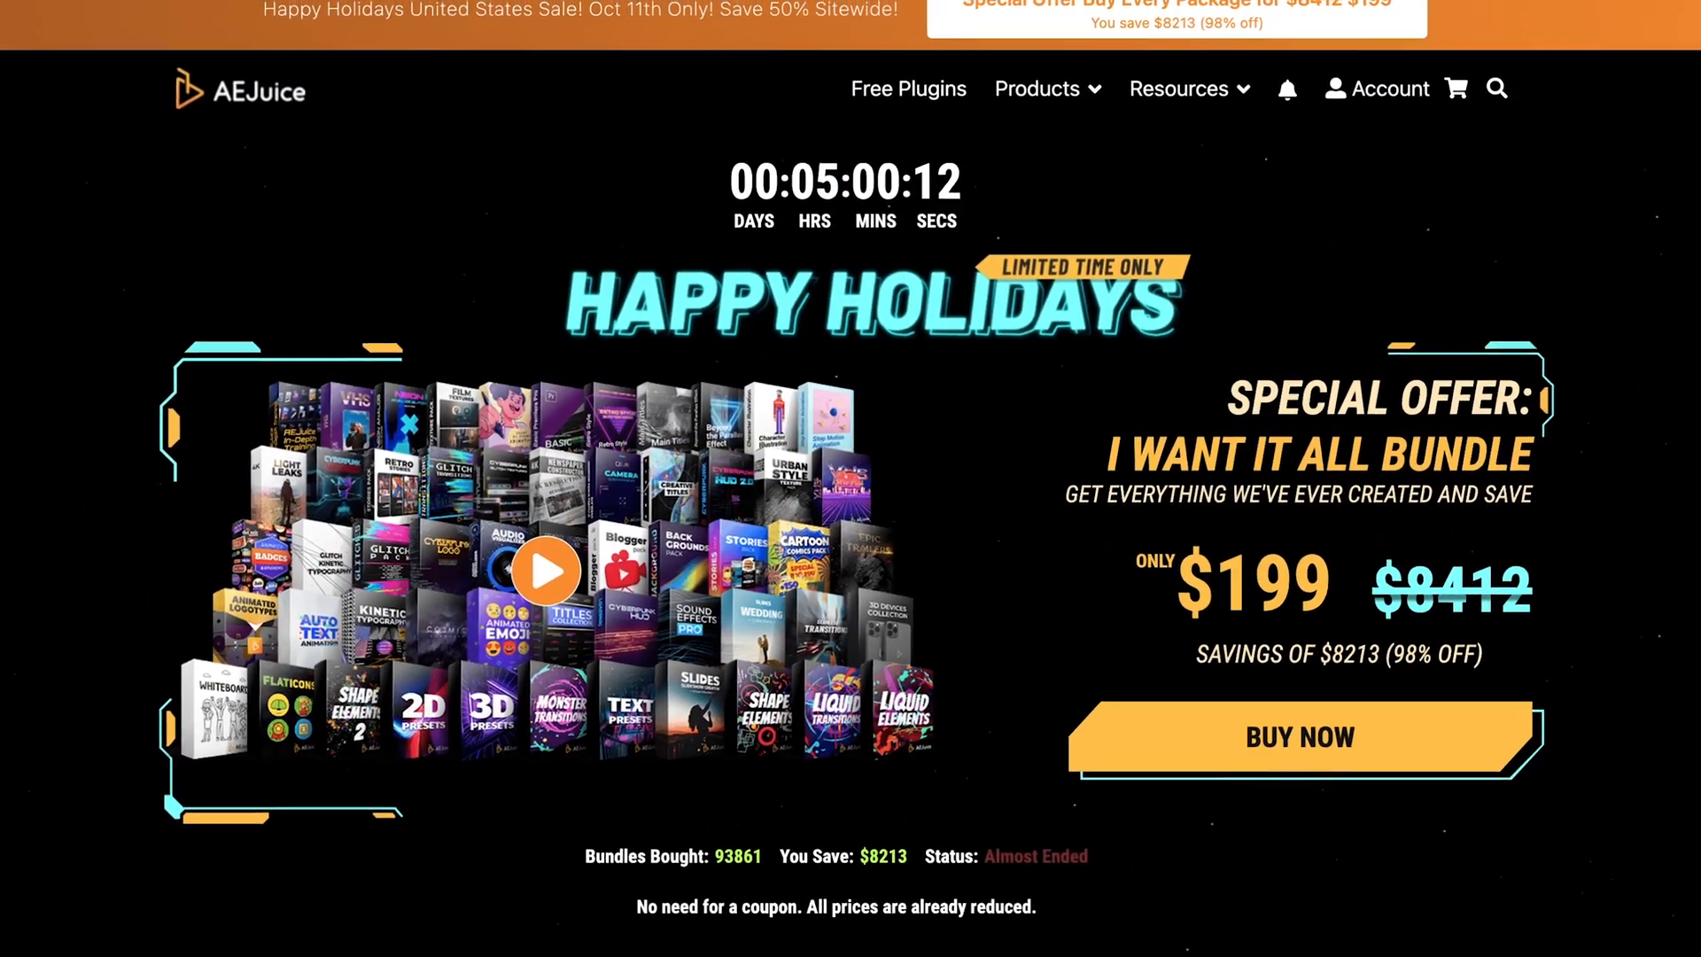
# Step: Launch AEJuice Pack Manager 4 from the Window menu and scroll through the Products grid
pyautogui.scroll(-3)
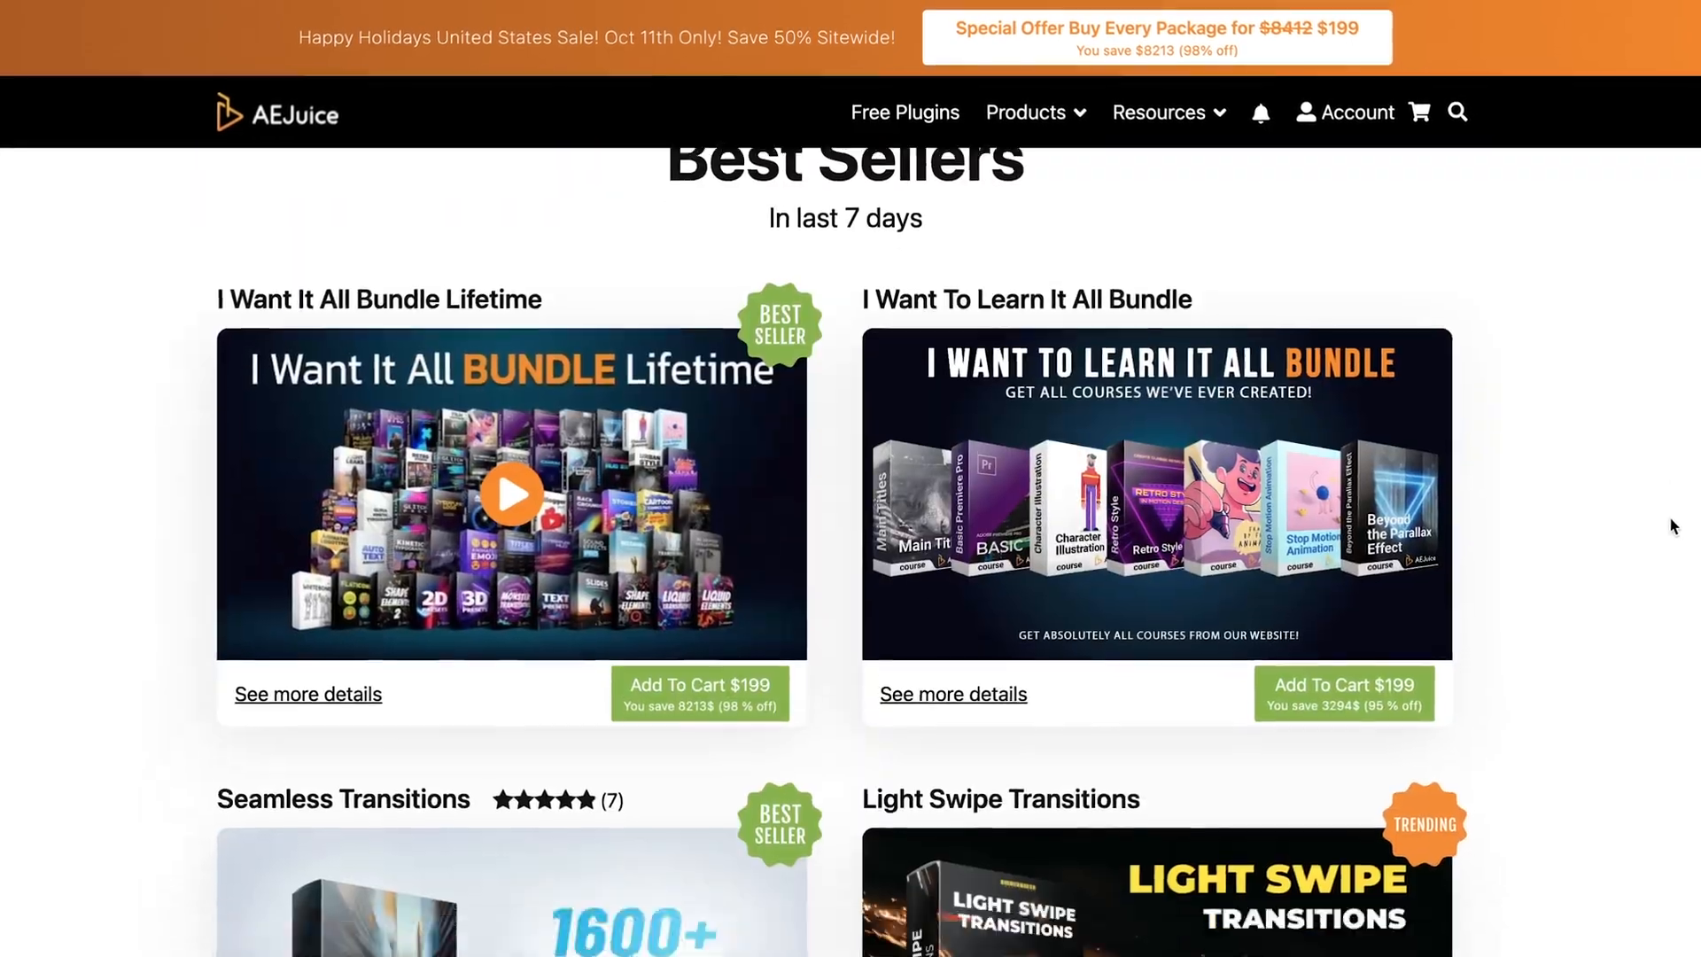
pyautogui.scroll(-3)
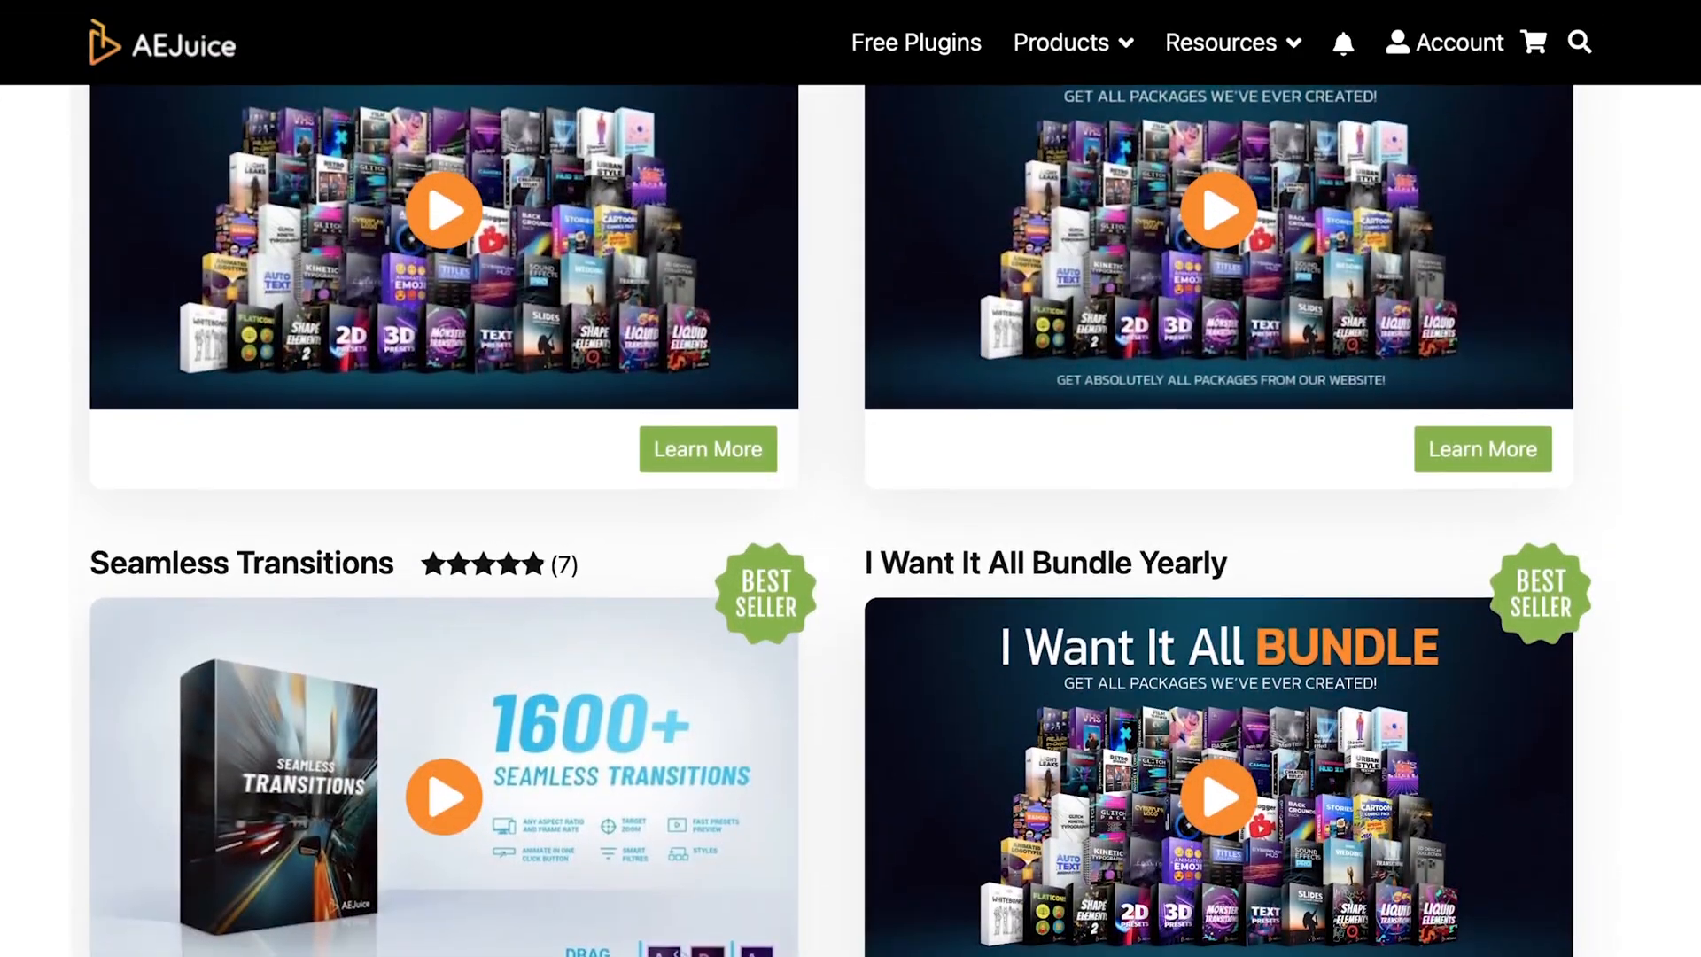
pyautogui.scroll(-3)
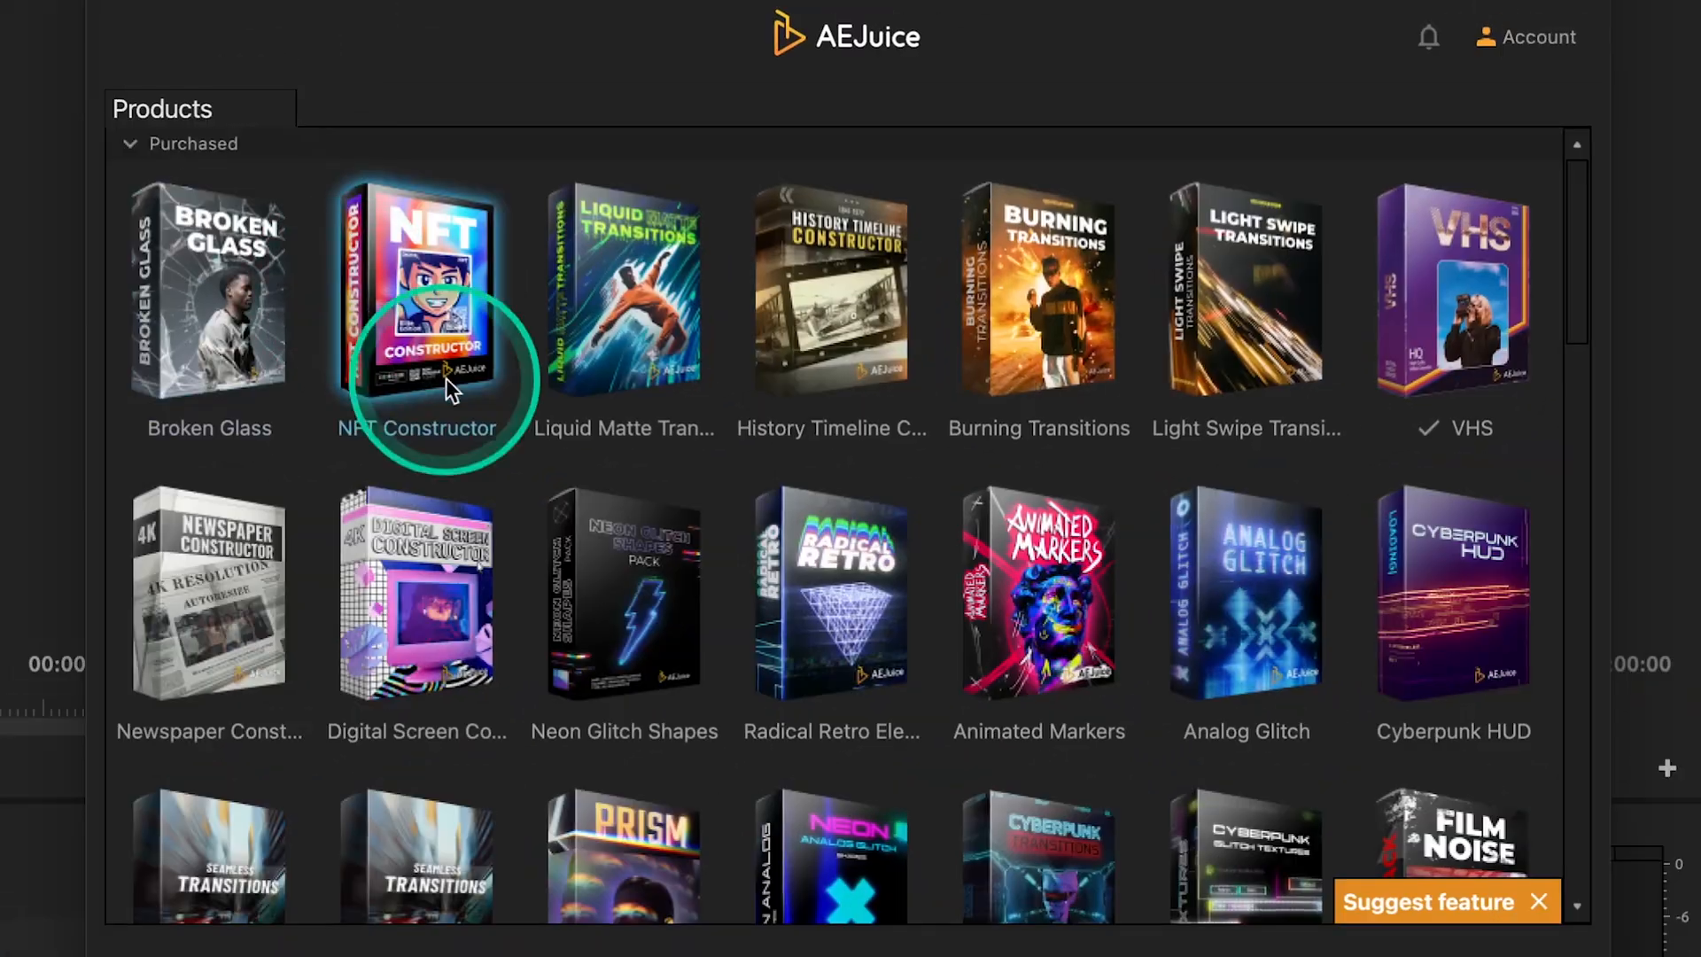
pyautogui.scroll(-3)
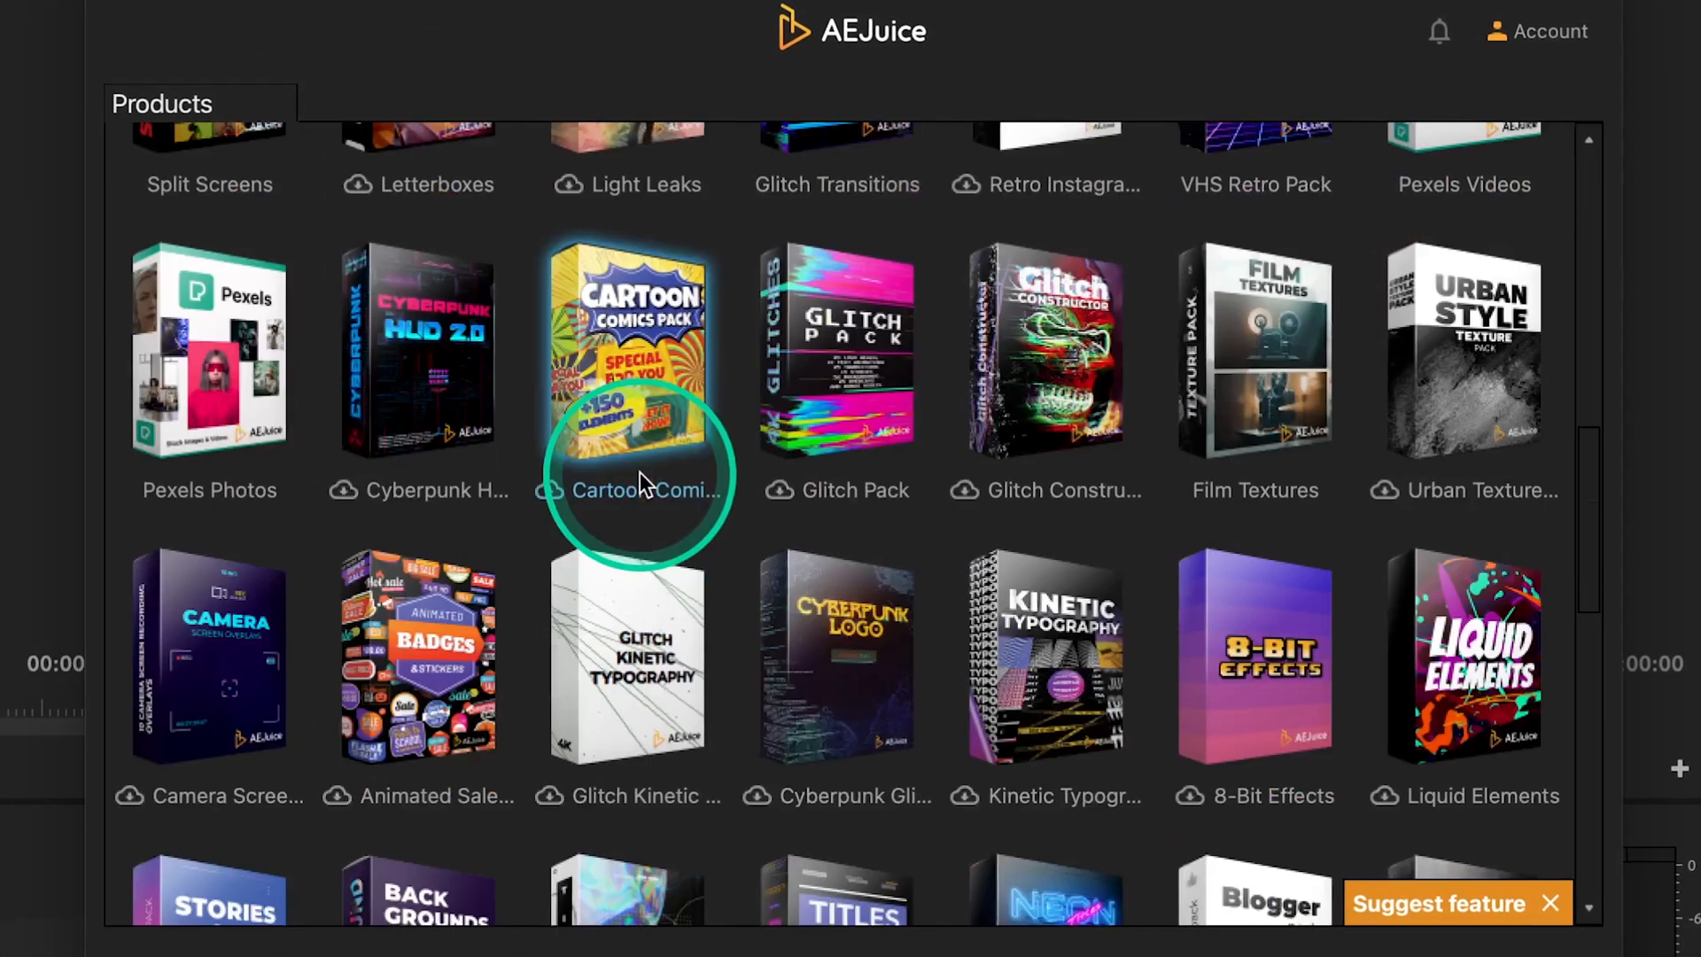
pyautogui.scroll(-3)
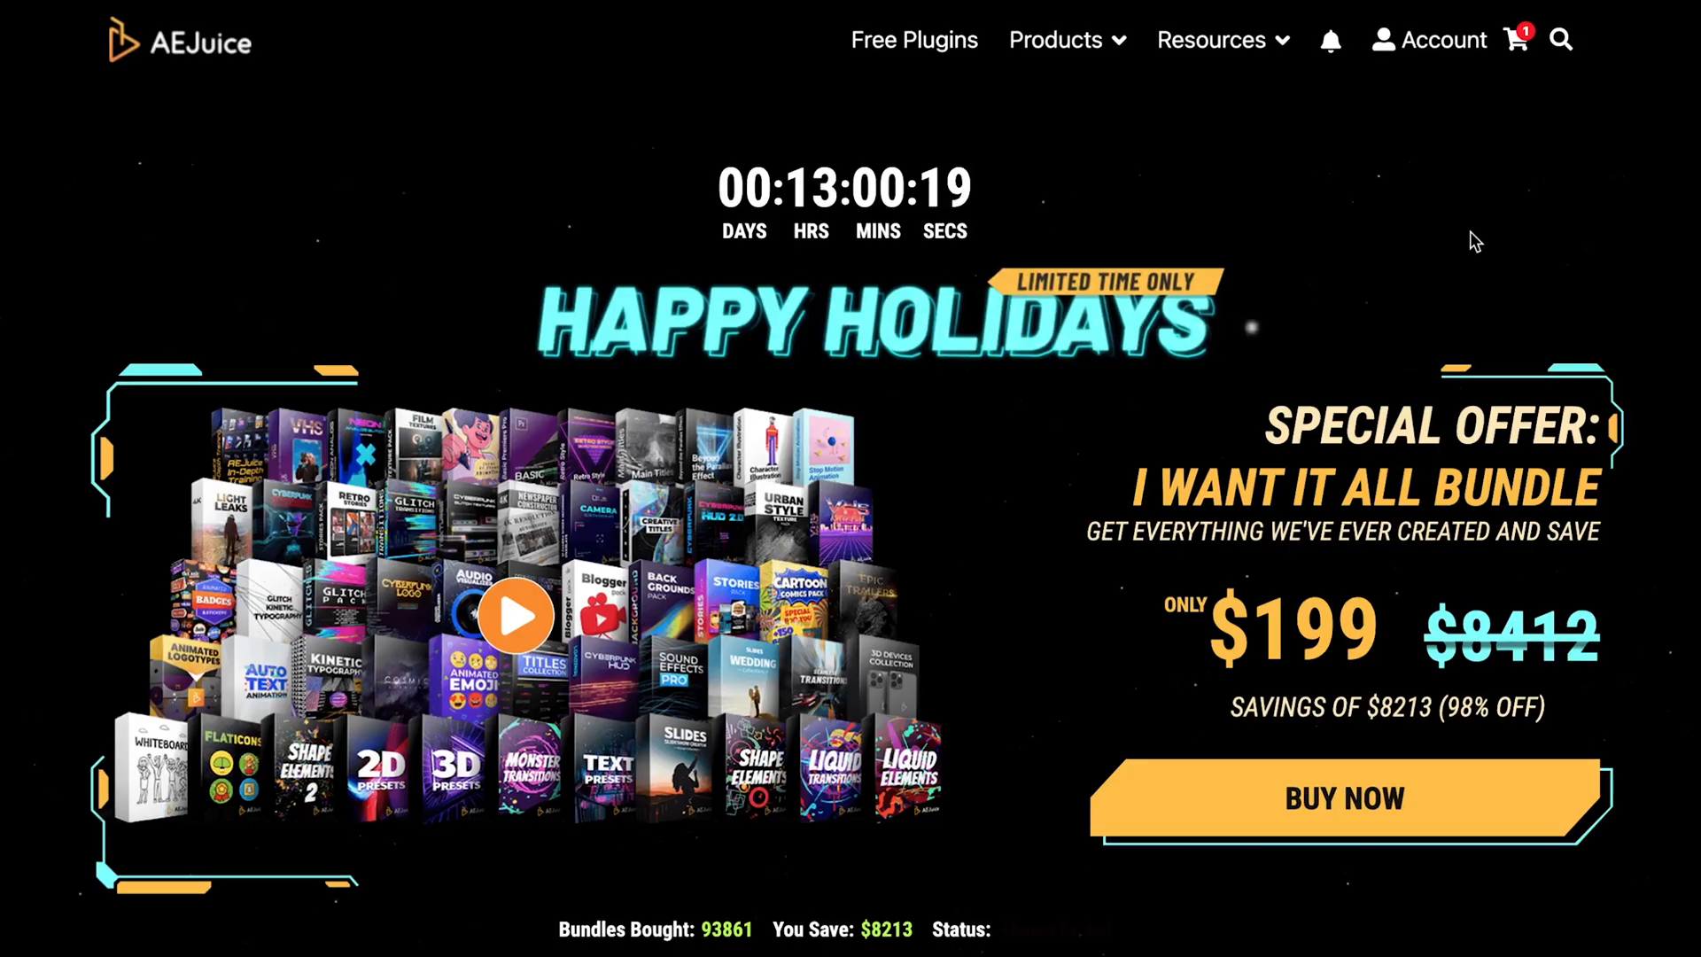
pyautogui.click(1054, 39)
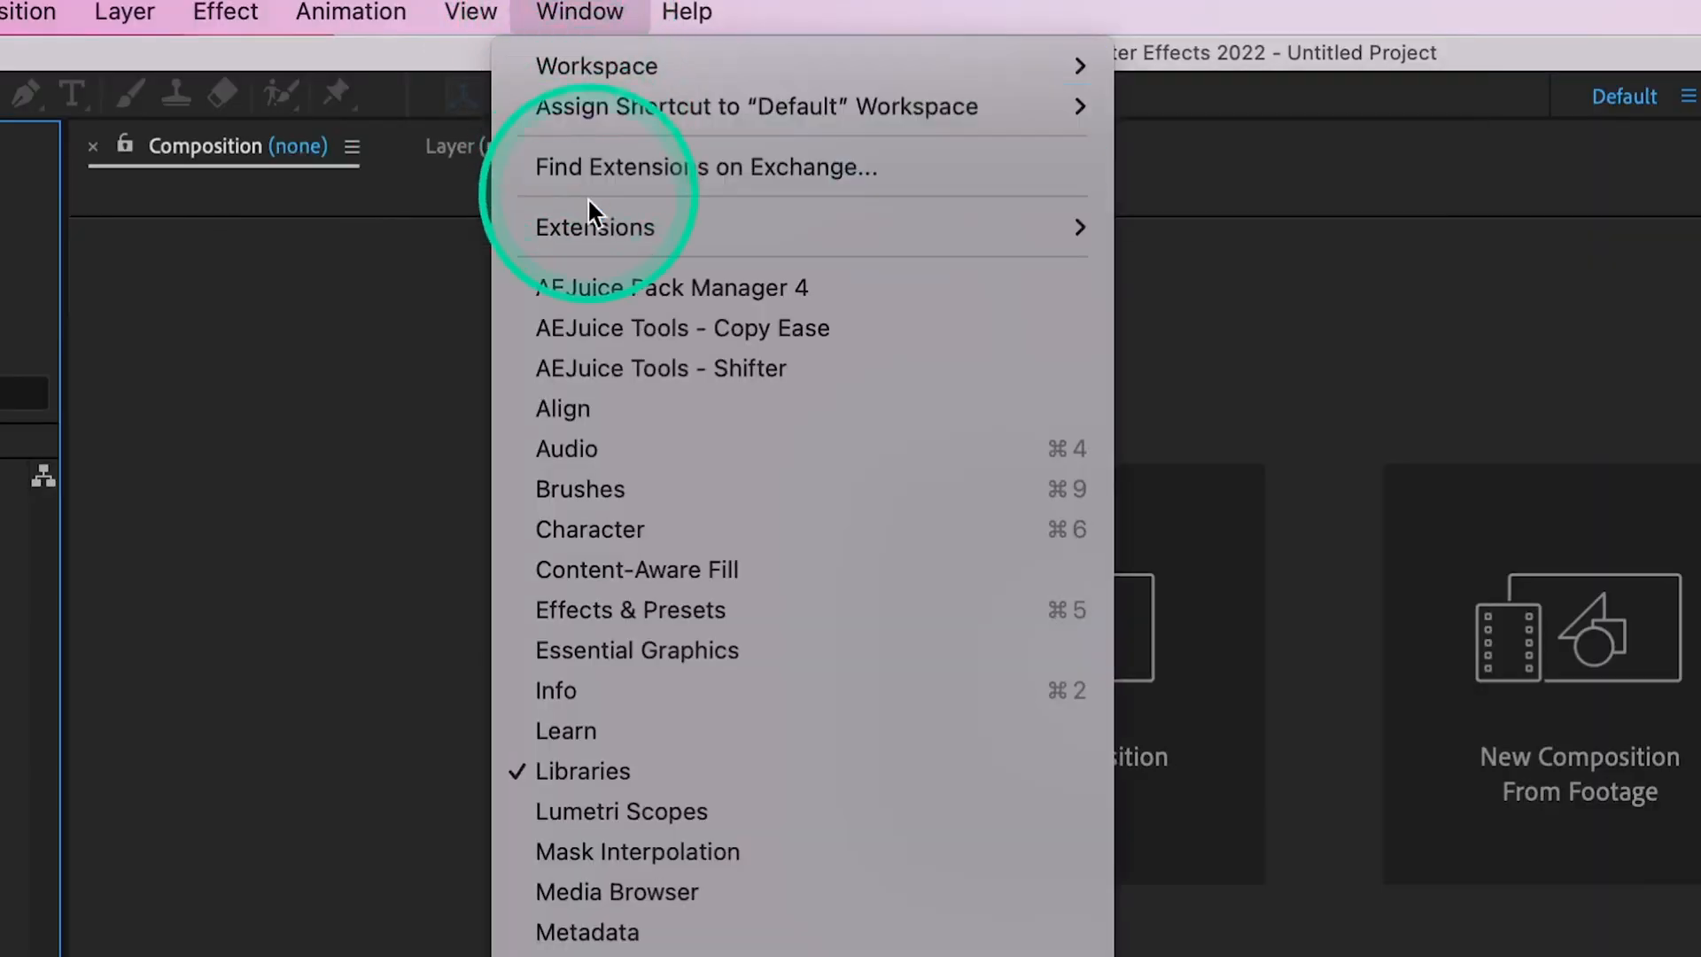
pyautogui.moveTo(613, 292)
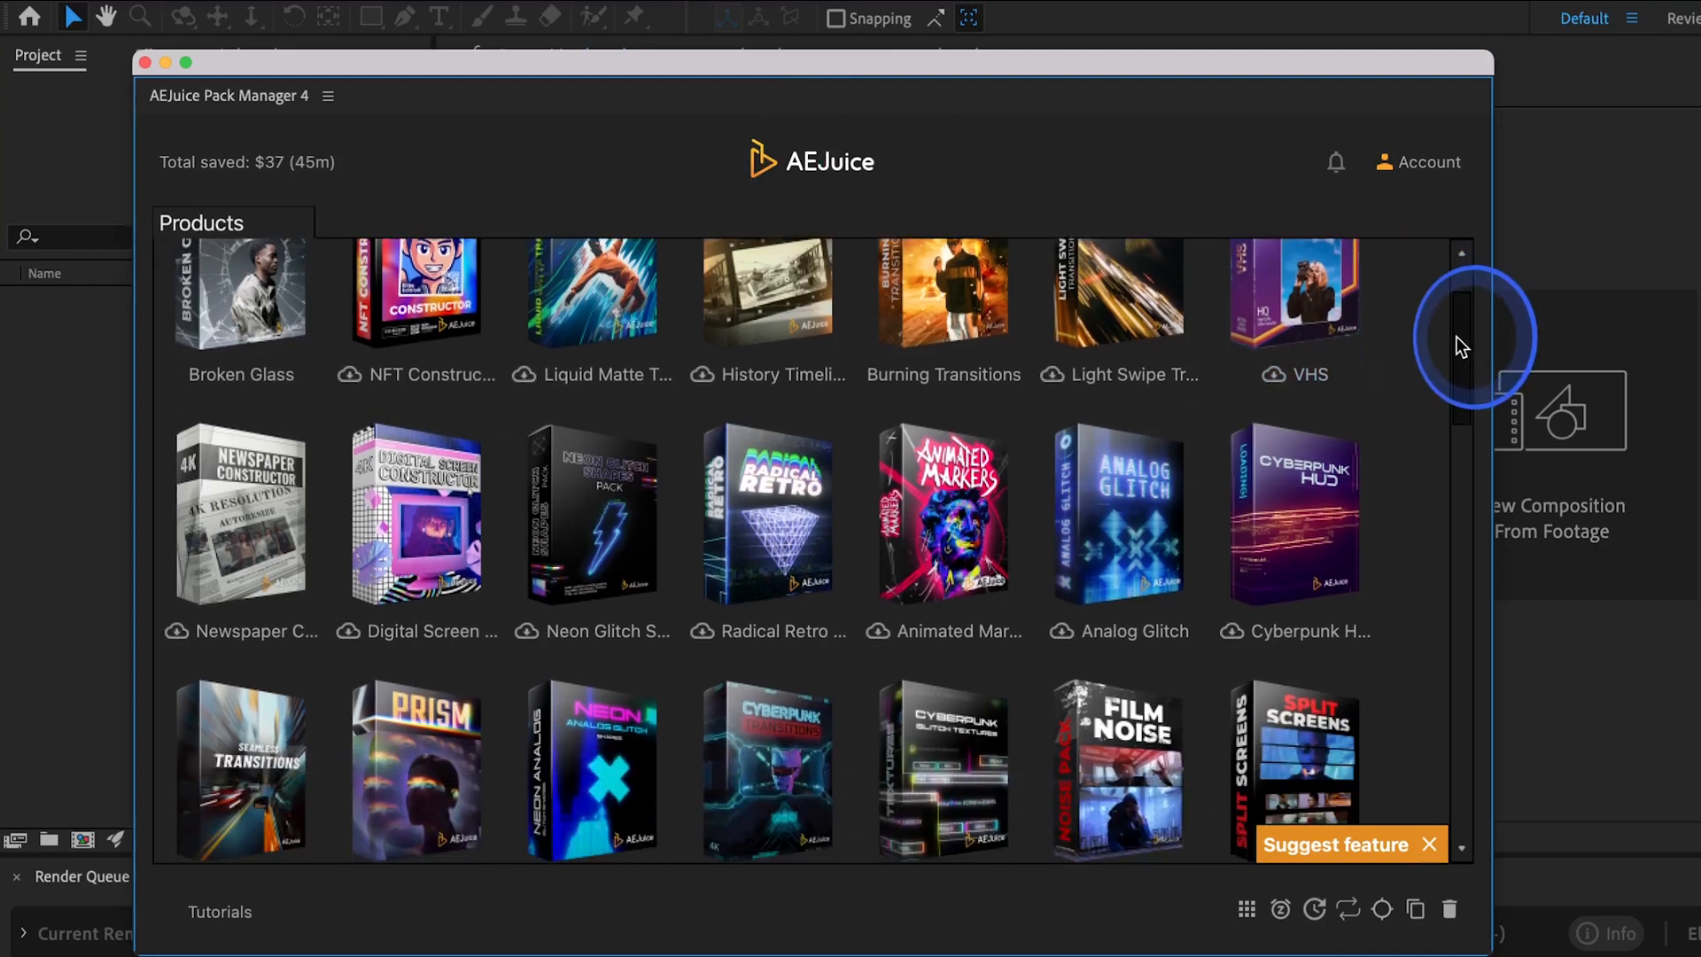
pyautogui.scroll(-3)
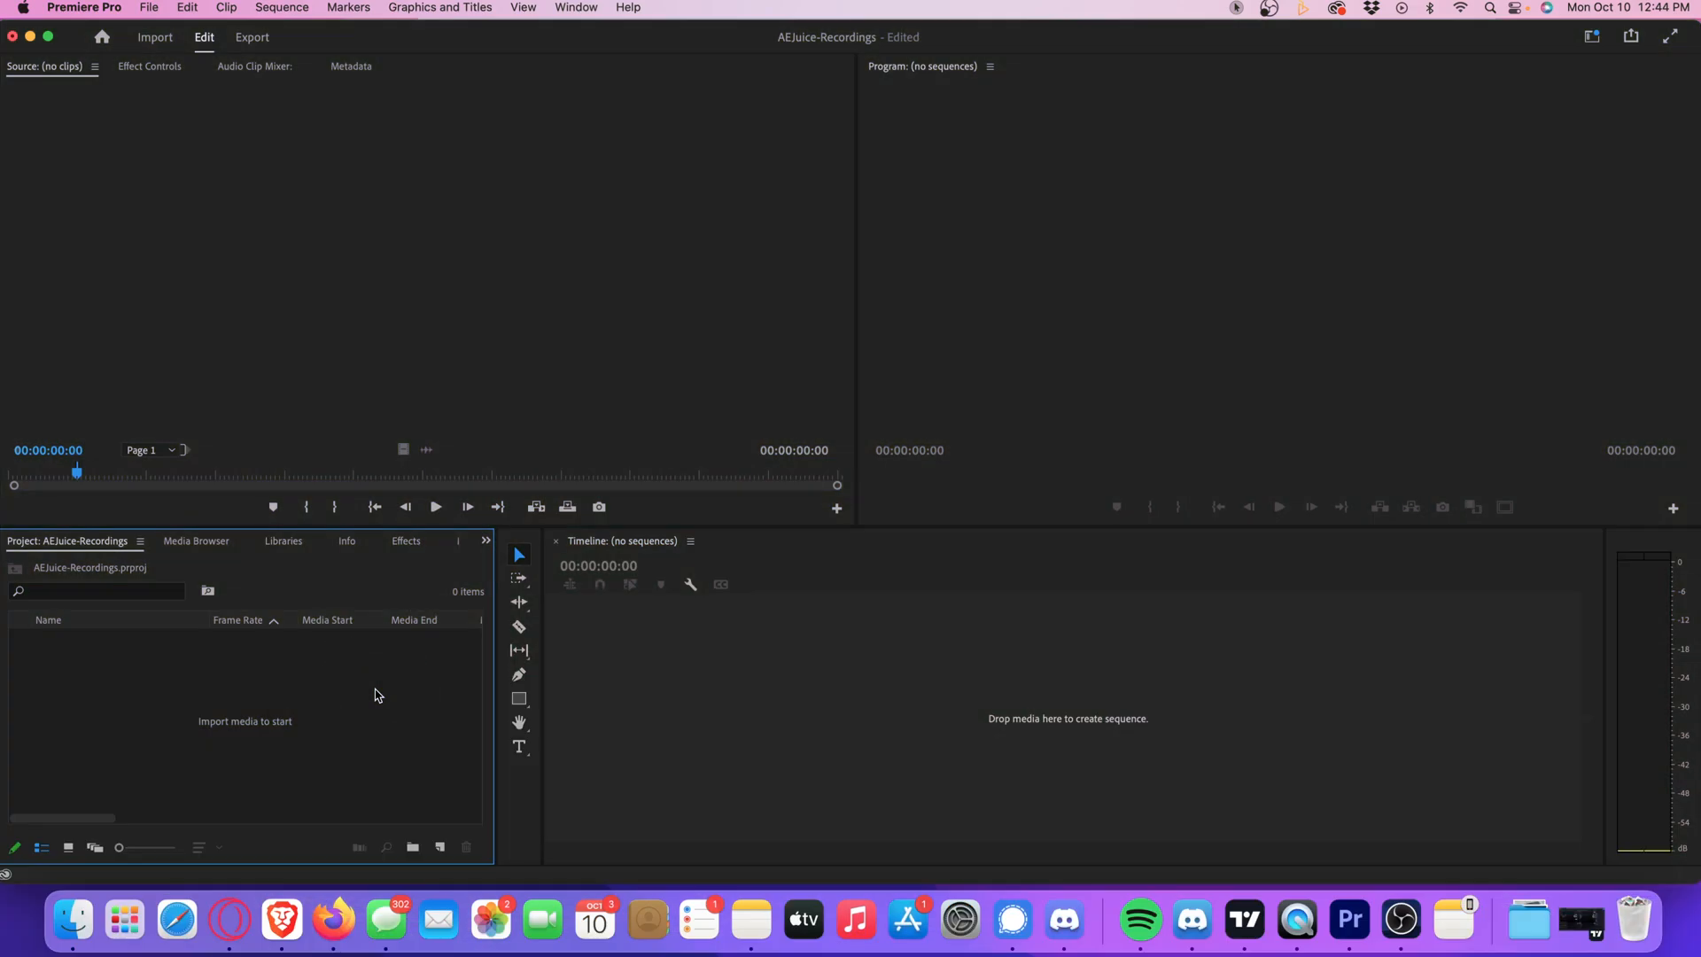
# Step: Launch AEJuice Pack Manager 4 from Window > Extensions in Premiere Pro
pyautogui.click(811, 11)
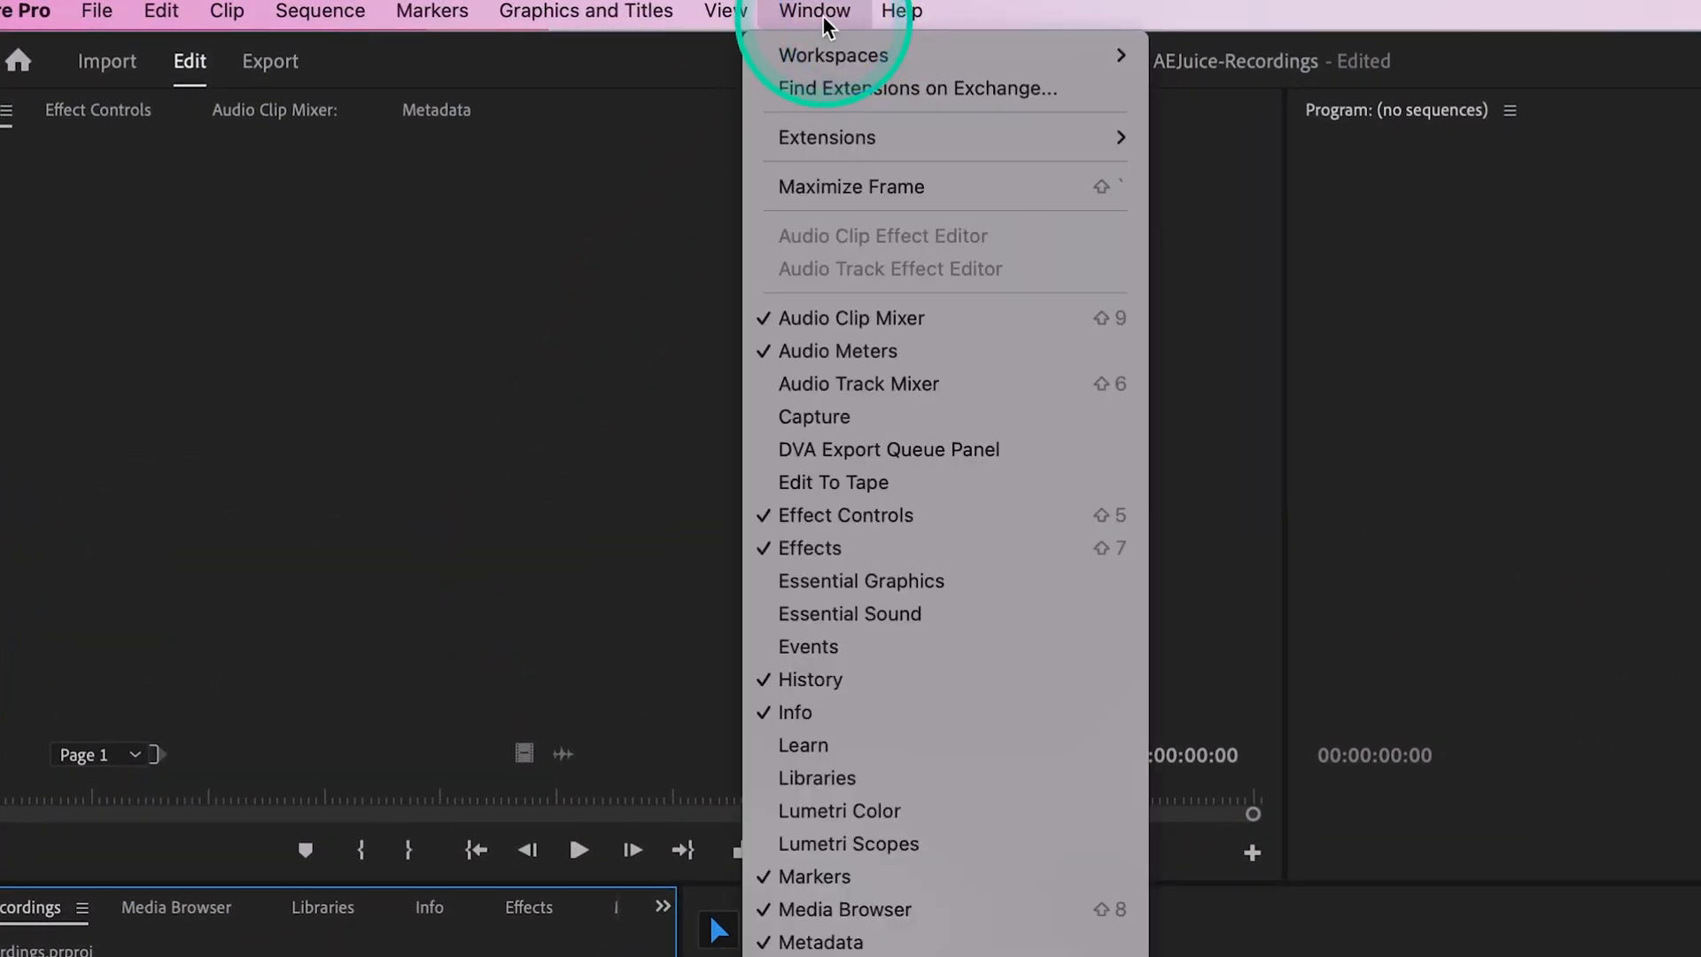
pyautogui.moveTo(769, 138)
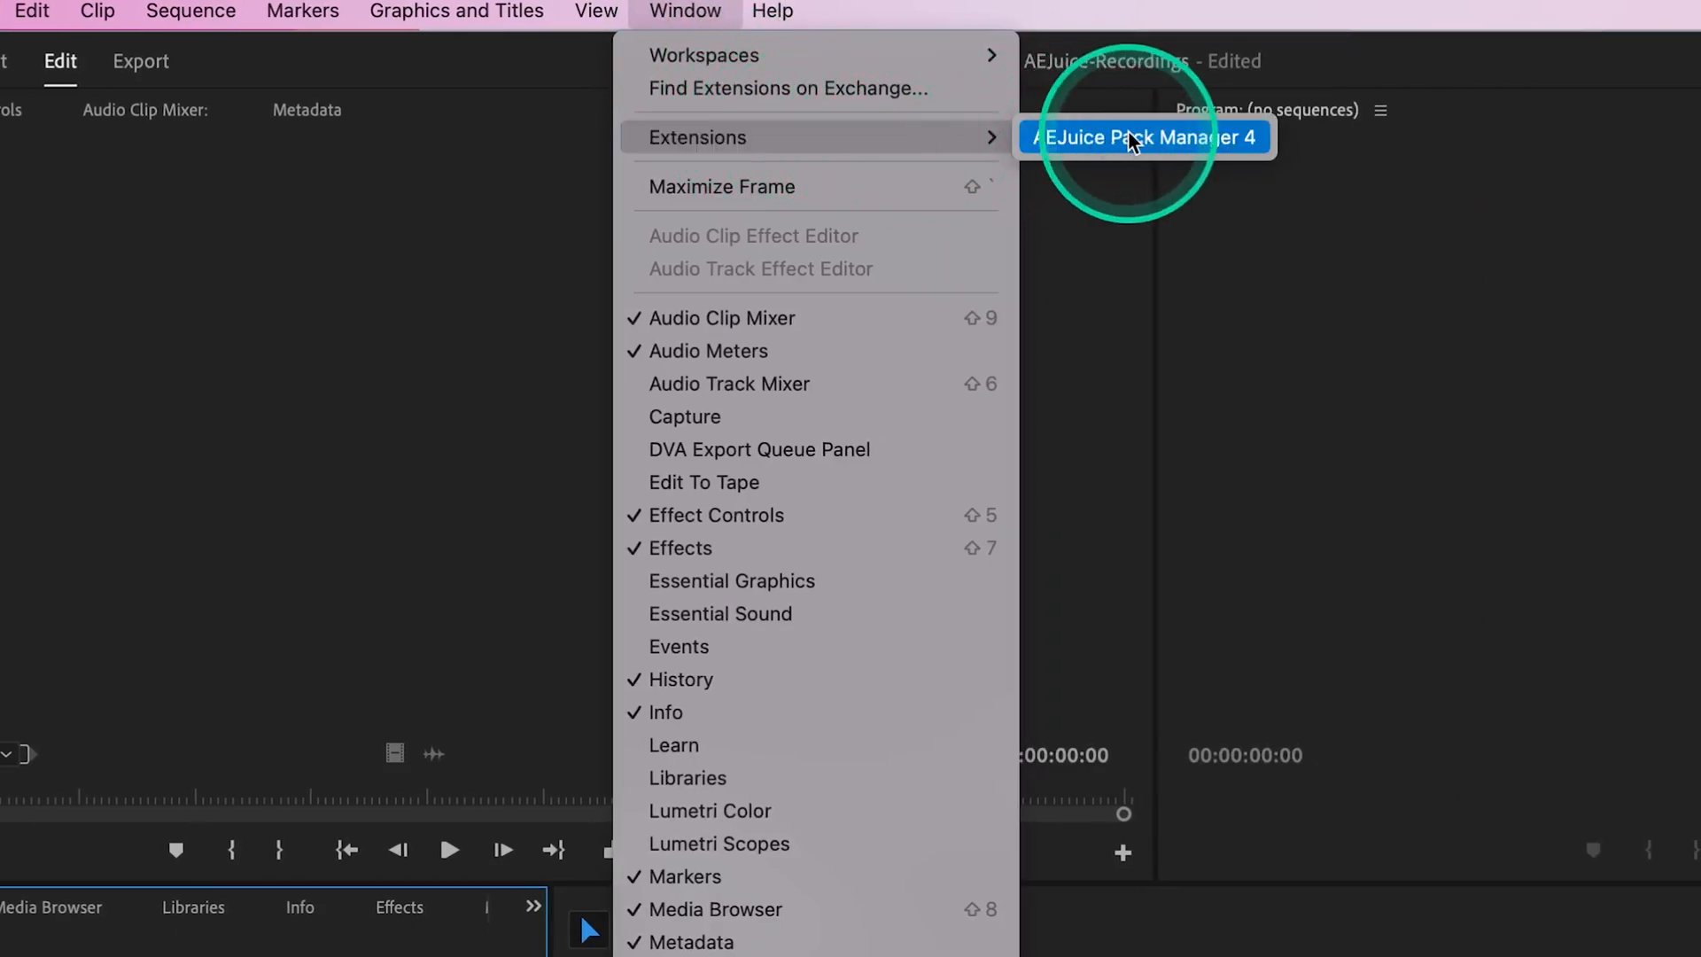
pyautogui.click(1134, 138)
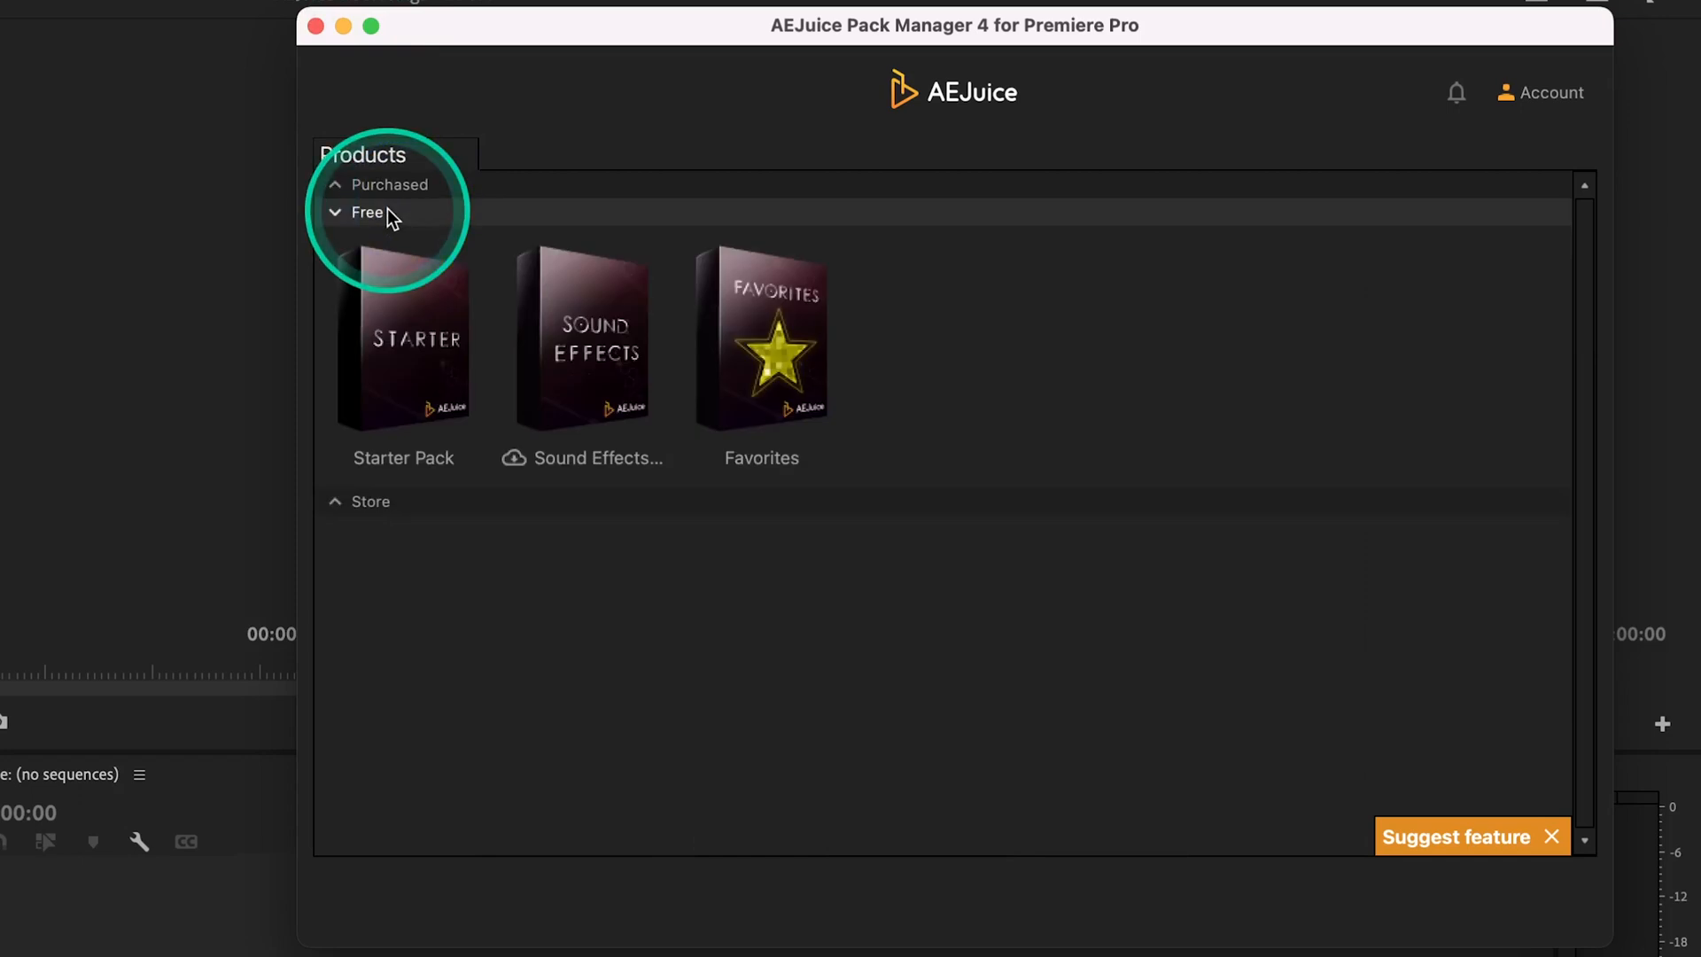
pyautogui.click(404, 358)
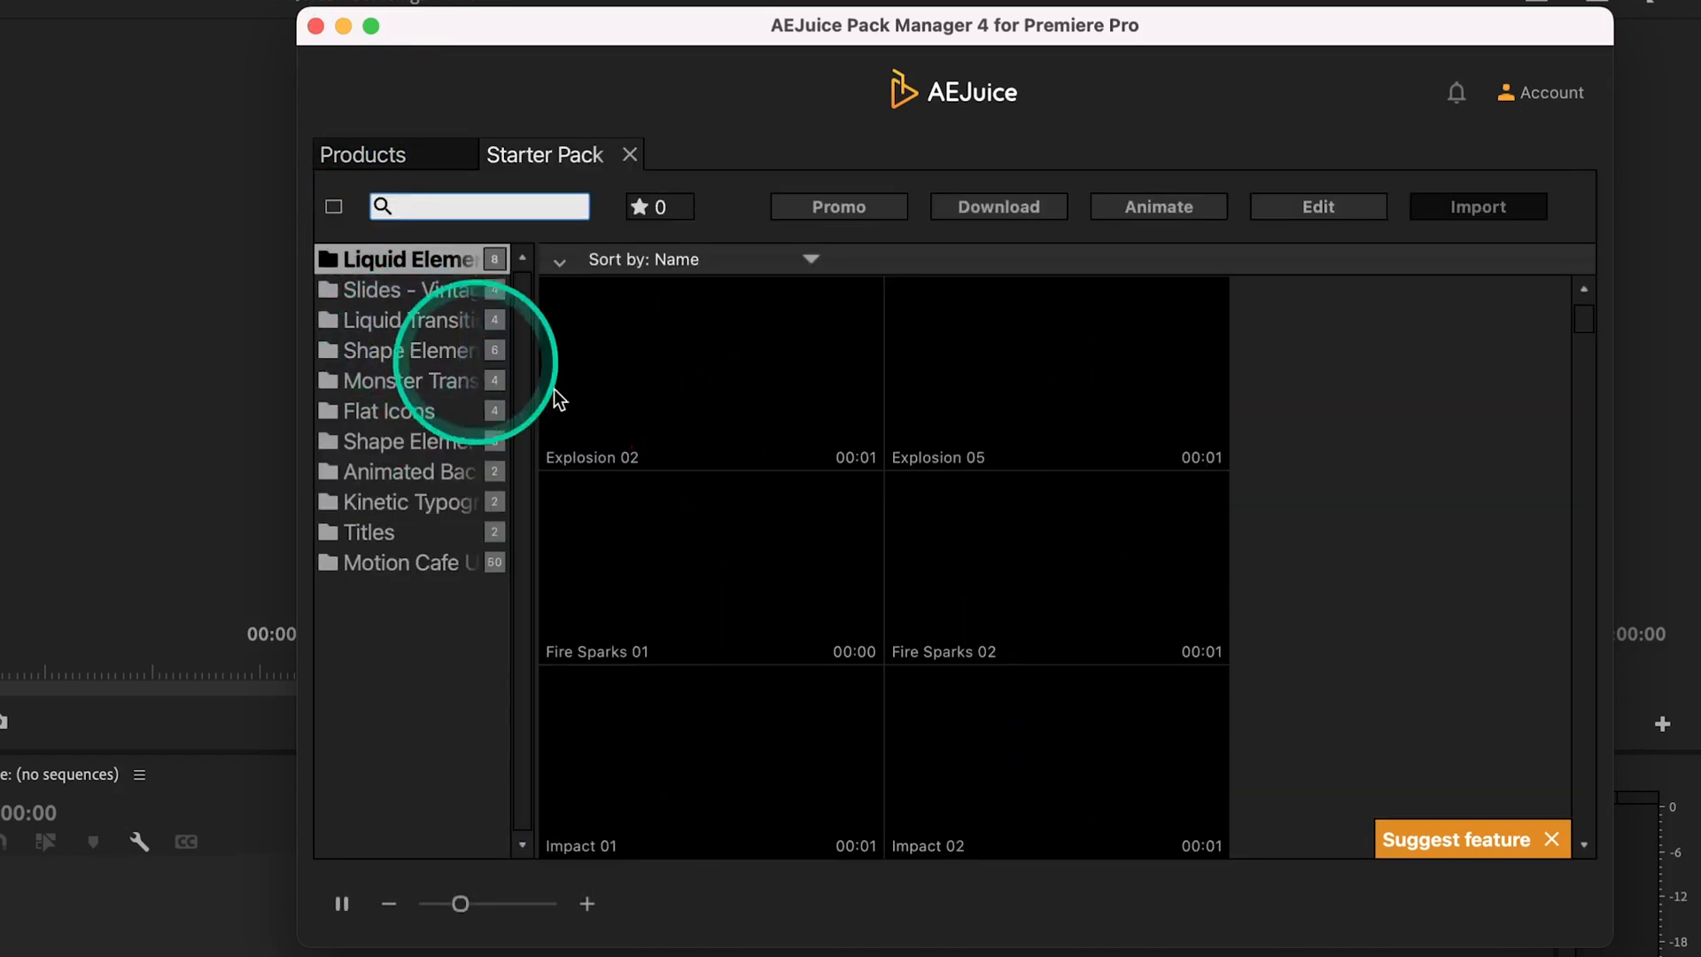
pyautogui.scroll(-3)
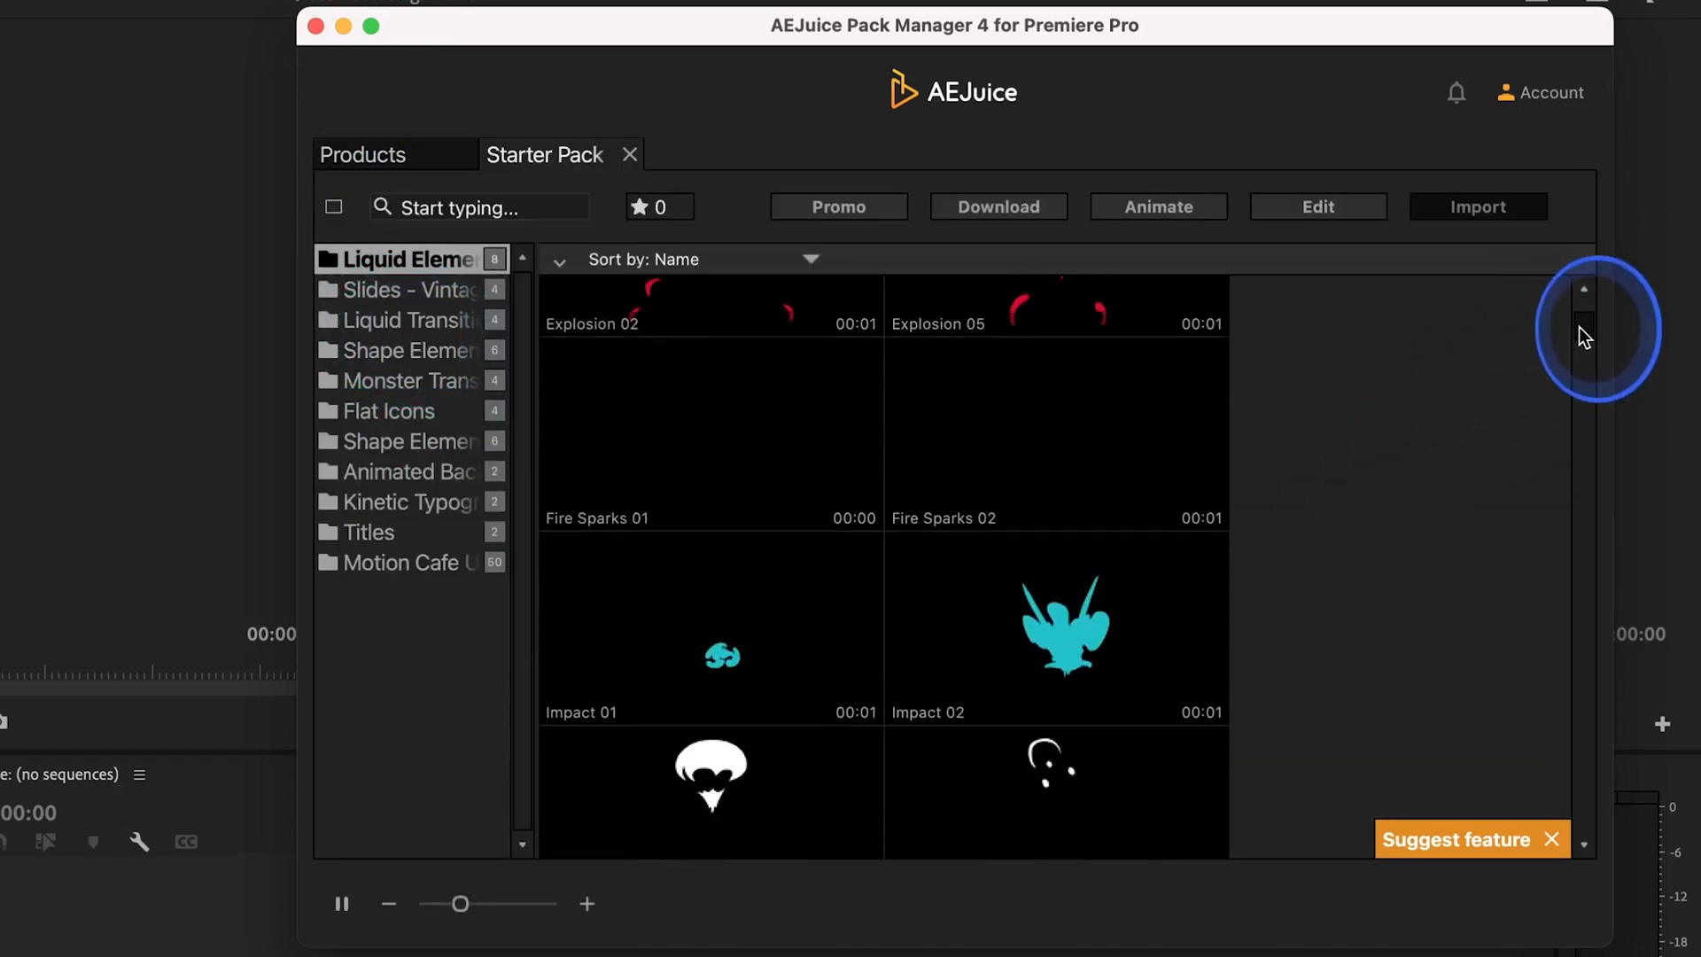
pyautogui.scroll(-3)
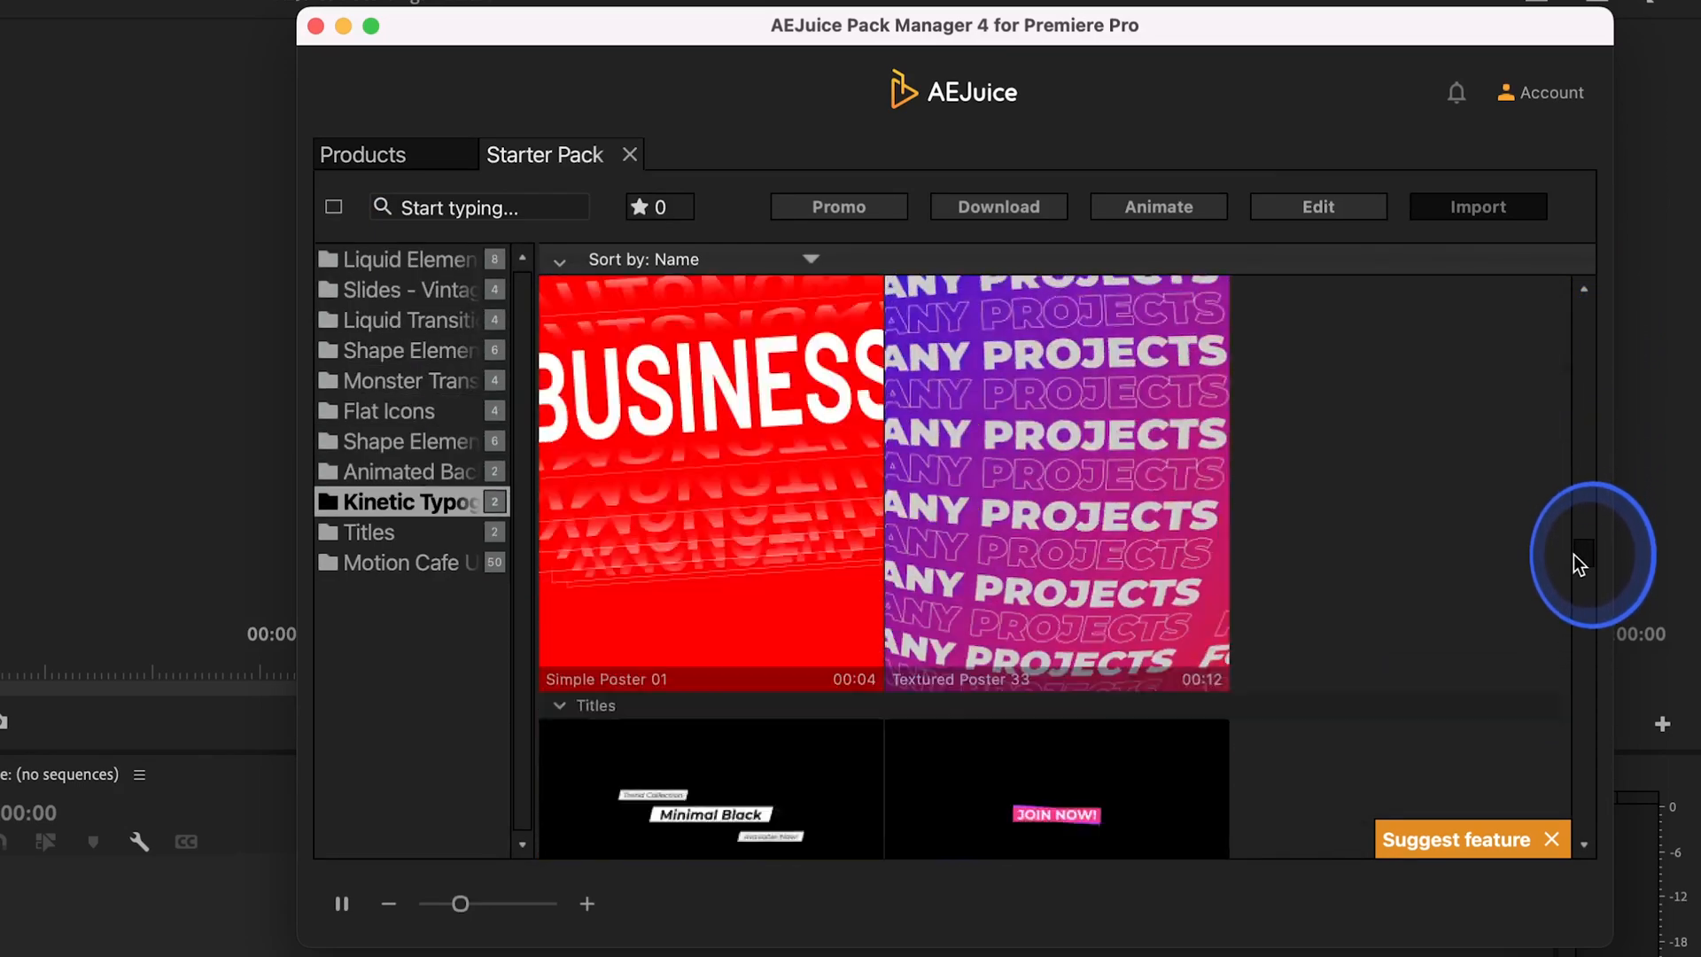
pyautogui.click(404, 563)
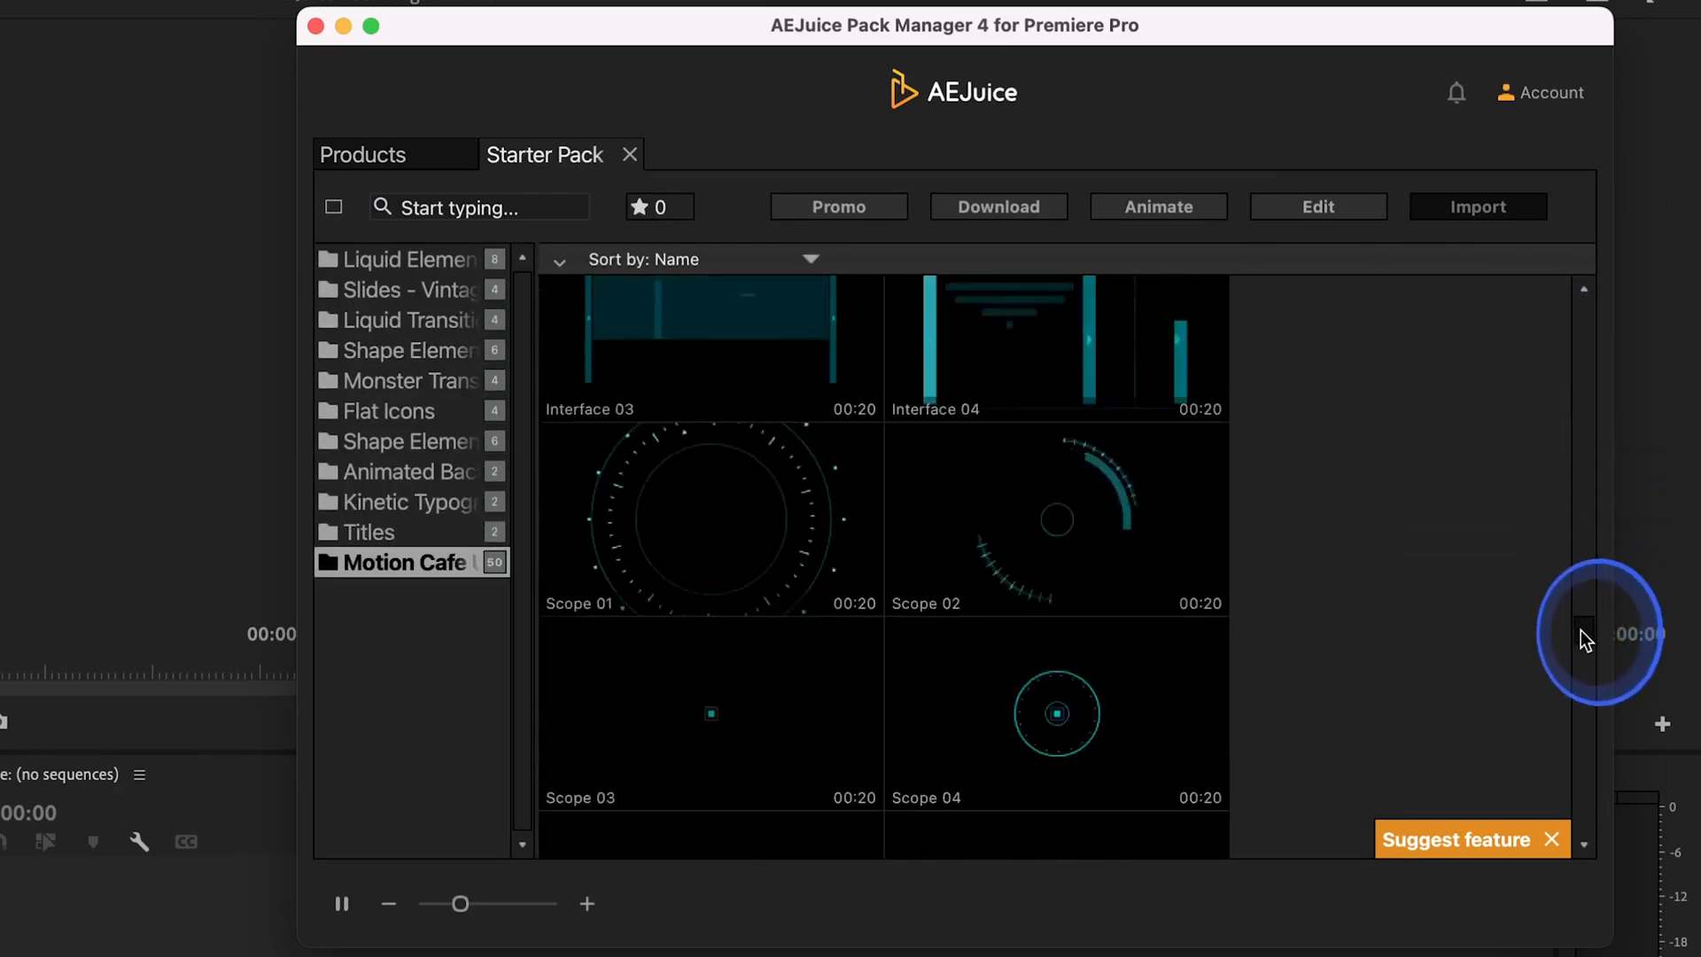
pyautogui.click(400, 259)
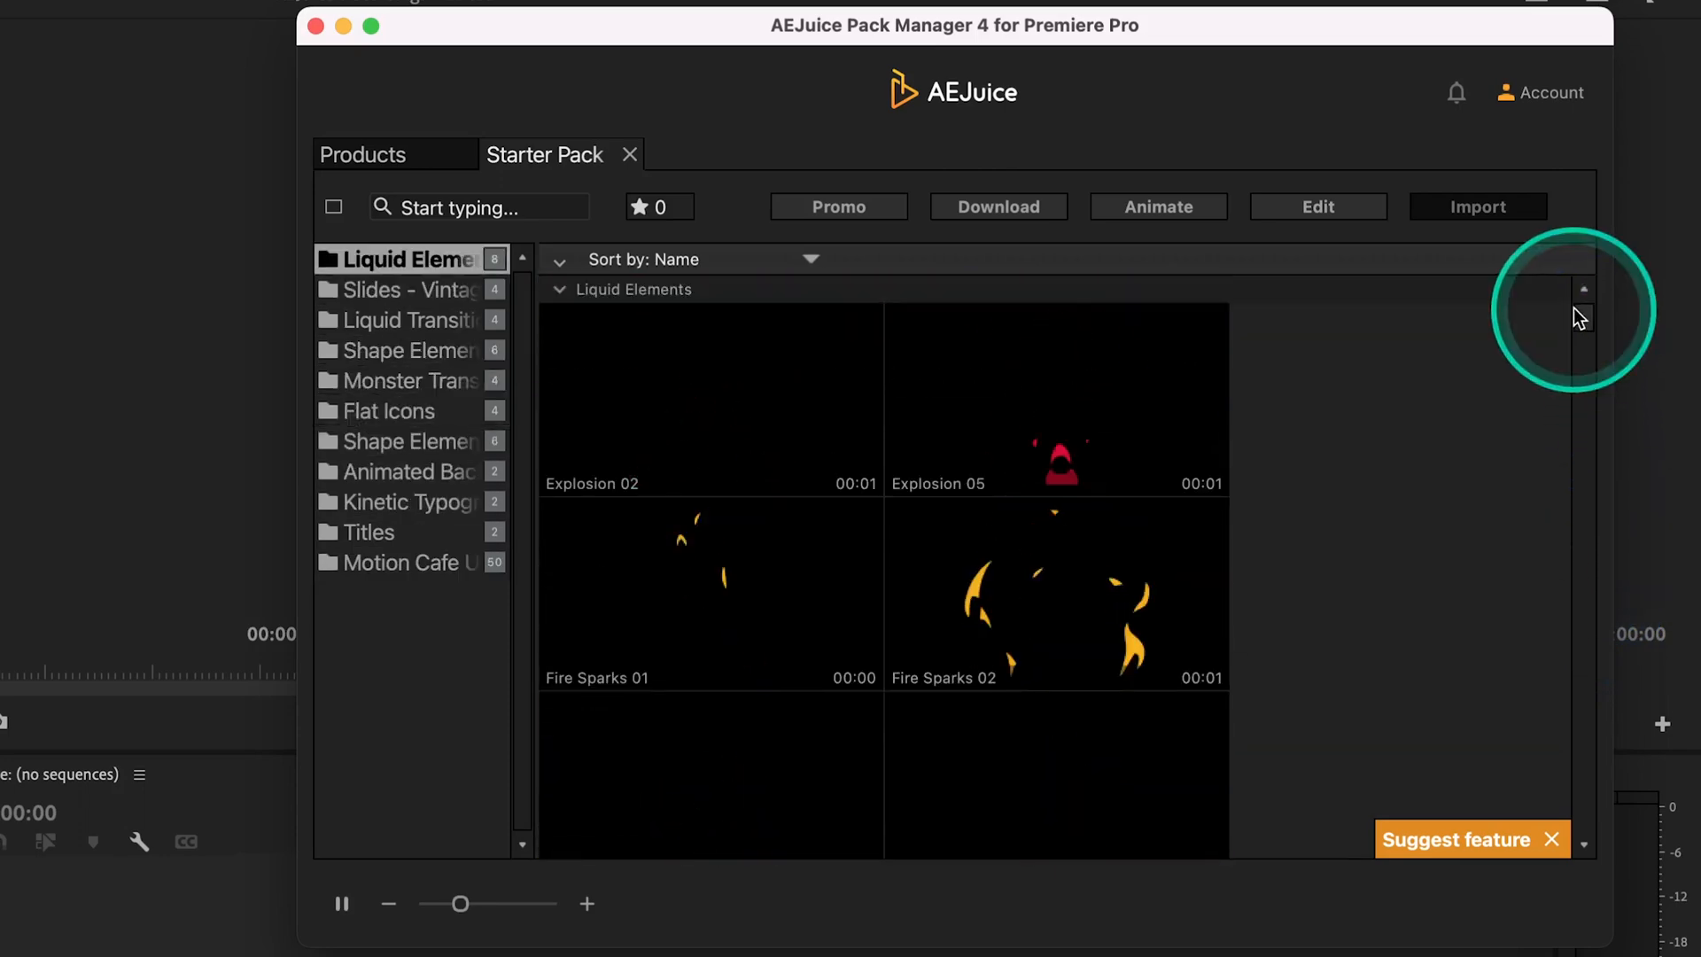
pyautogui.click(629, 154)
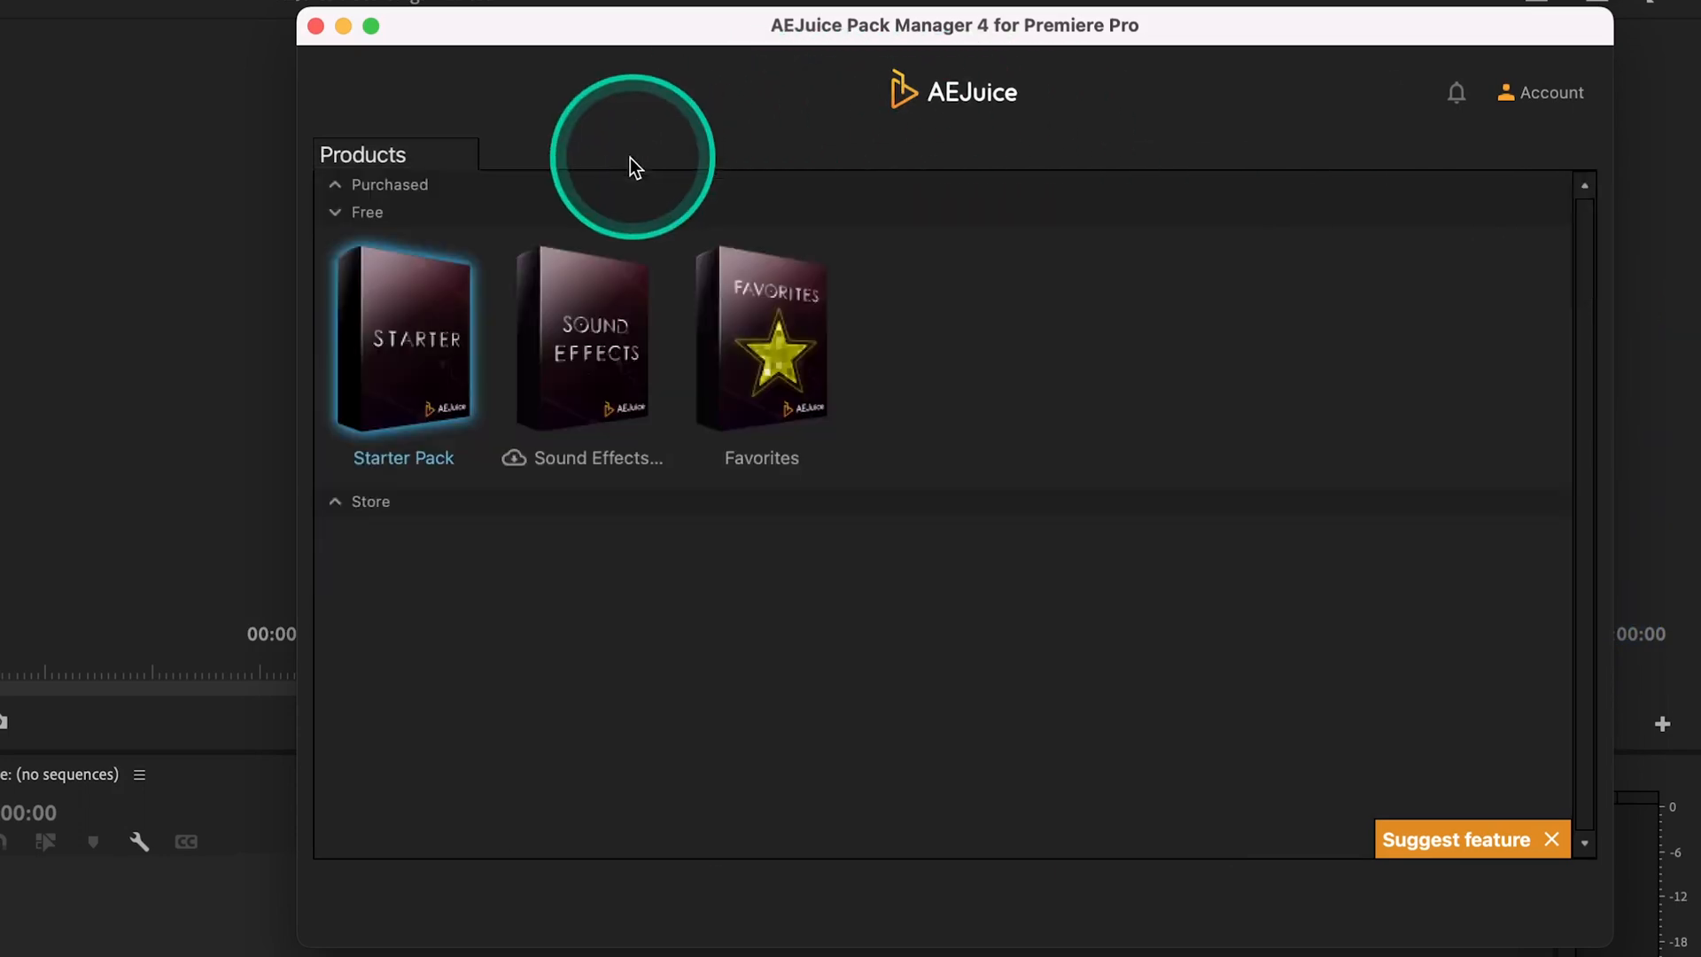
# Step: Browse the purchased Titles pack, pause the previews and select the Box Titles 05 Flat template
pyautogui.click(388, 185)
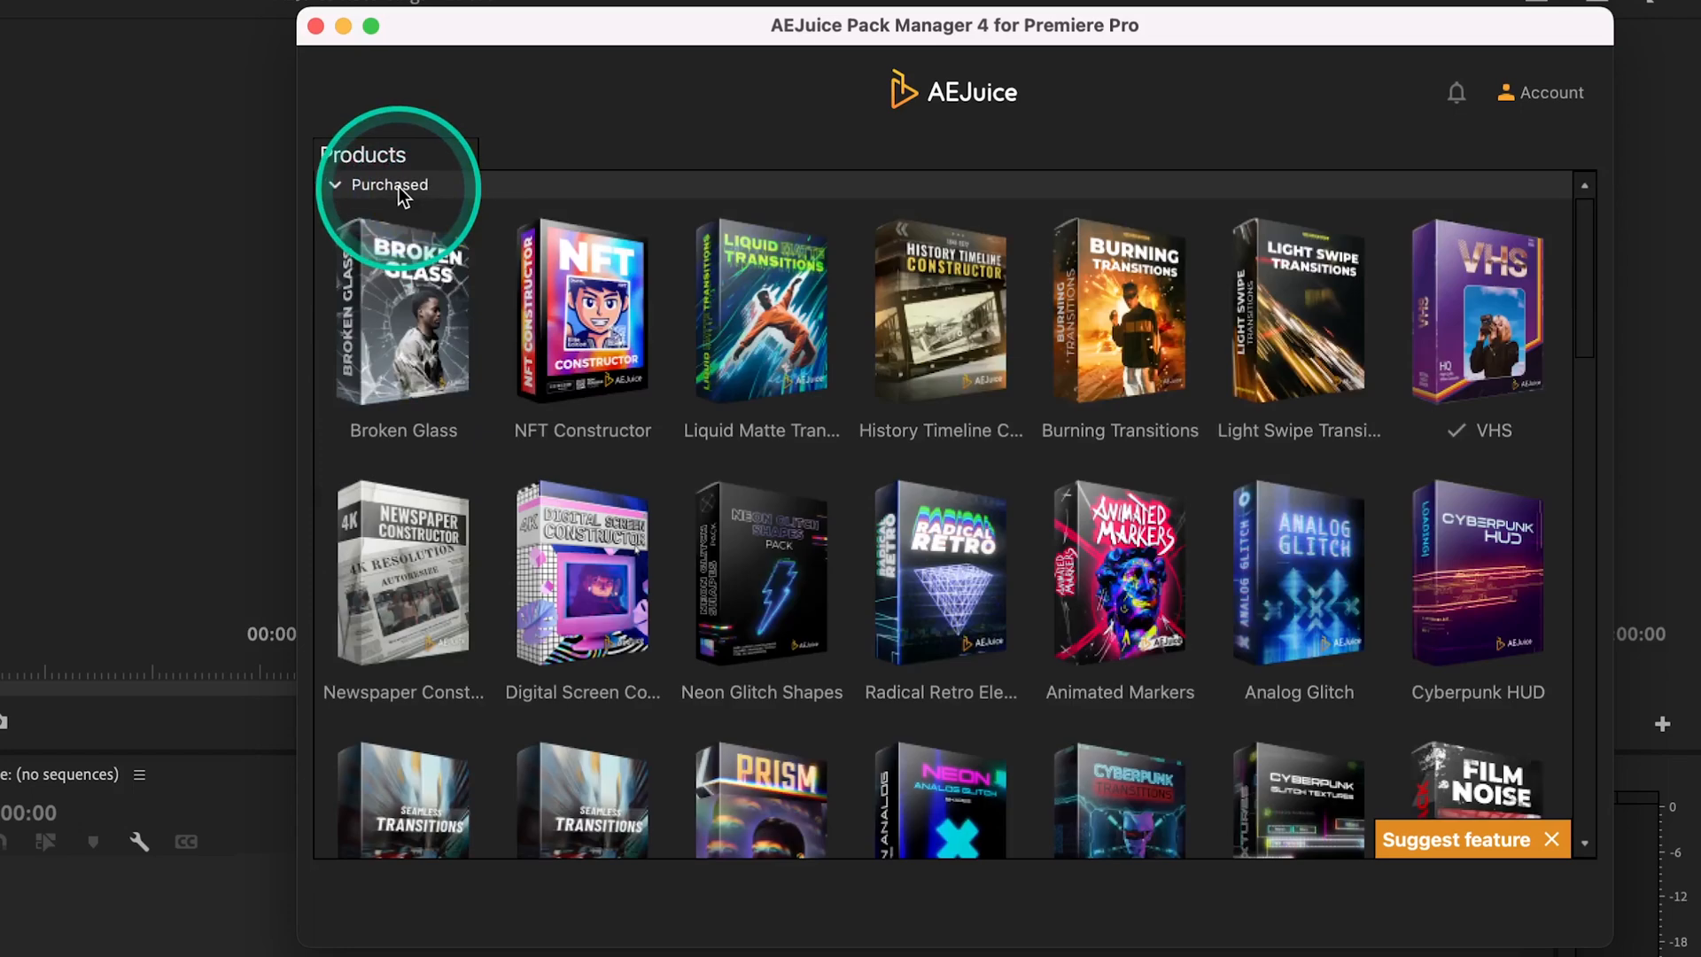
pyautogui.scroll(-3)
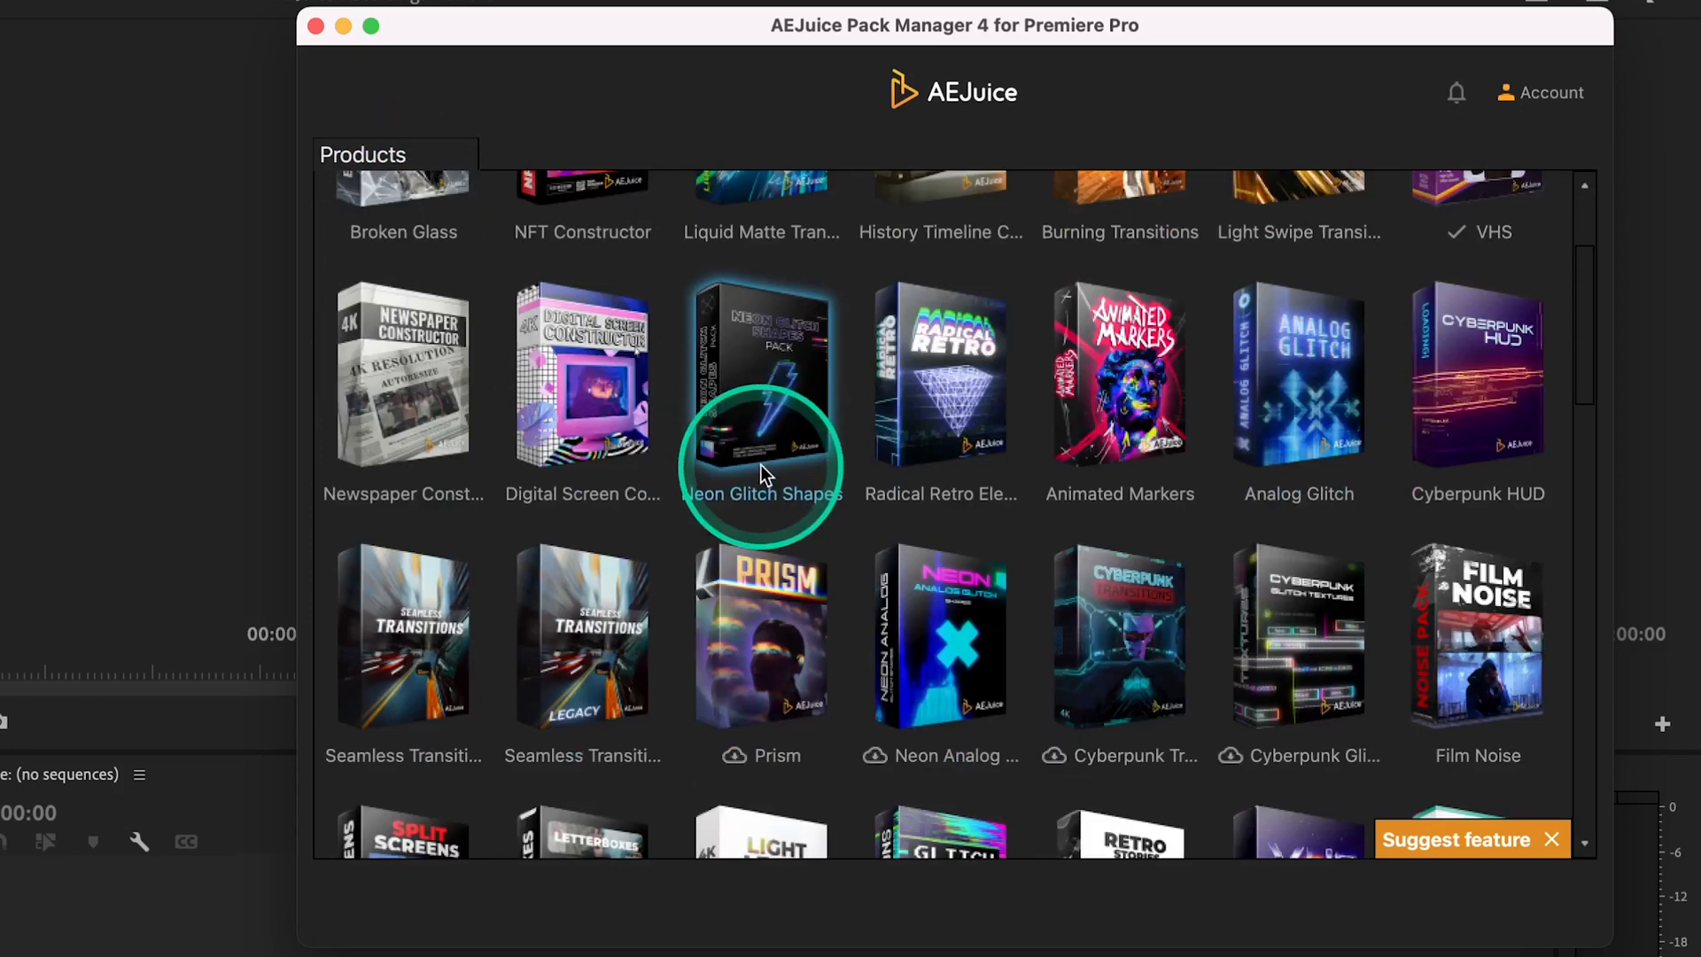
pyautogui.scroll(-3)
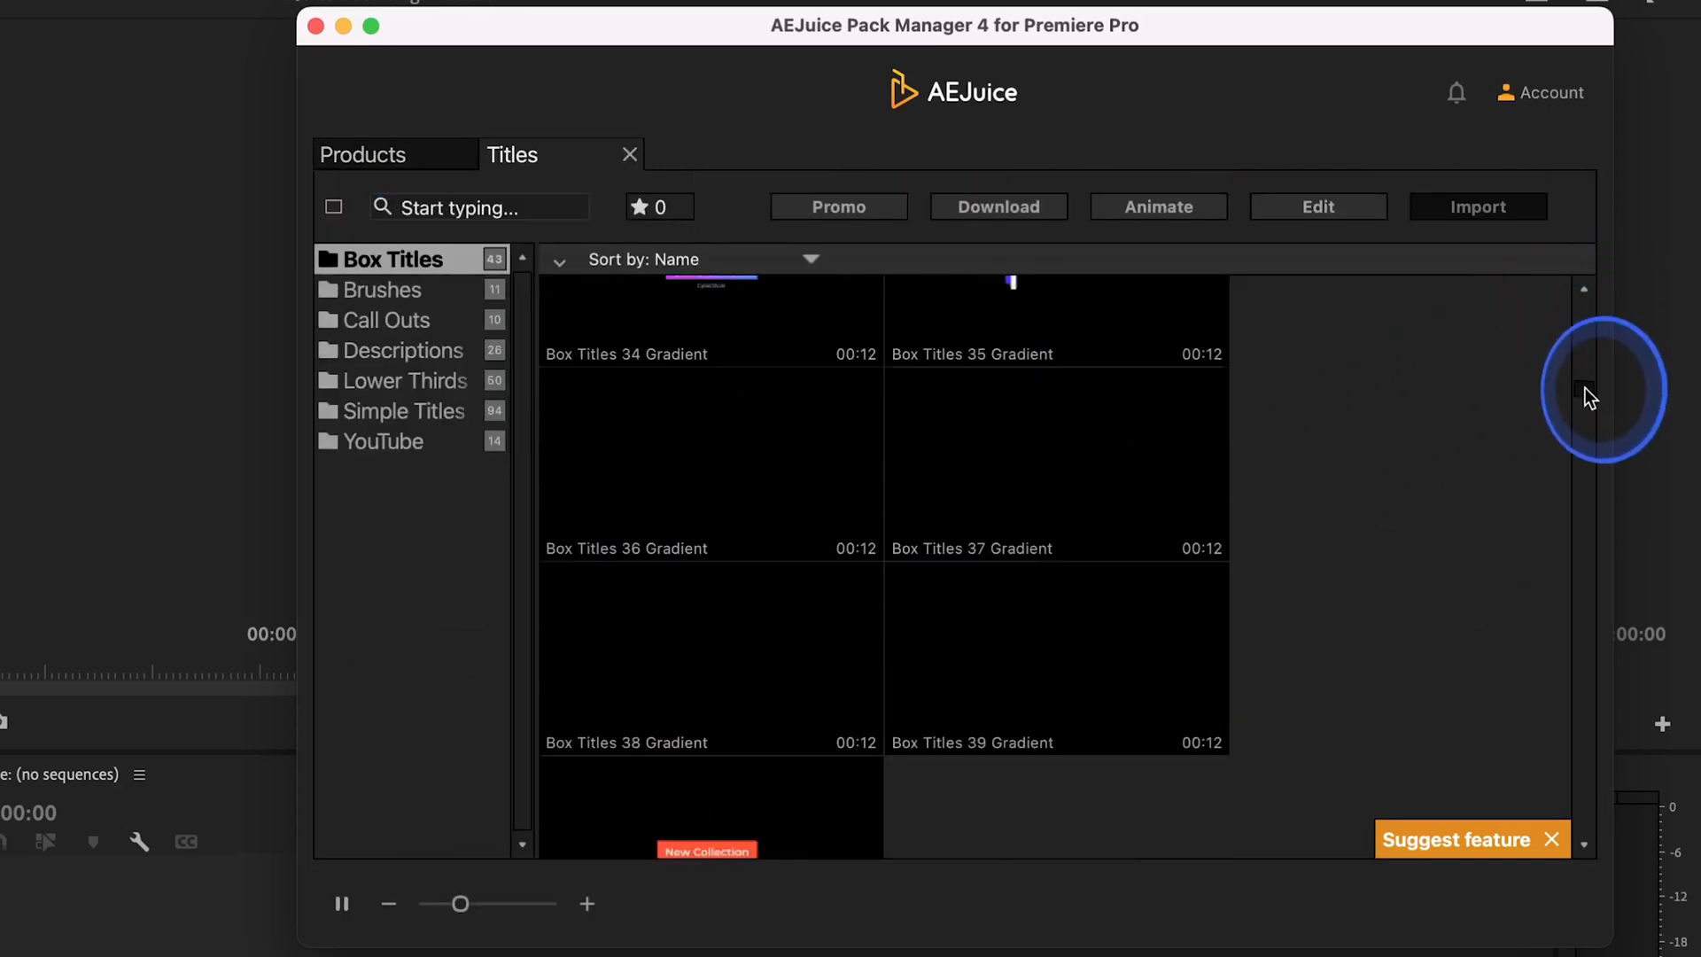
pyautogui.click(404, 411)
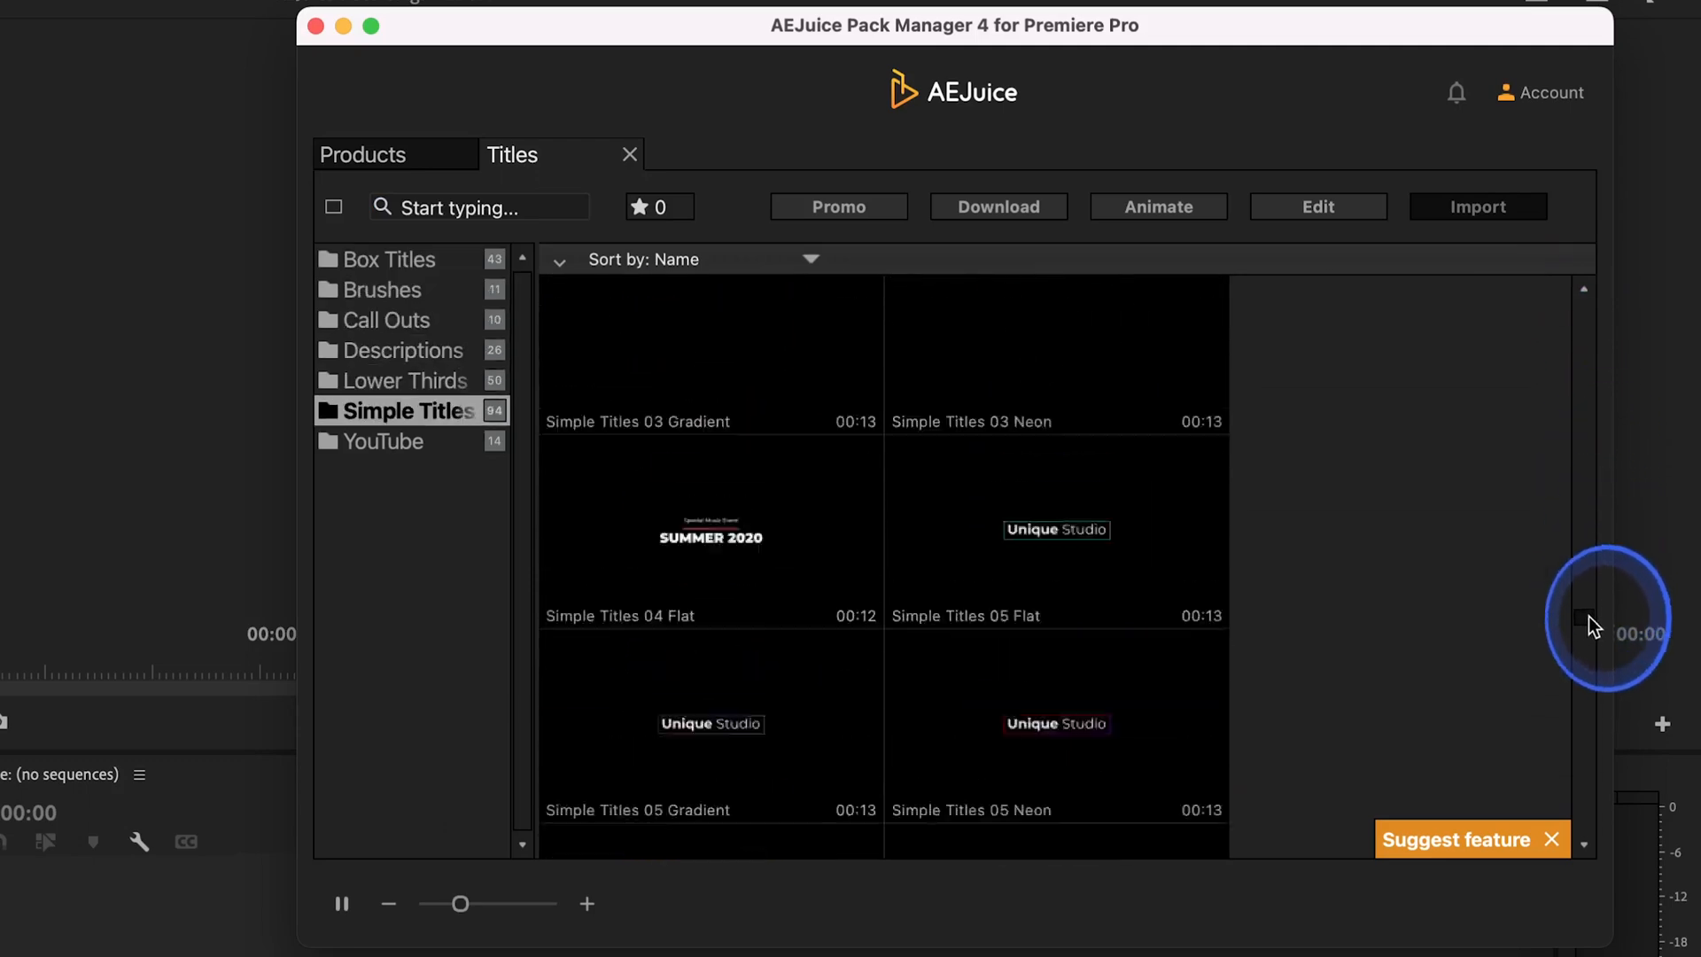
pyautogui.click(393, 258)
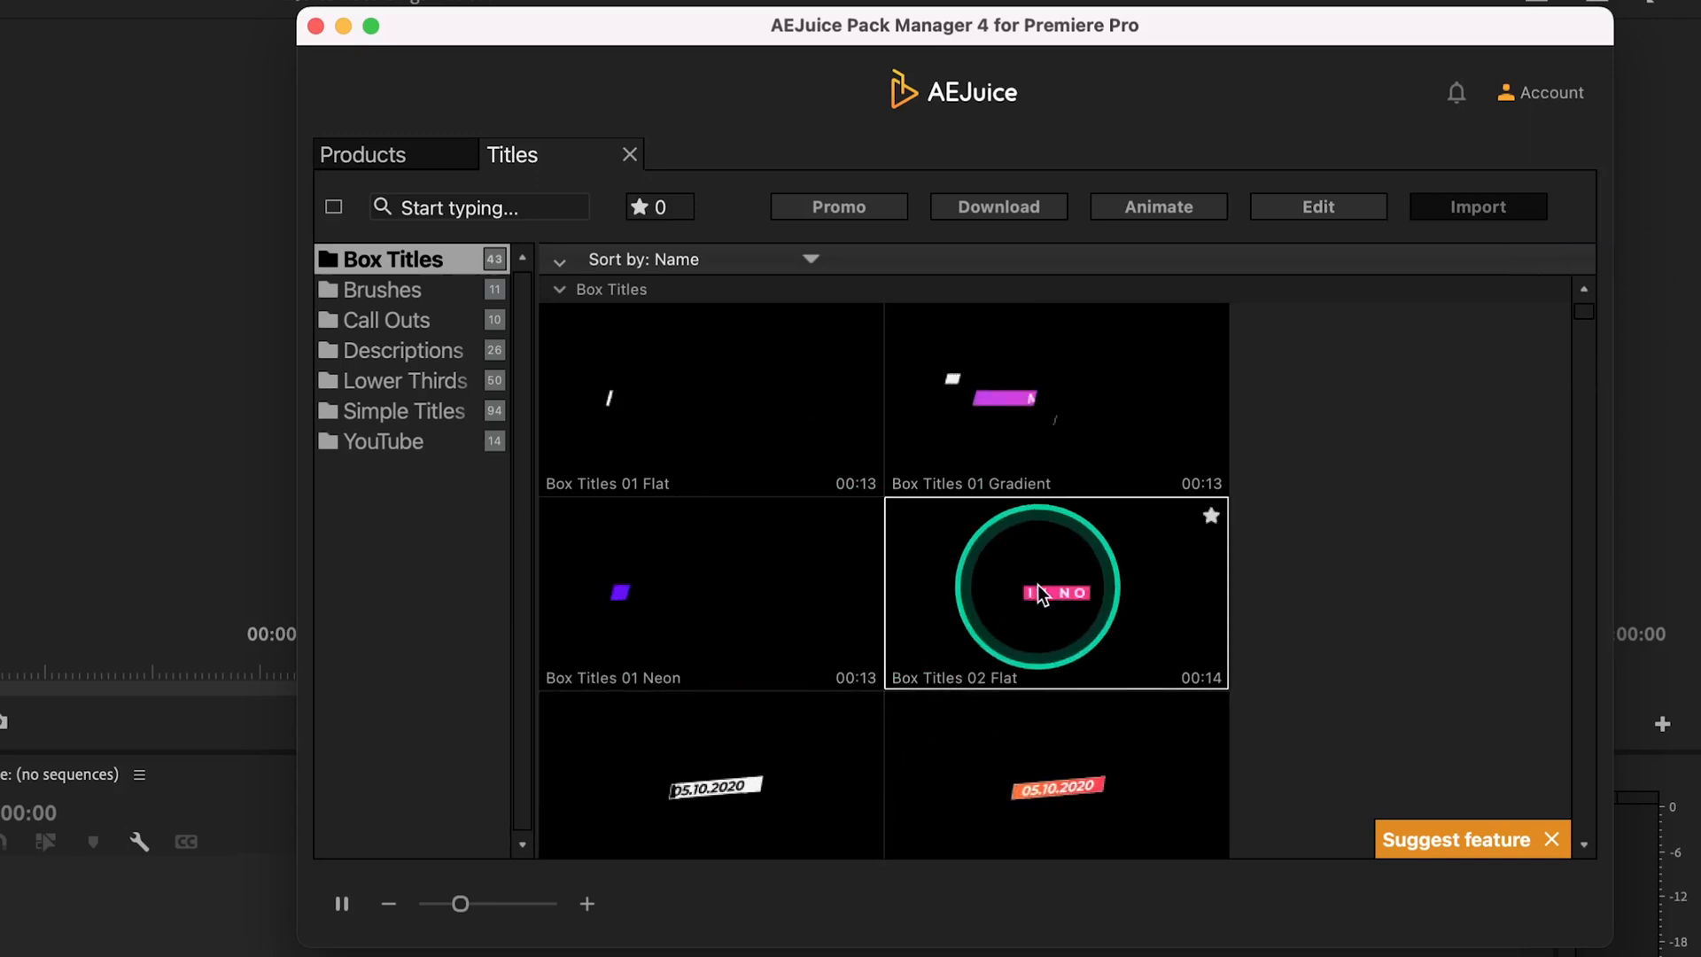
pyautogui.click(340, 904)
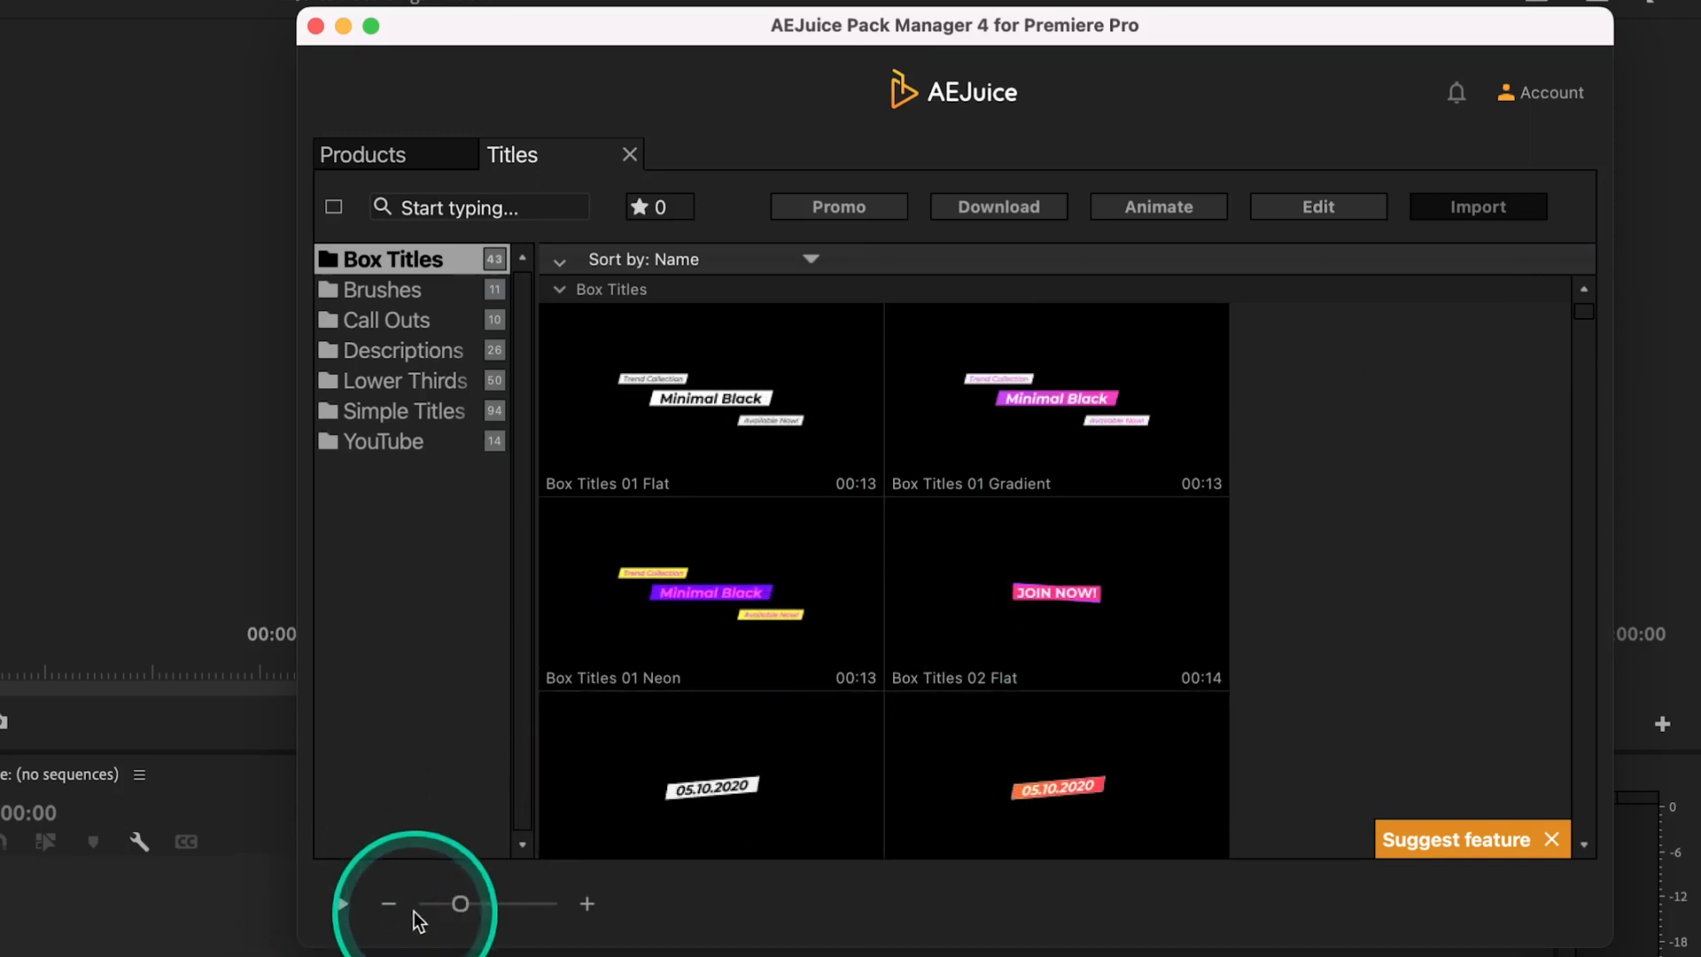
pyautogui.moveTo(734, 560)
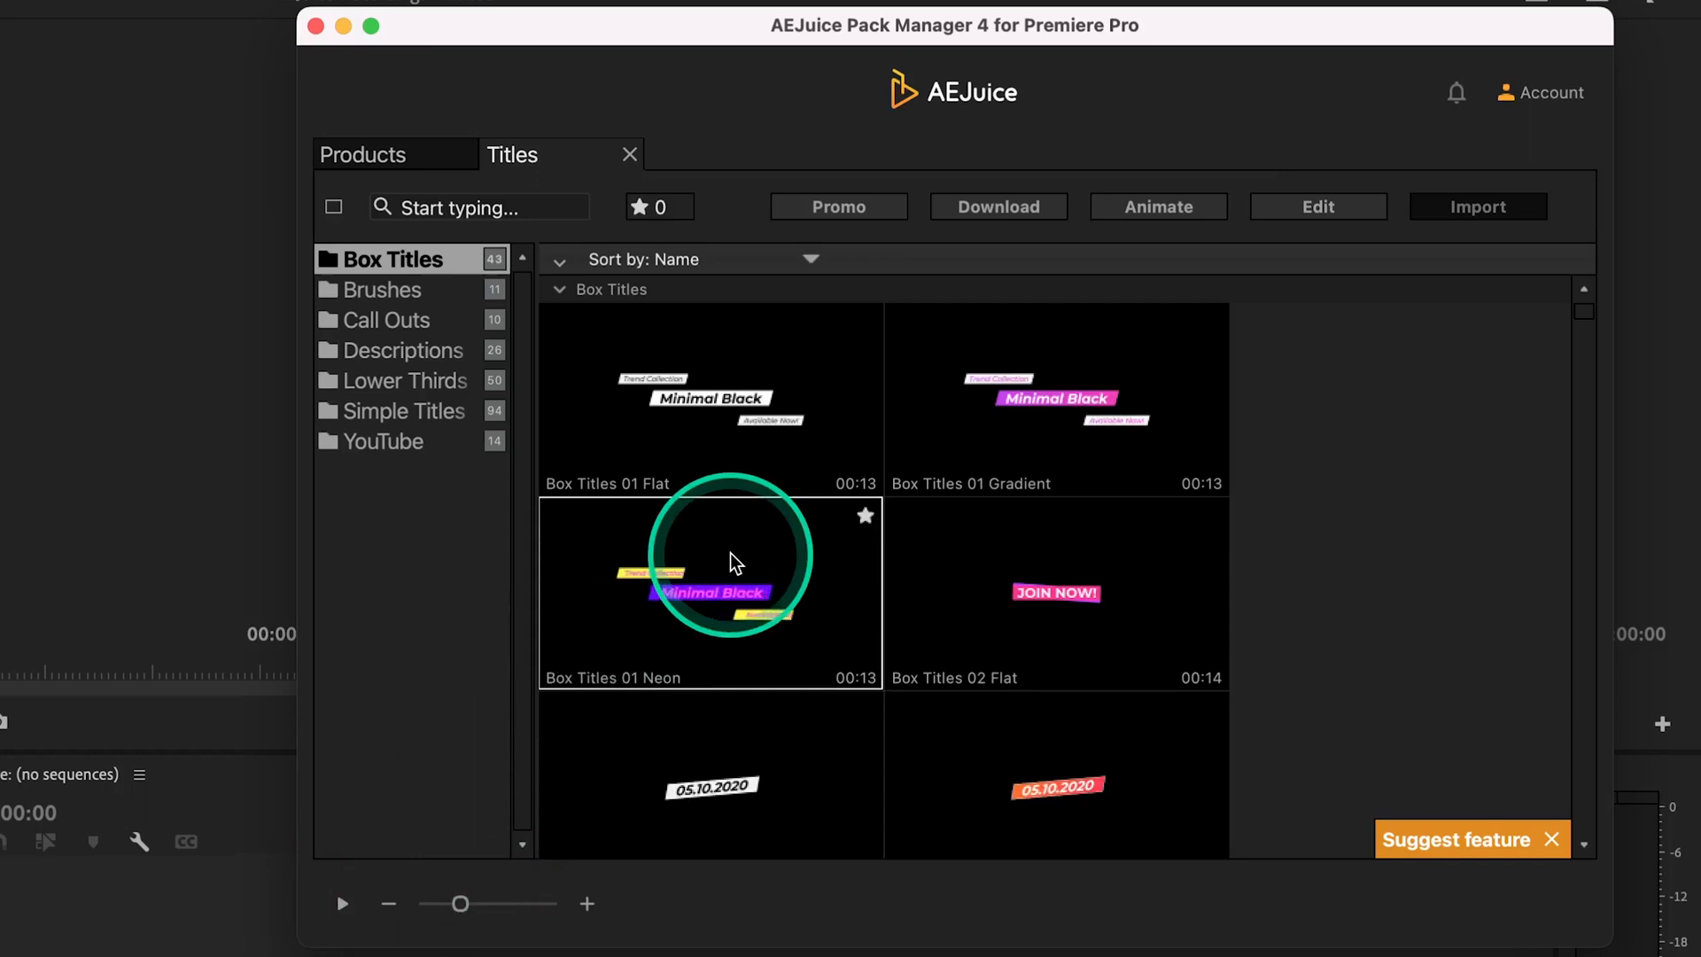
pyautogui.moveTo(1025, 593)
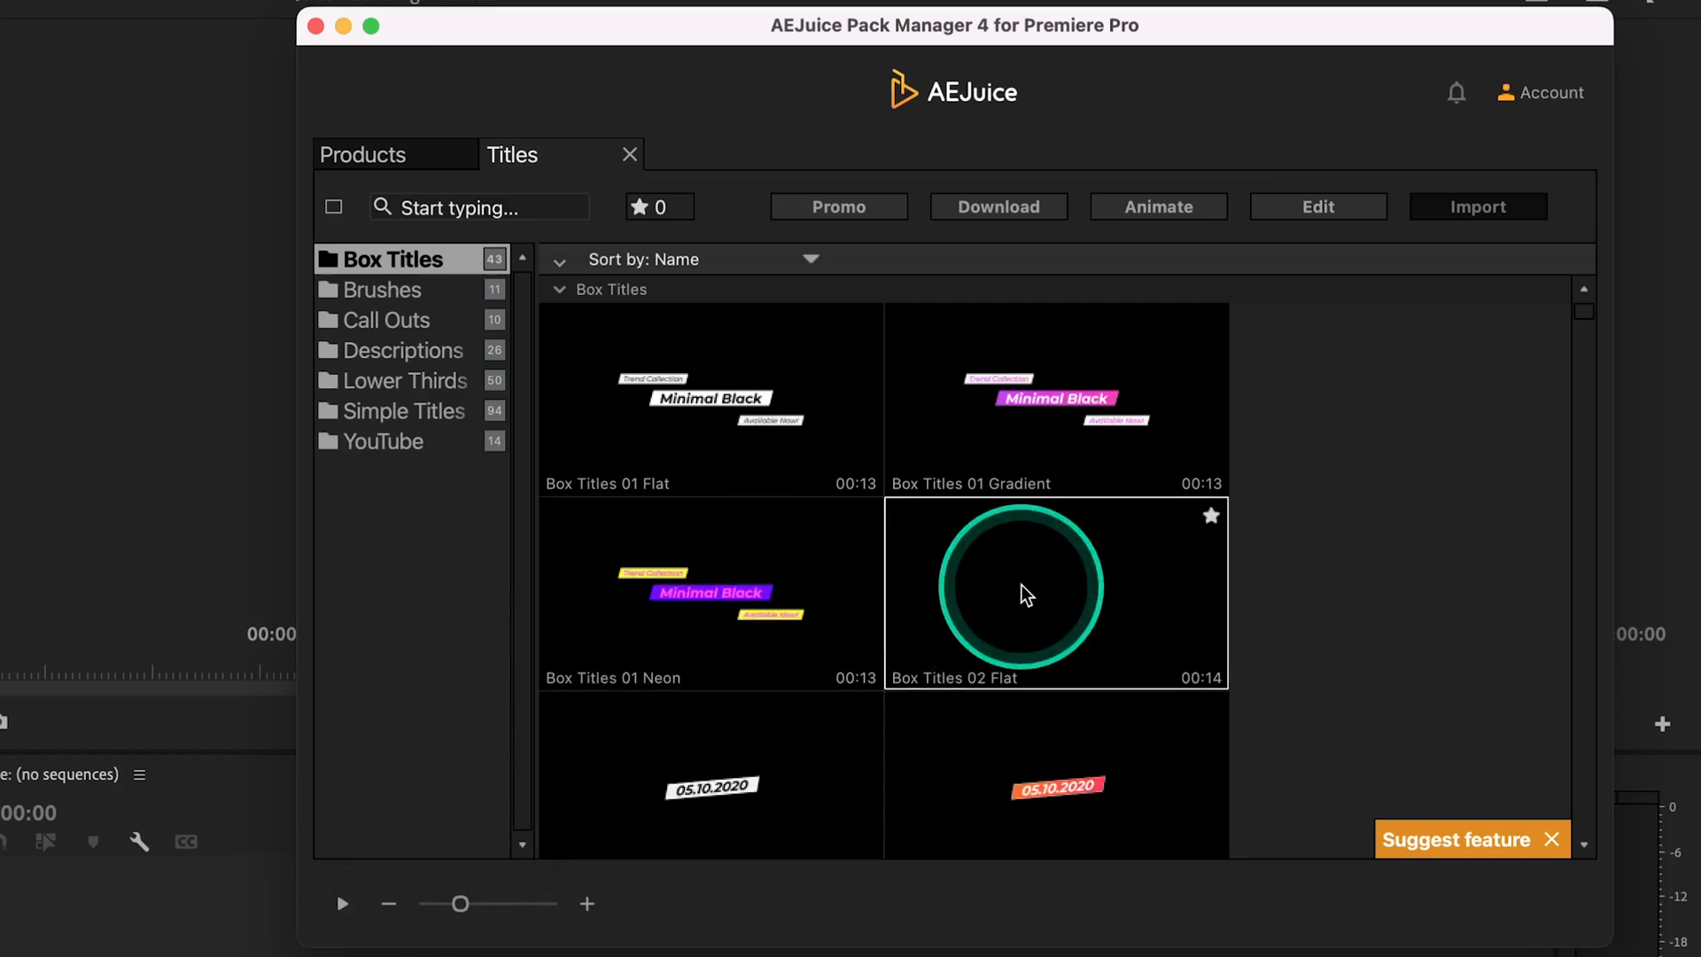
pyautogui.scroll(-3)
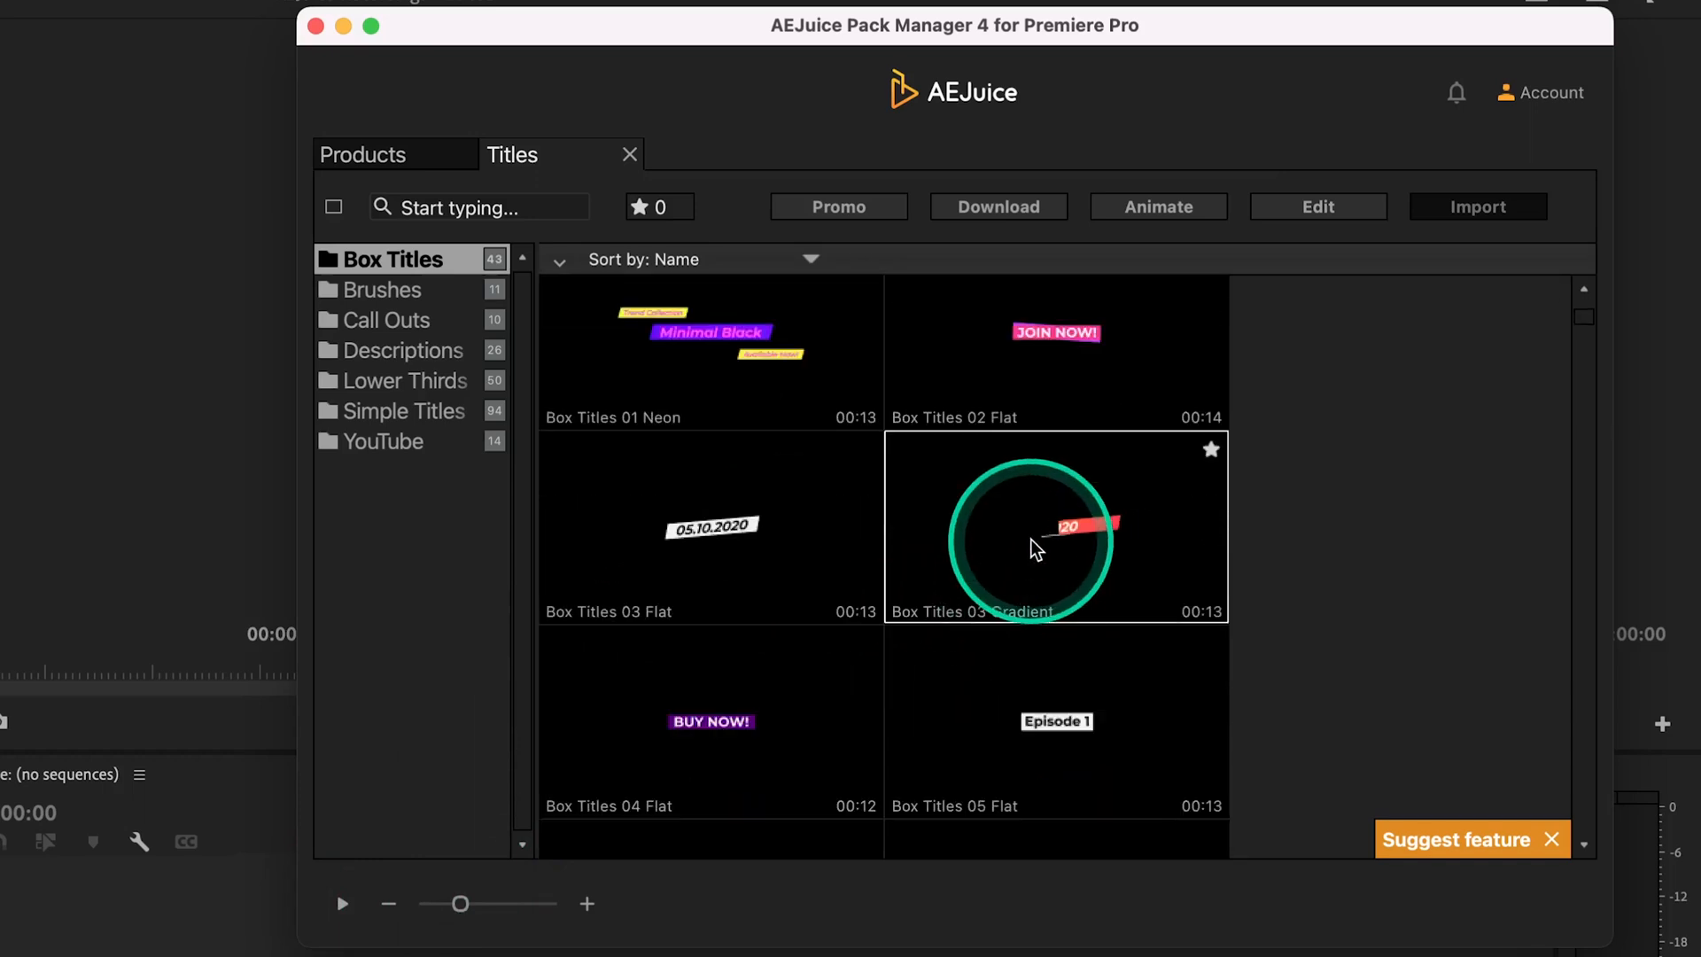
pyautogui.click(1055, 739)
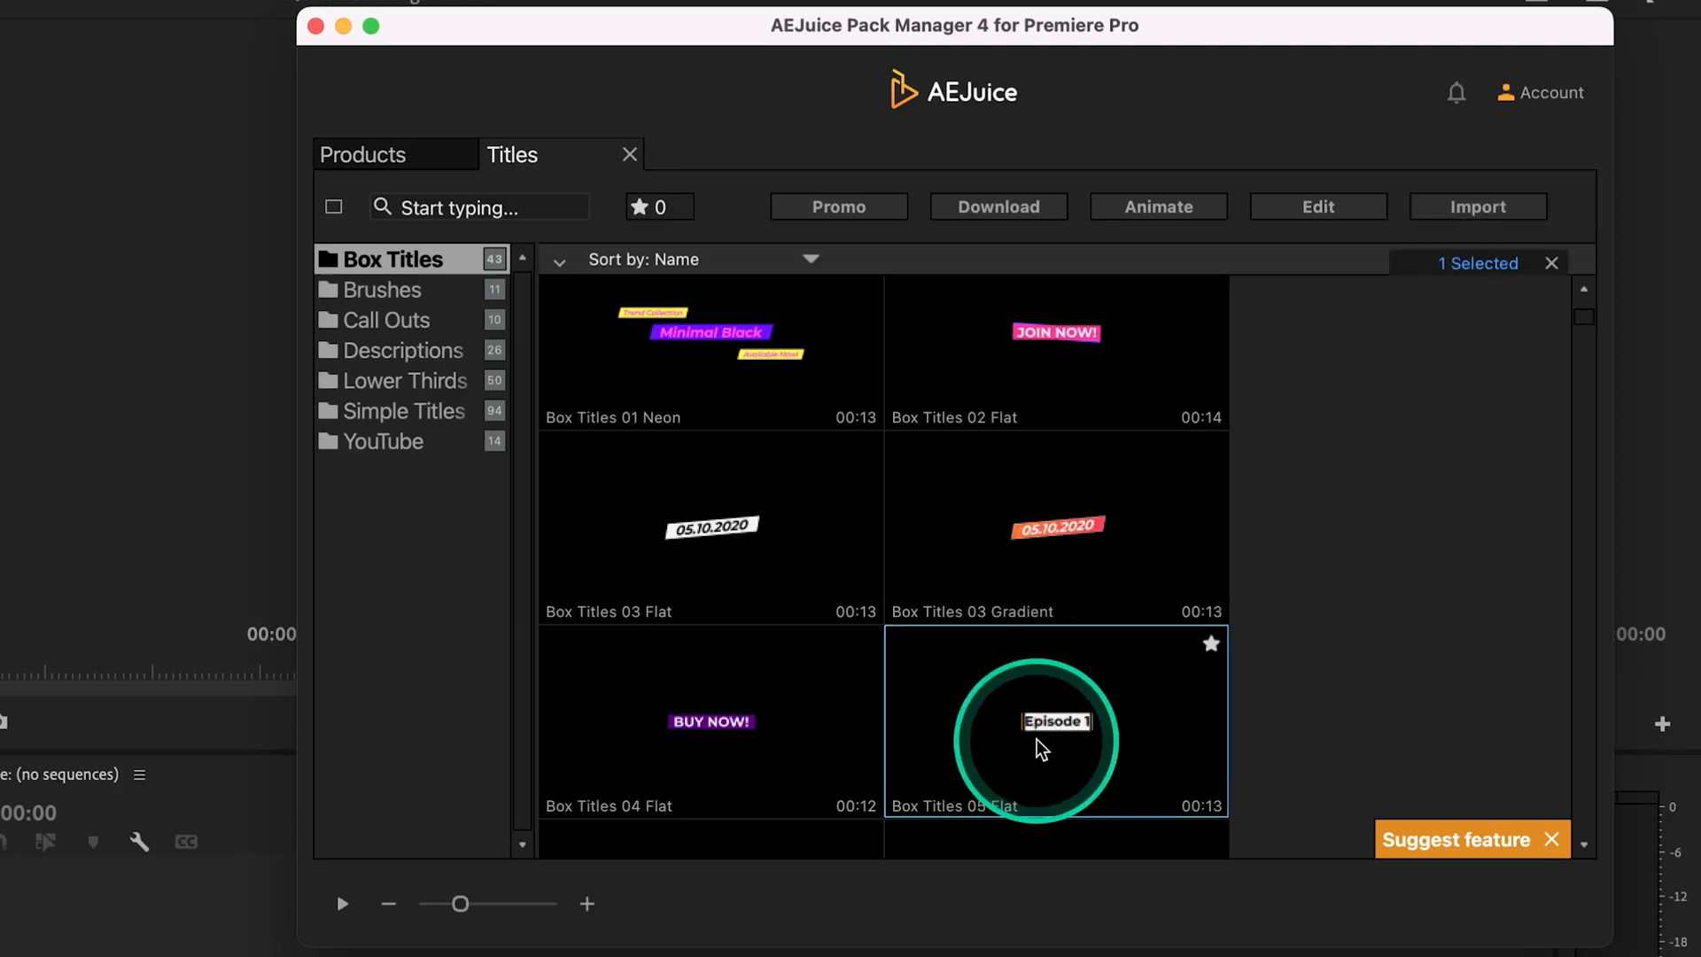
# Step: Import the Episode 1 box title into the sequence and close the Pack Manager window
pyautogui.click(1478, 206)
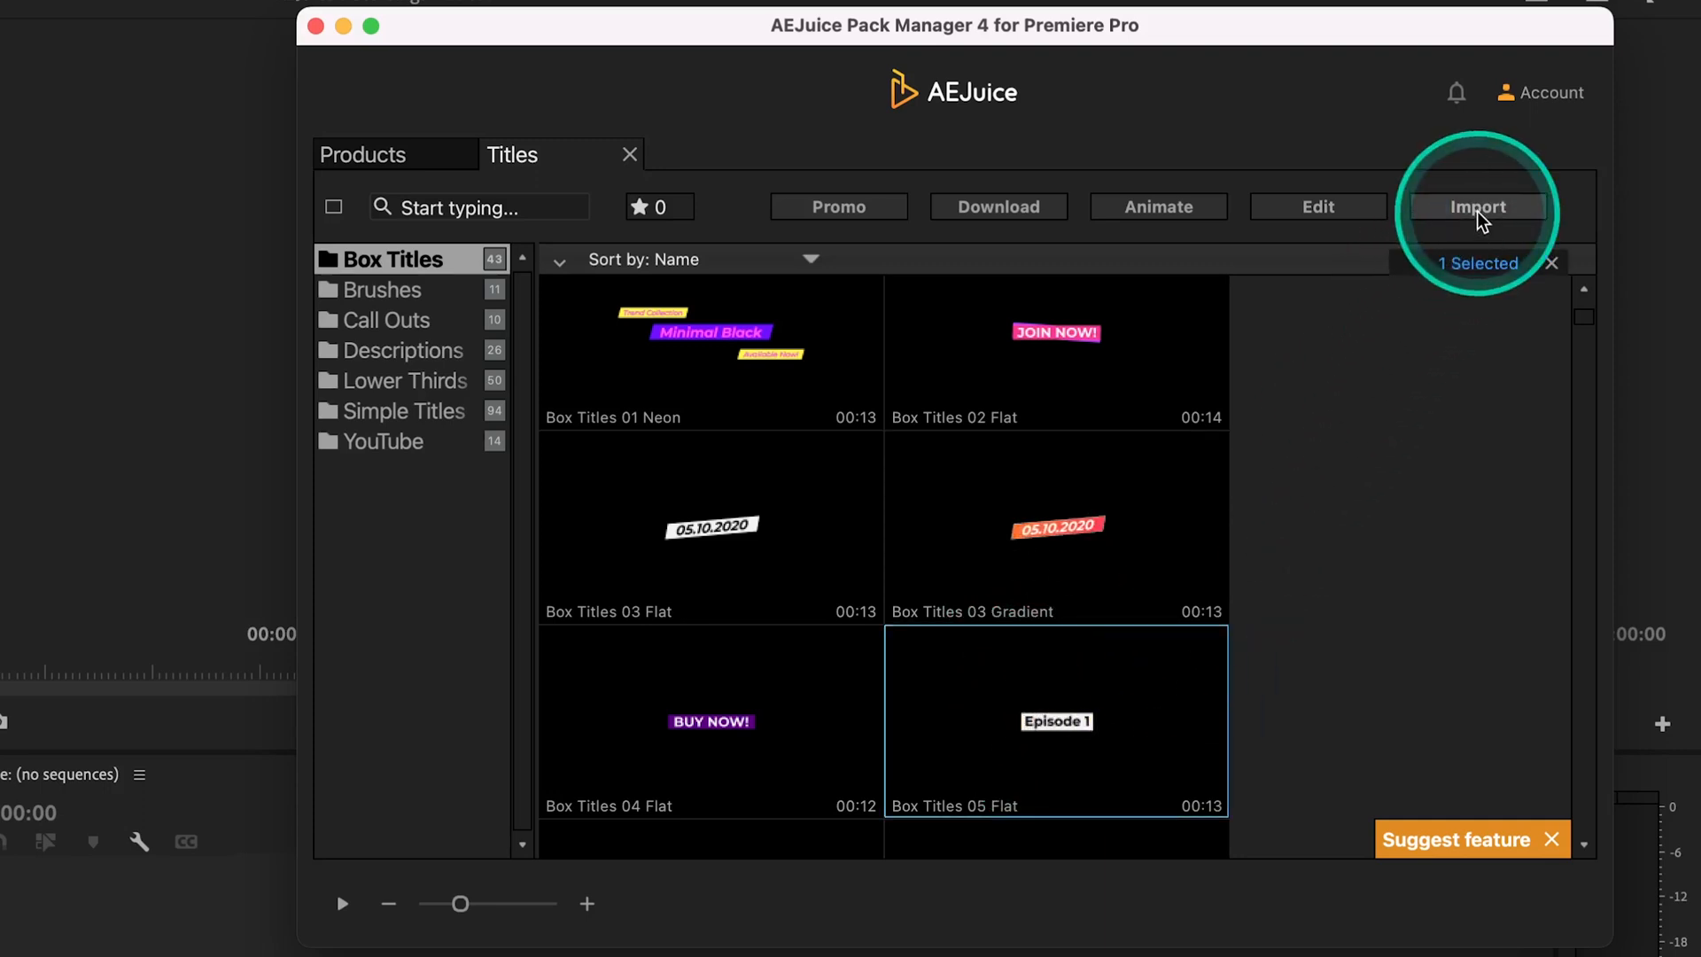
pyautogui.click(1477, 205)
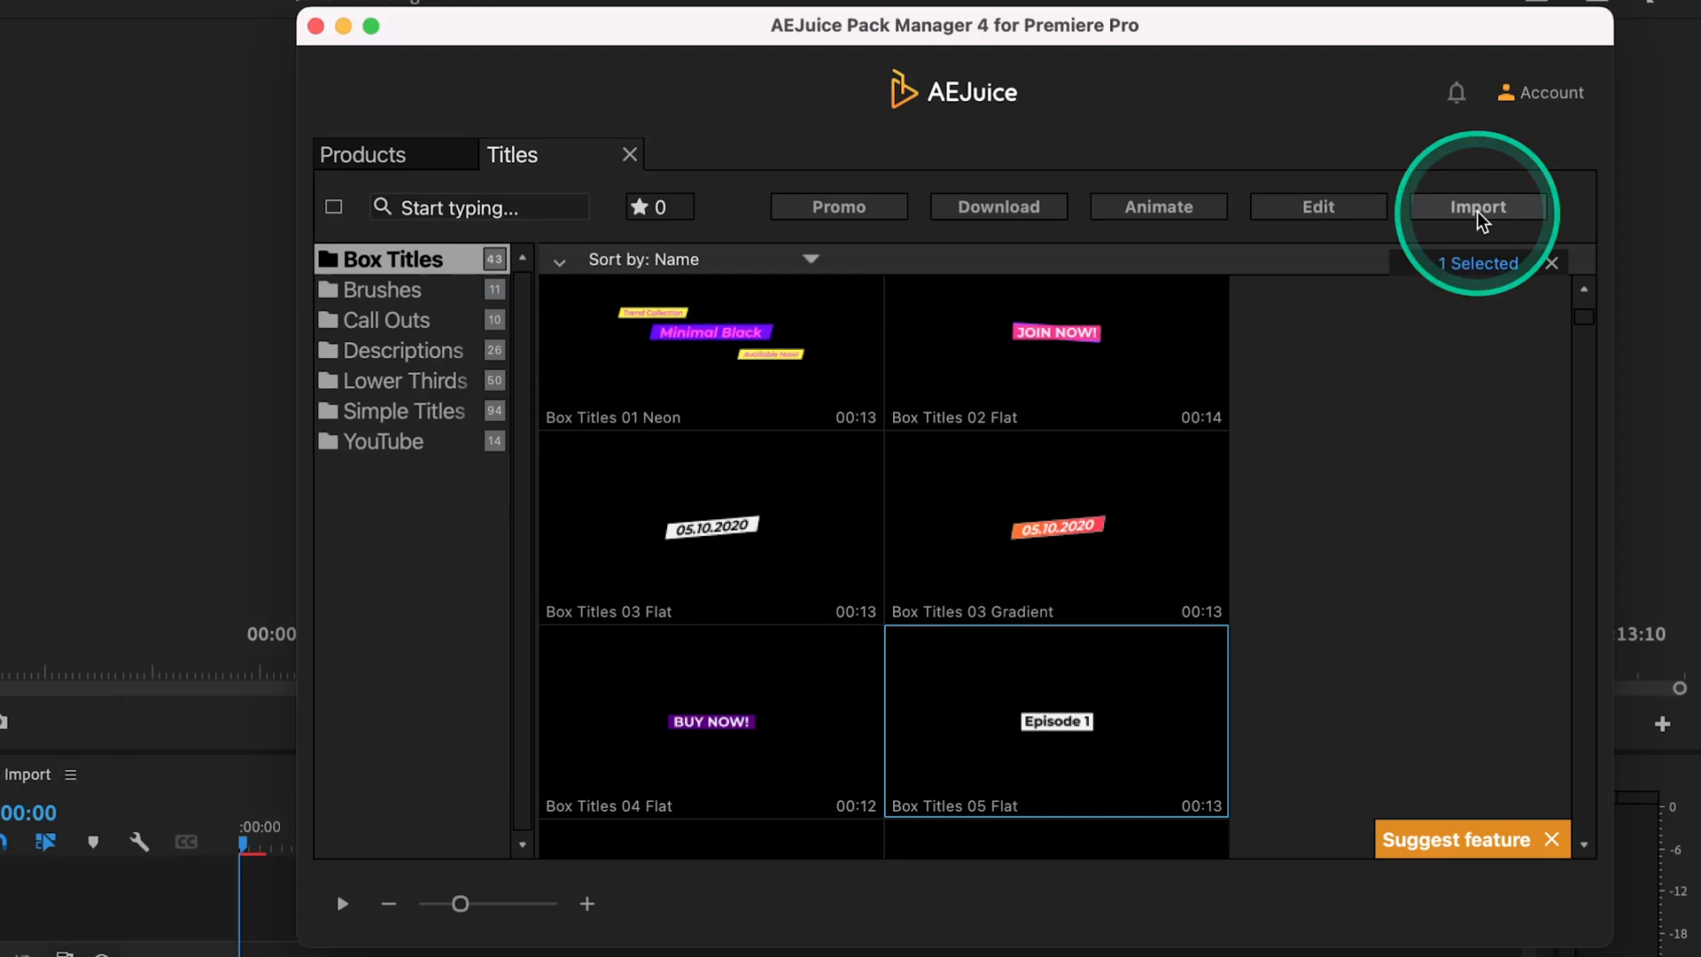
pyautogui.click(1477, 208)
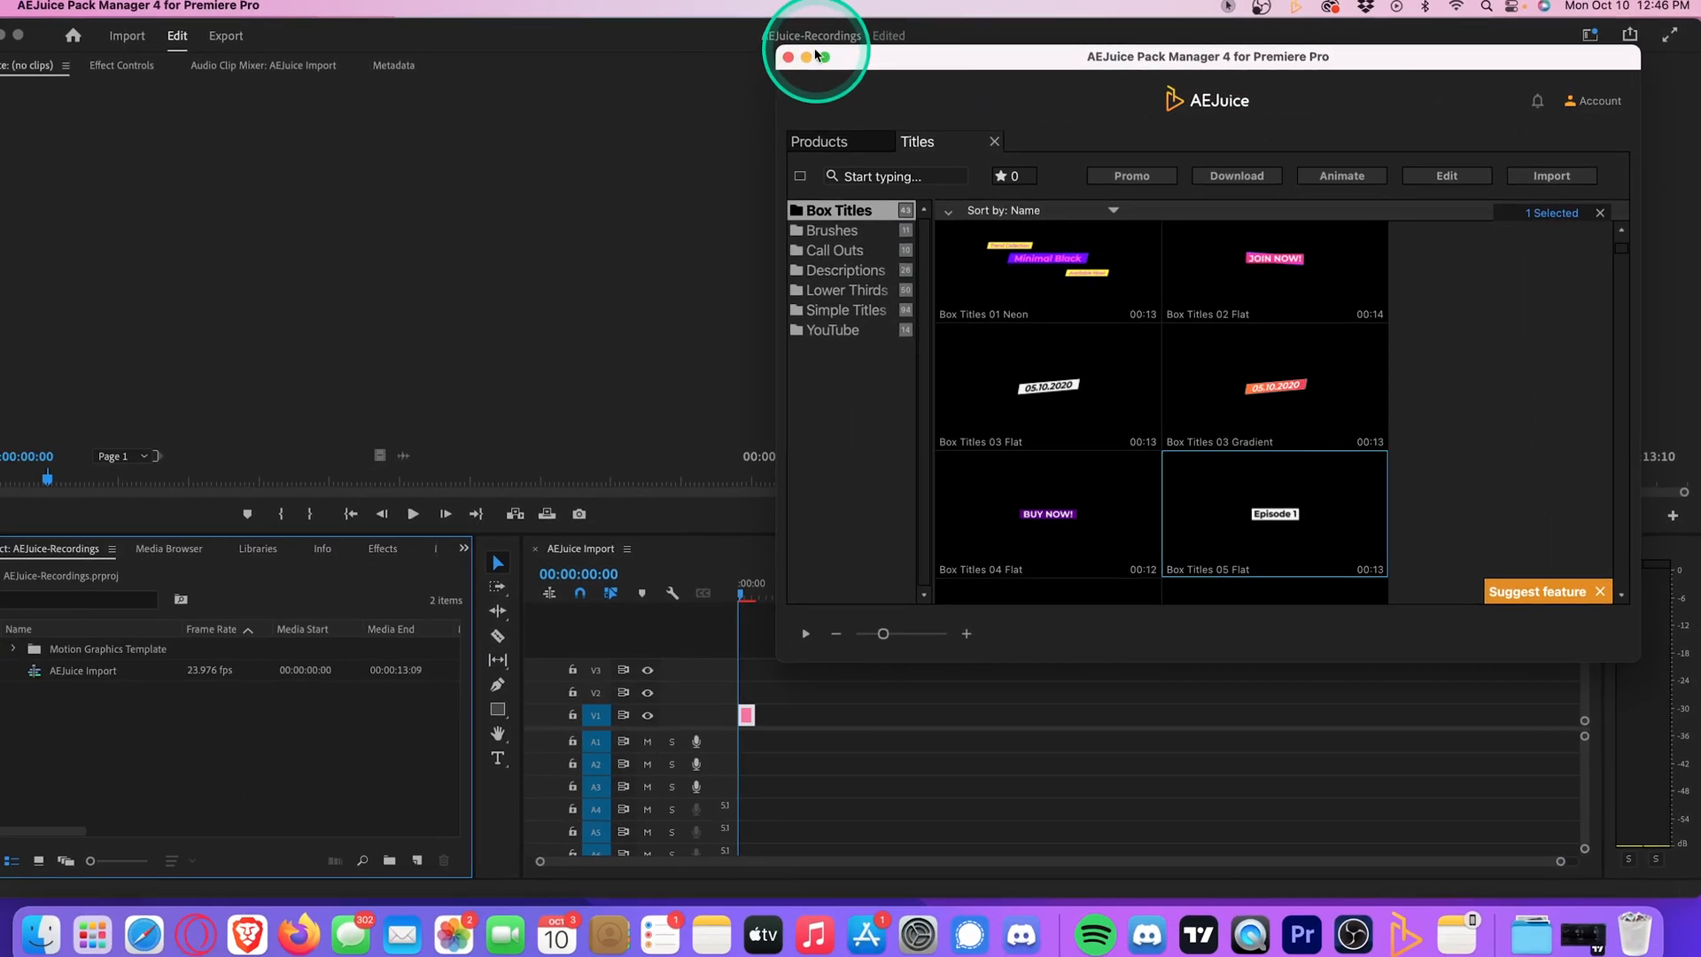
pyautogui.click(787, 59)
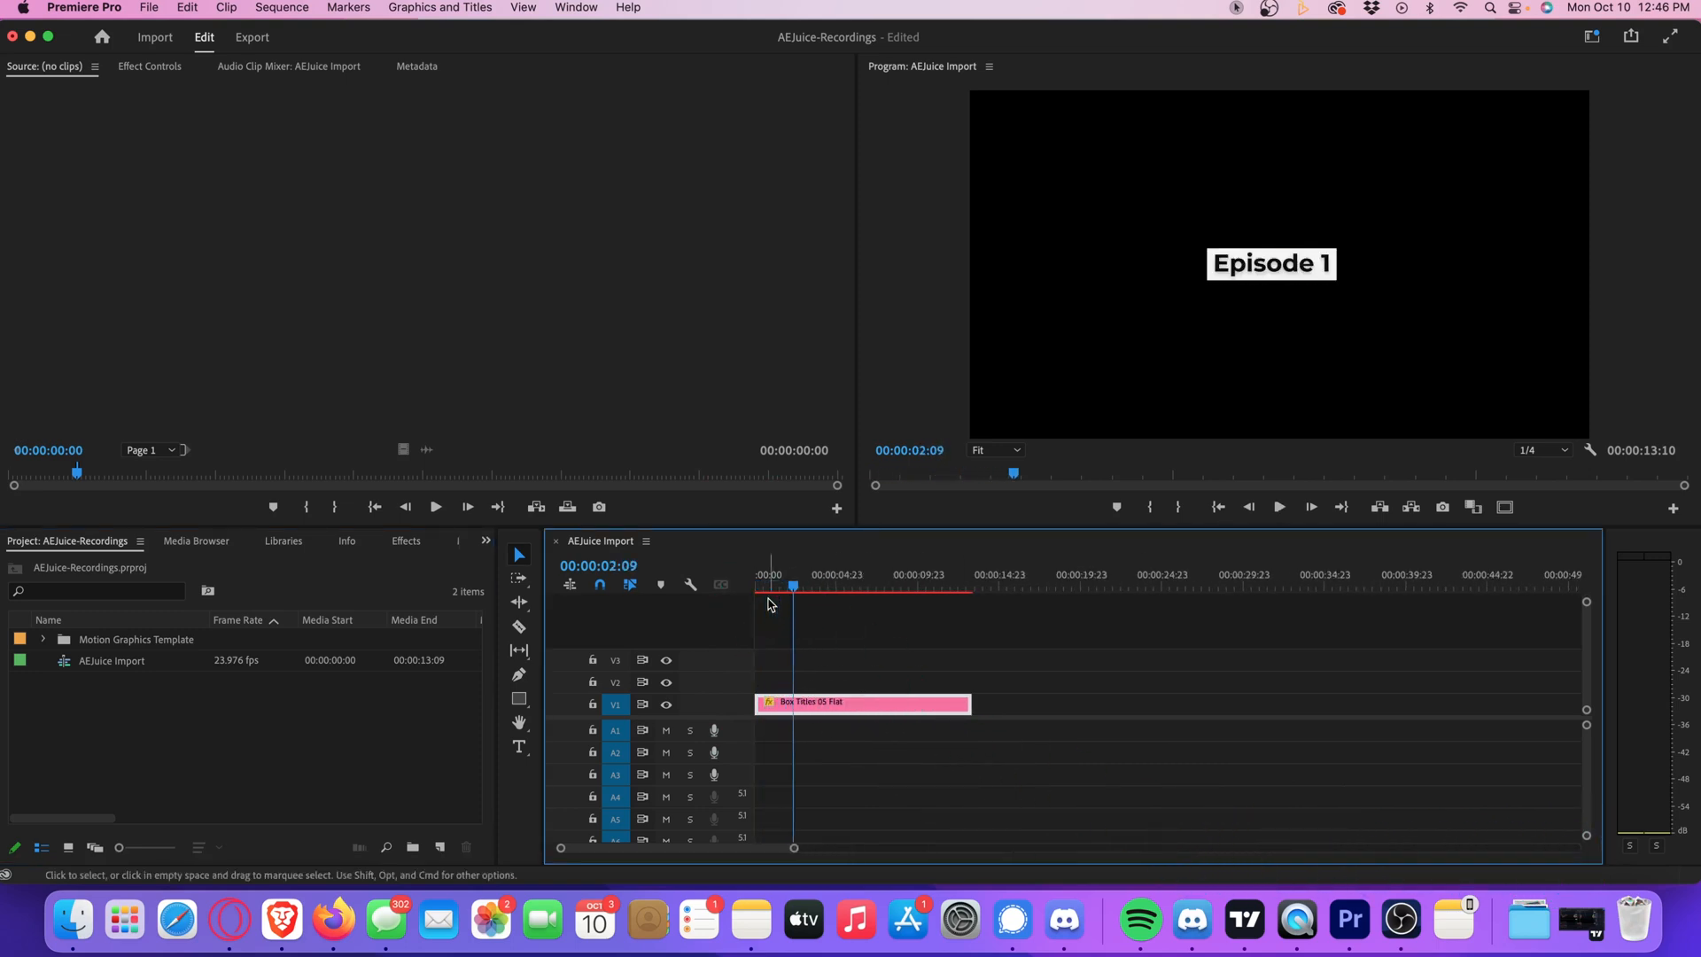
# Step: Replace Text 01 of the title clip with CINEGUAC and set its font to Impact
pyautogui.click(844, 701)
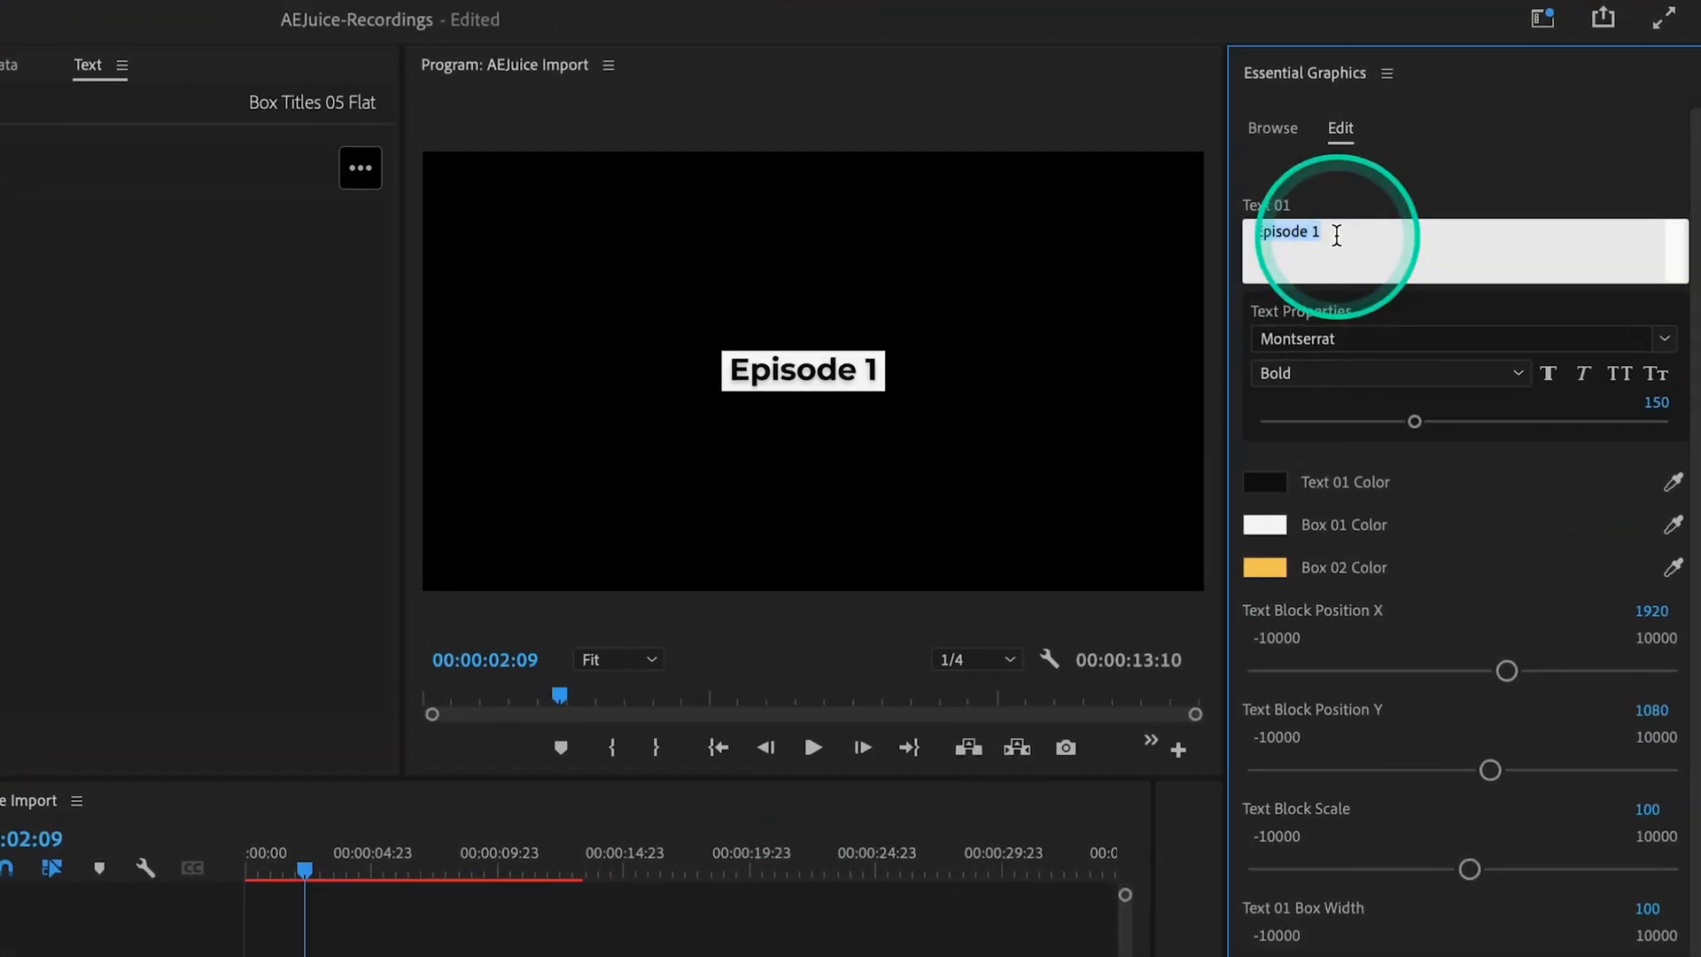
pyautogui.write('c')
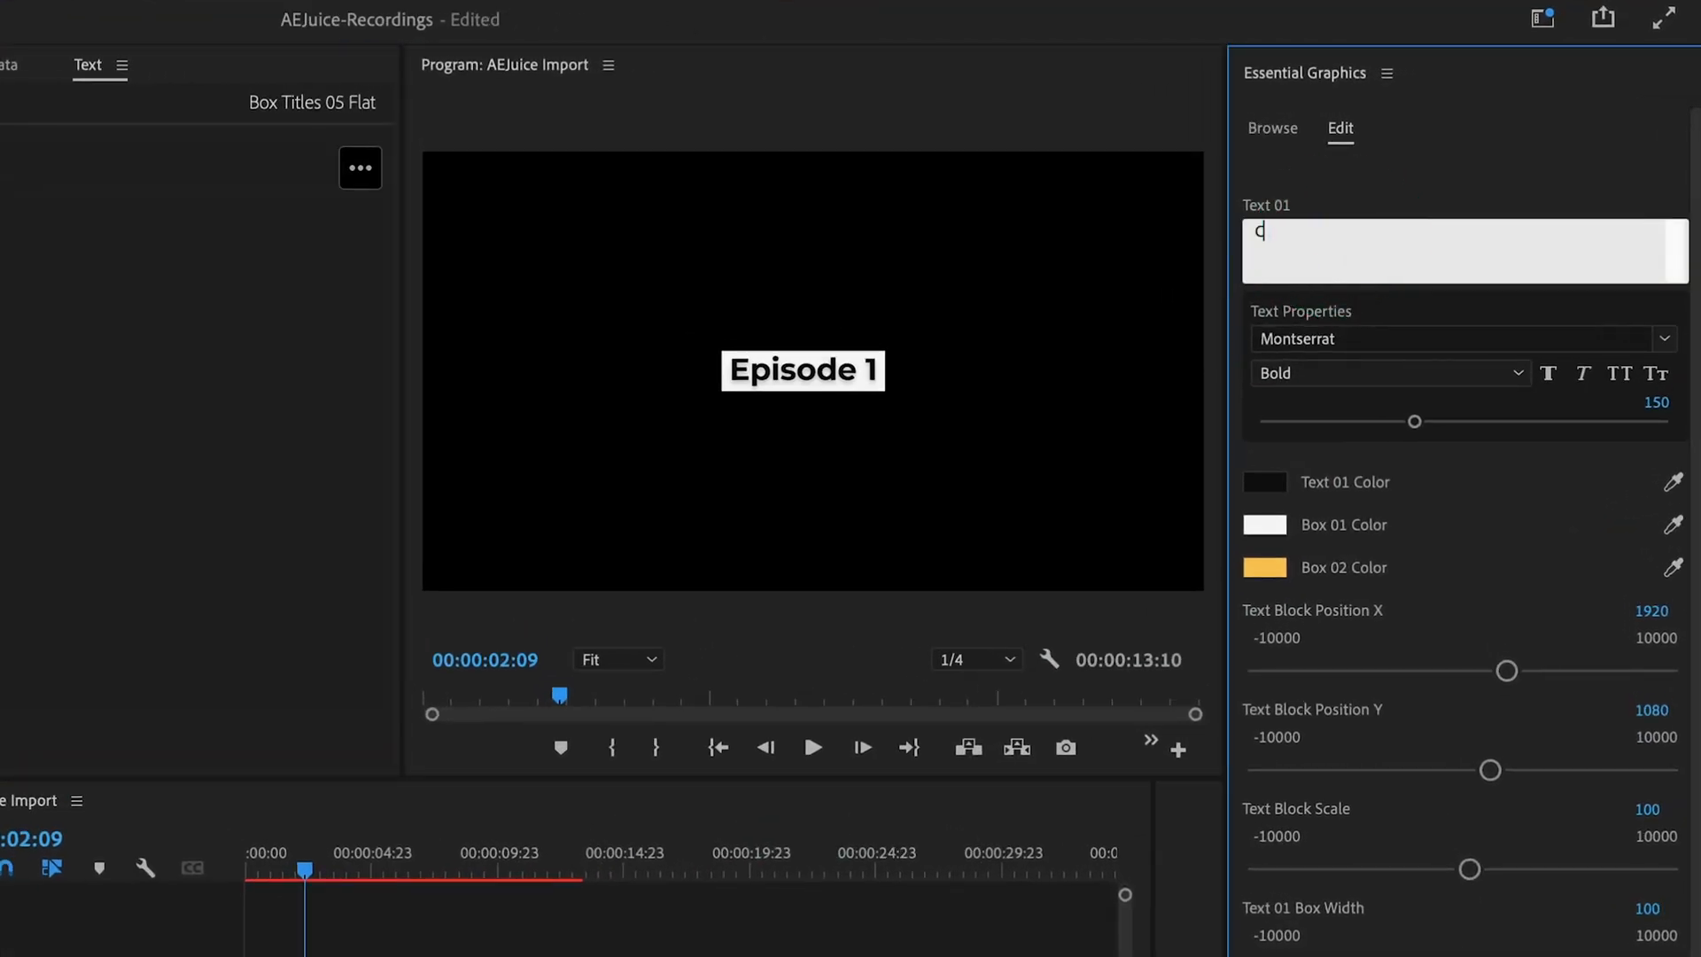
pyautogui.write('INEGUAC')
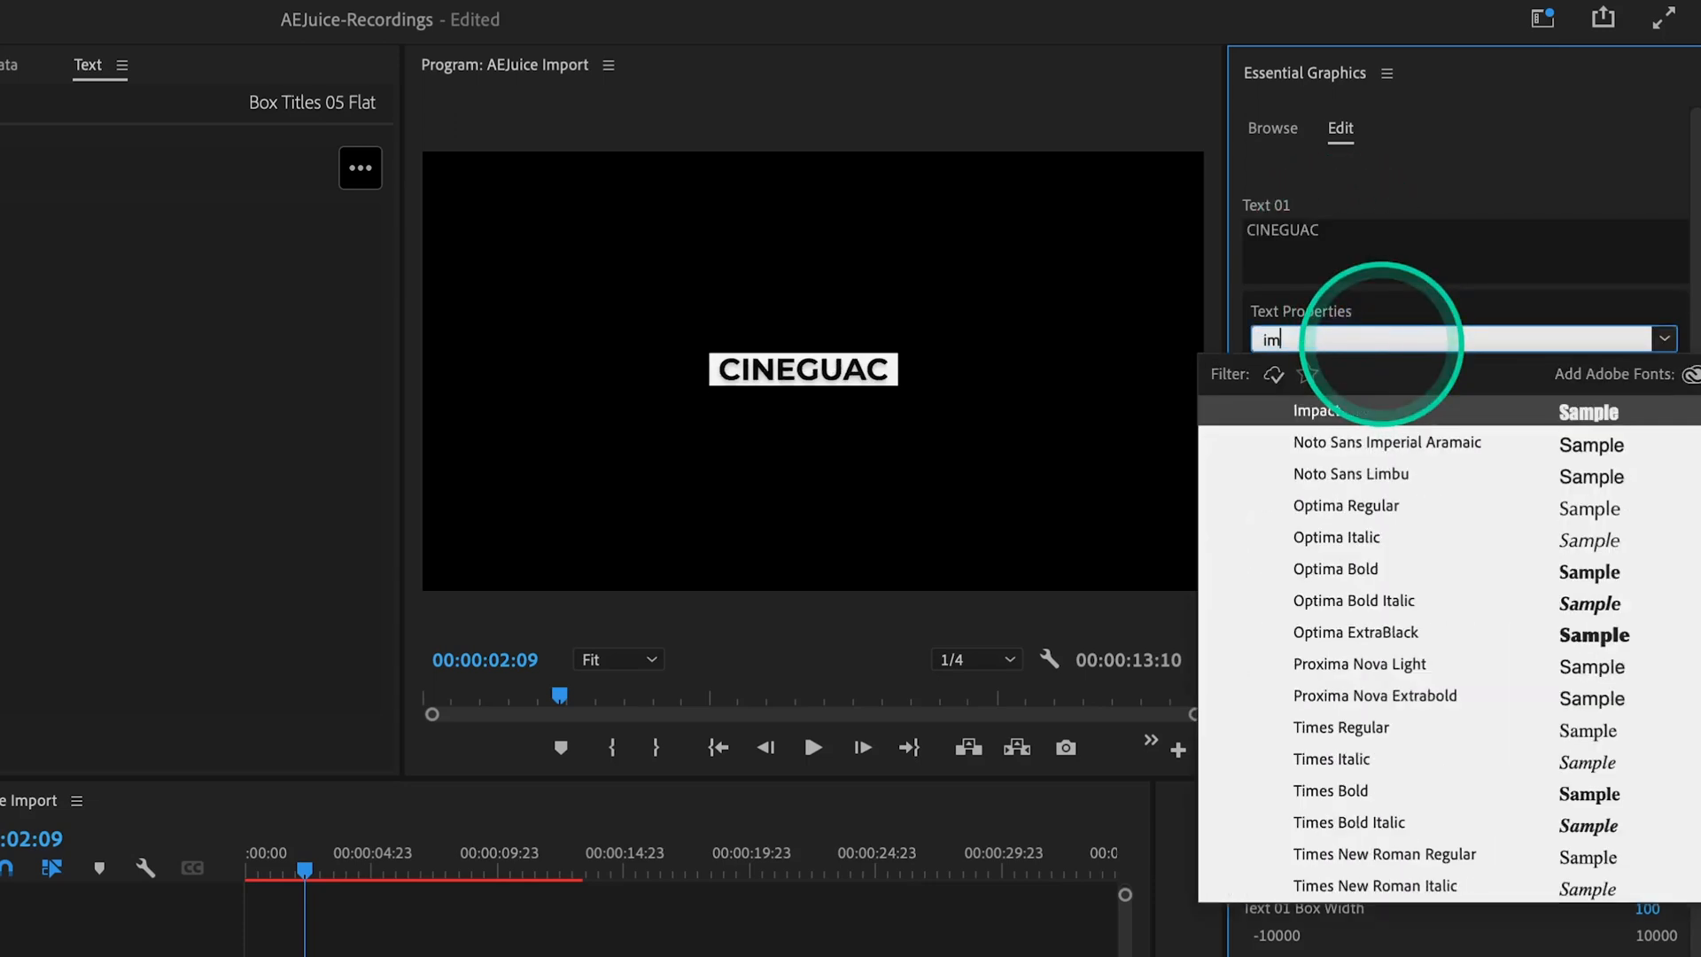
pyautogui.click(1318, 411)
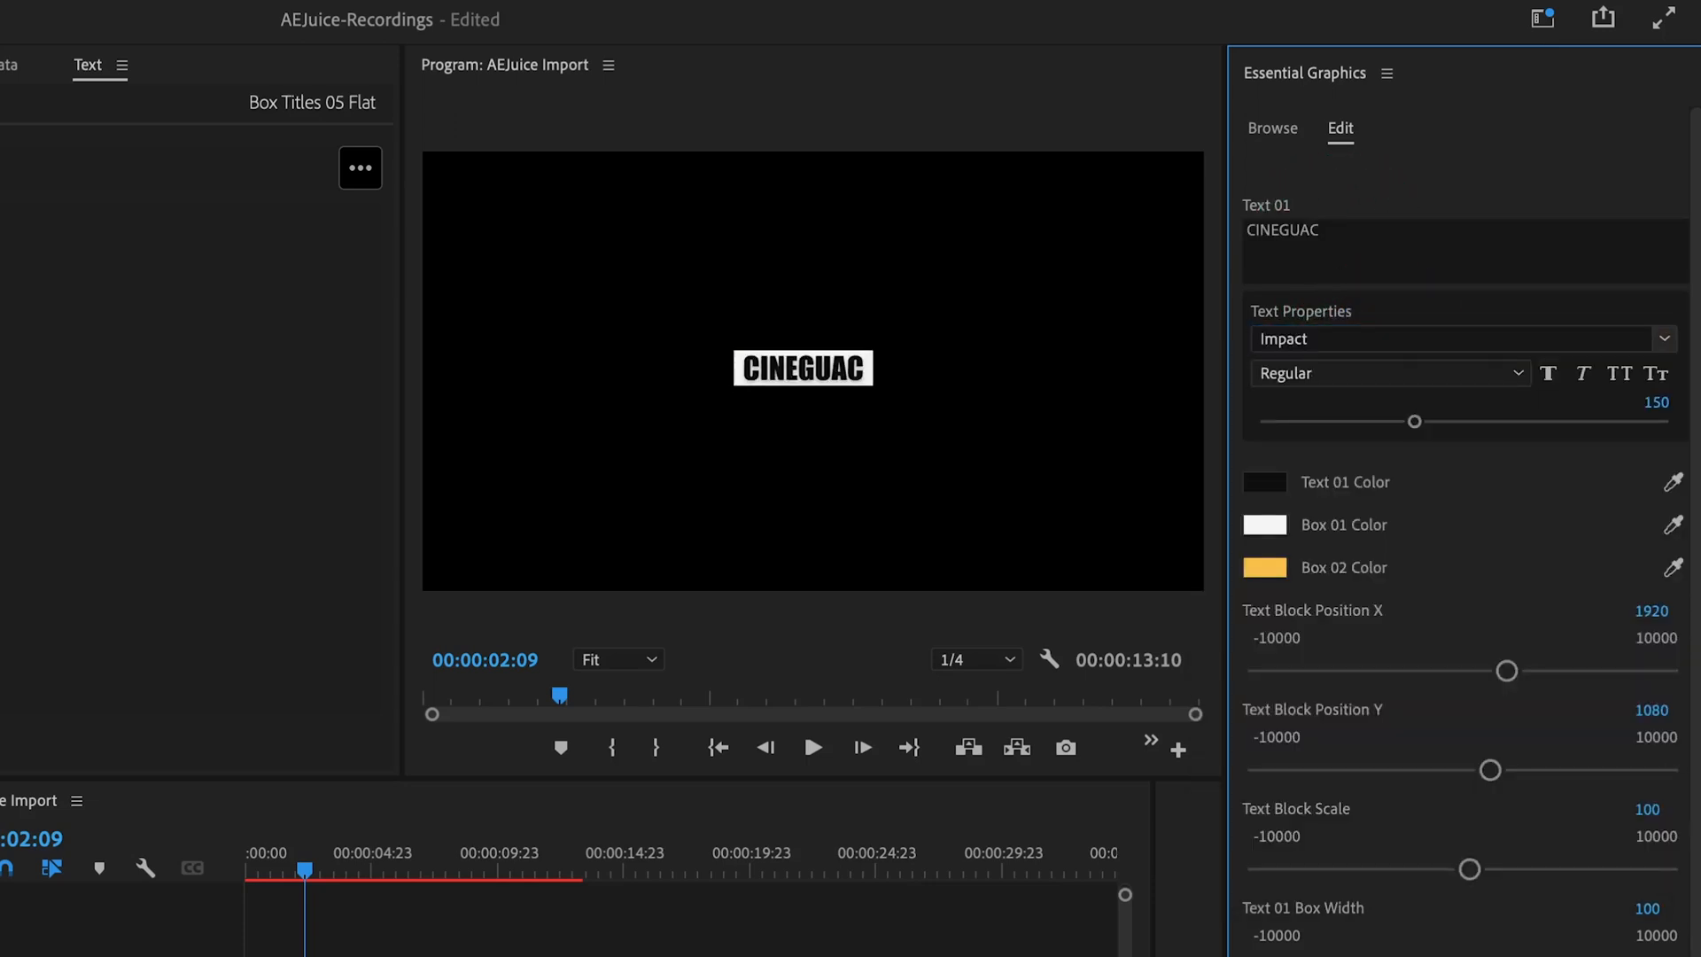
# Step: Set Box 01 Color to green and Box 02 Color to magenta, then play back the title
pyautogui.click(1265, 524)
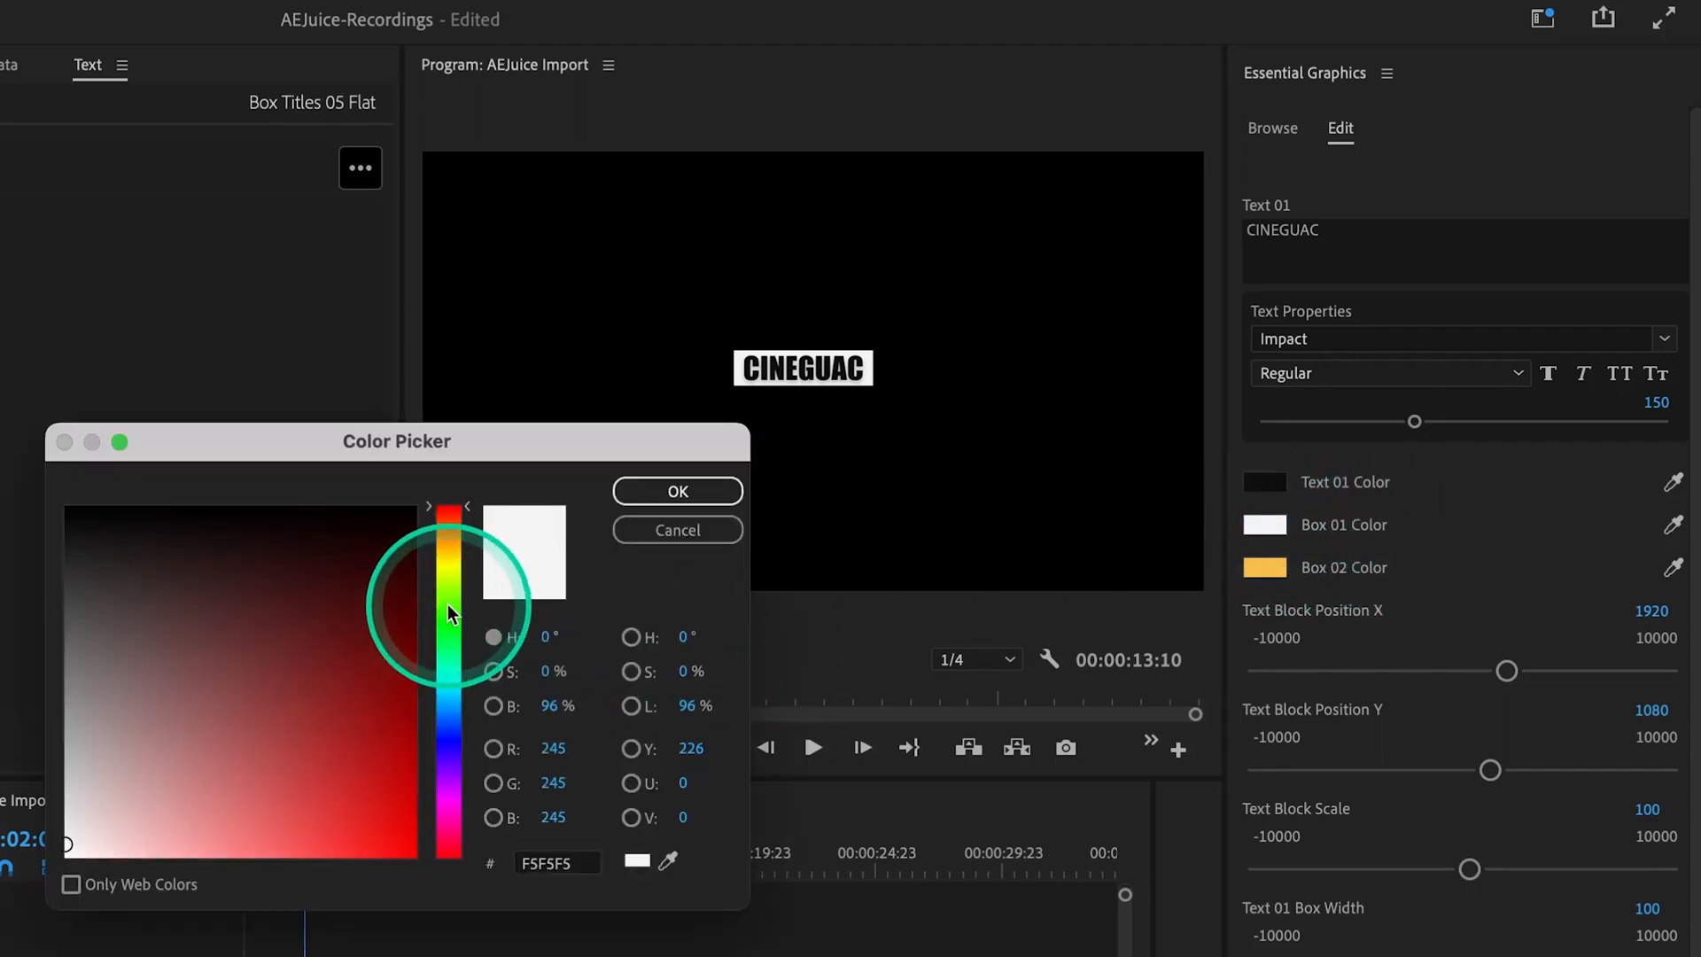
pyautogui.click(677, 491)
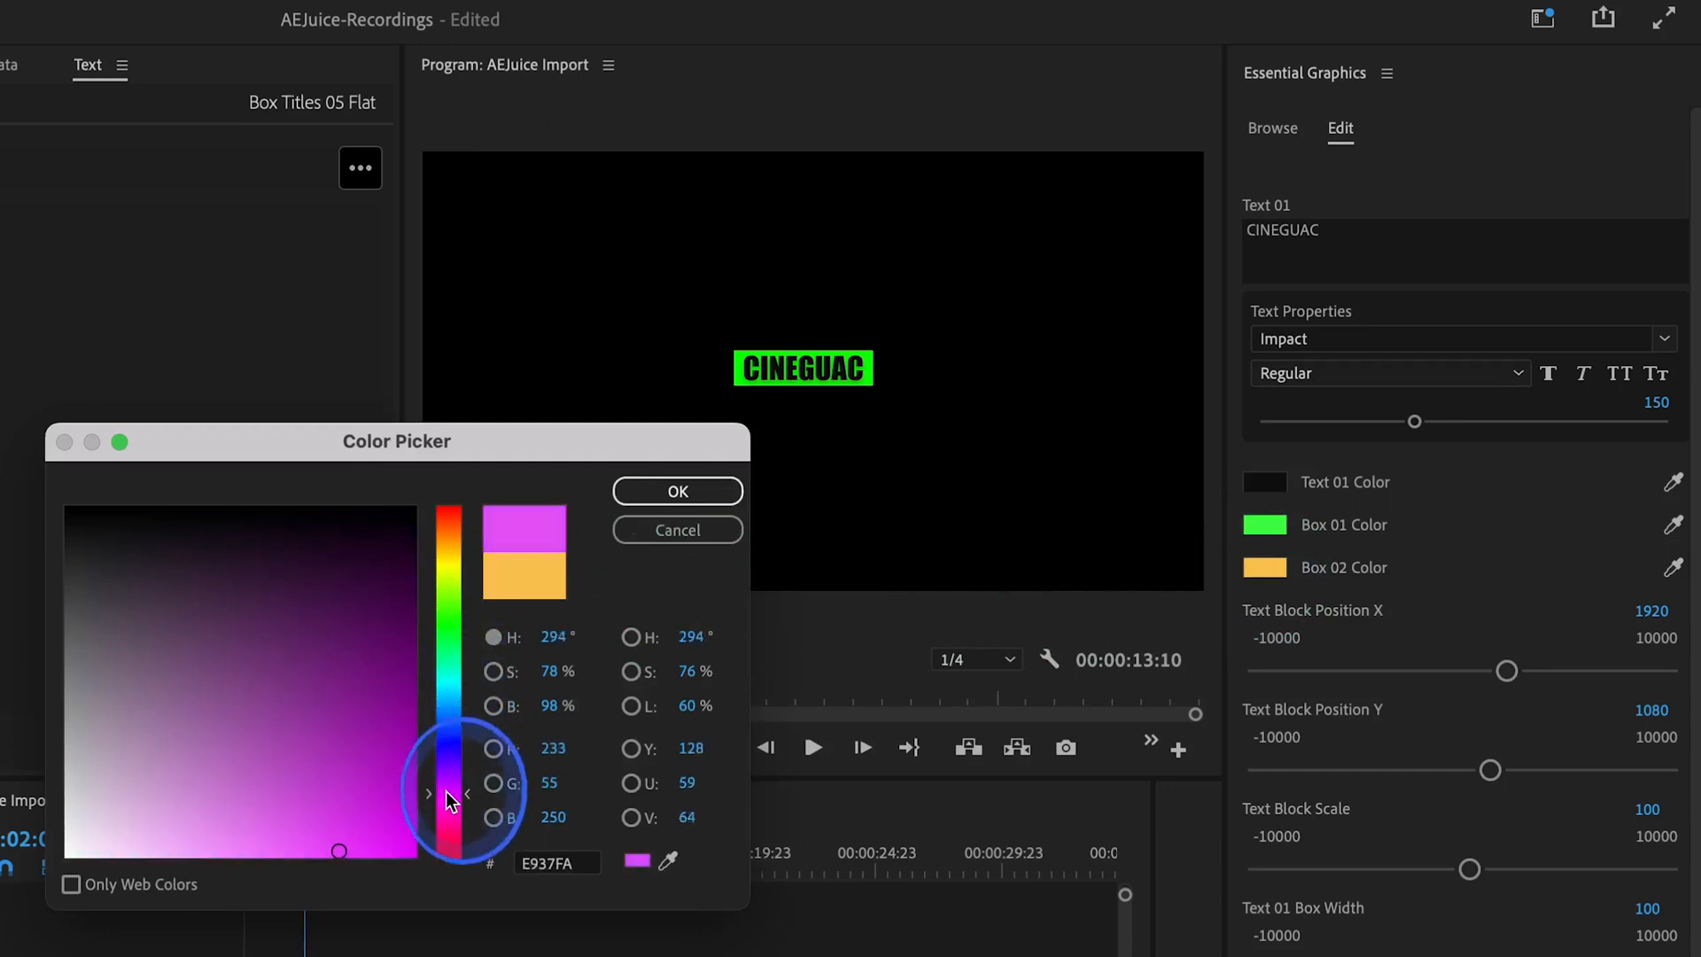
pyautogui.click(677, 491)
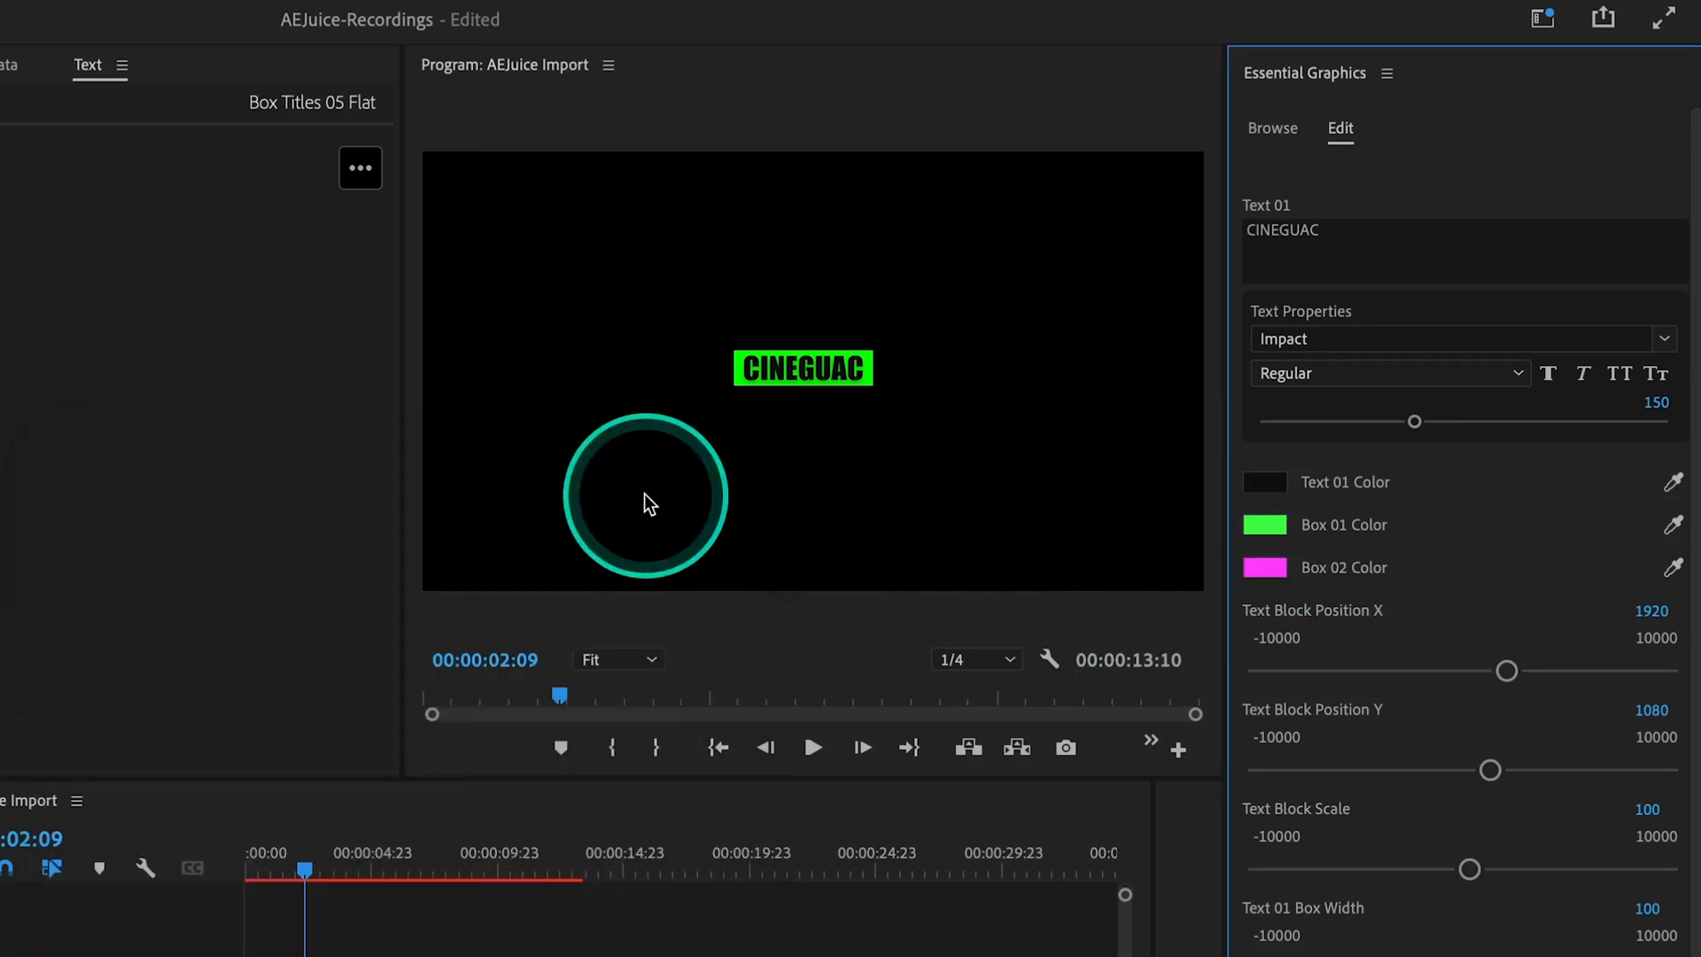
pyautogui.click(813, 747)
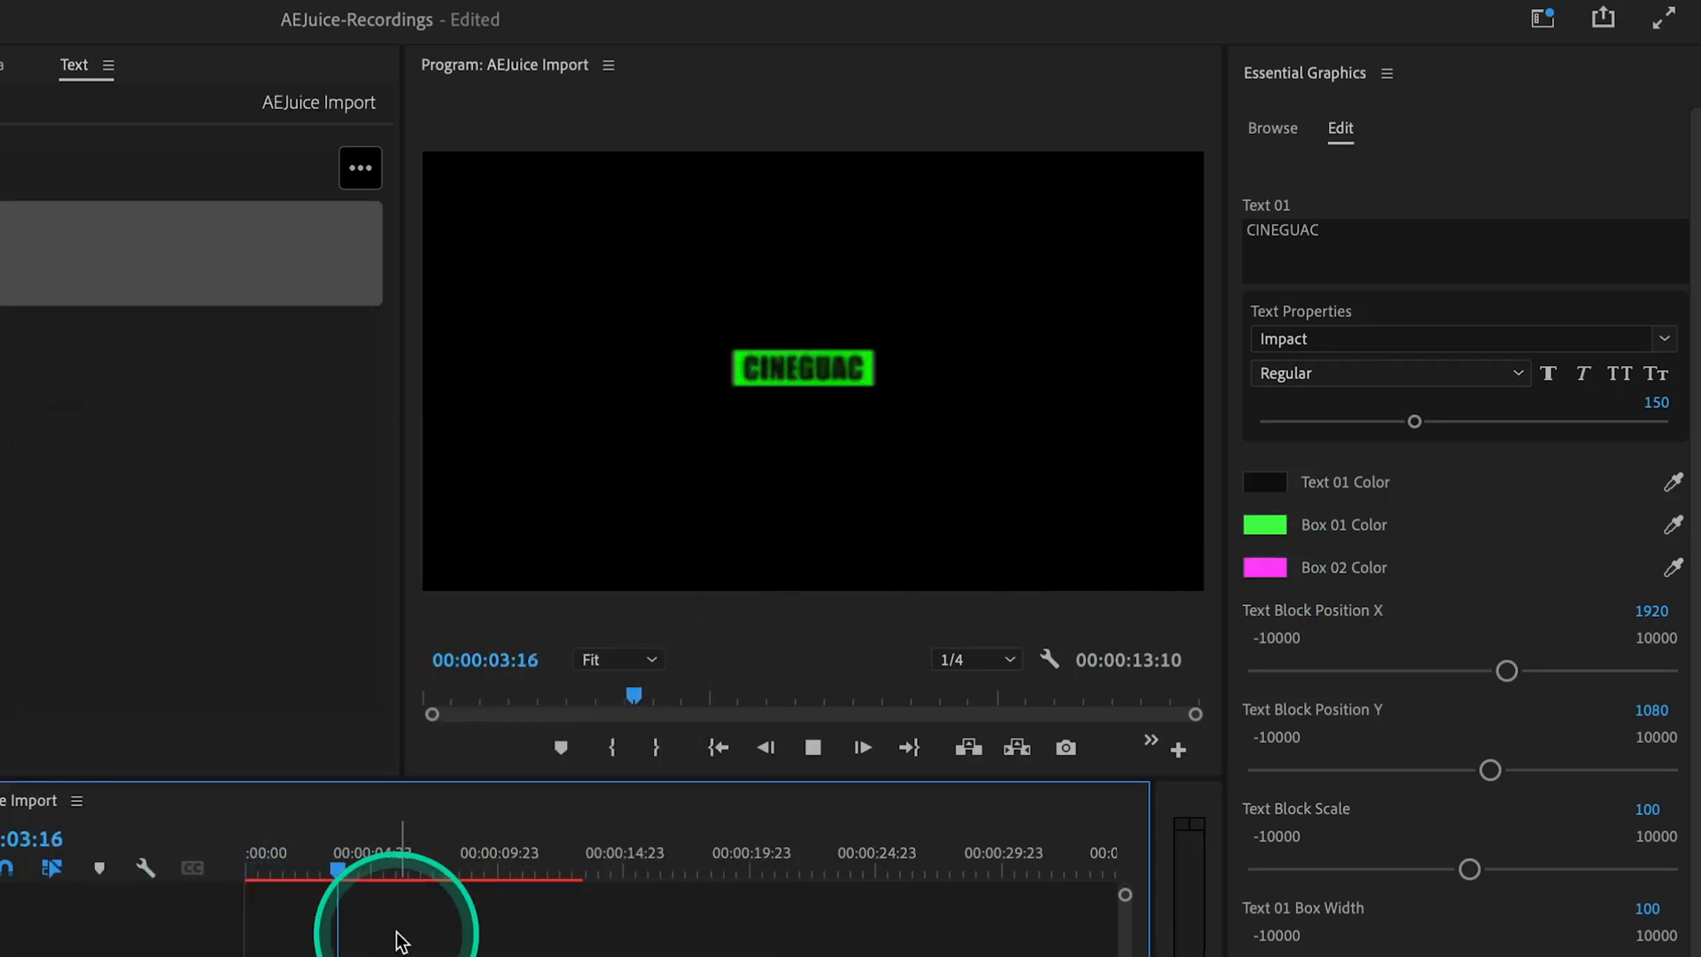
# Step: Scrub through the CINEGUAC title animation, then start a new project for the AEJuice catalogue
pyautogui.moveTo(1414, 421); pyautogui.dragTo(1667, 421)
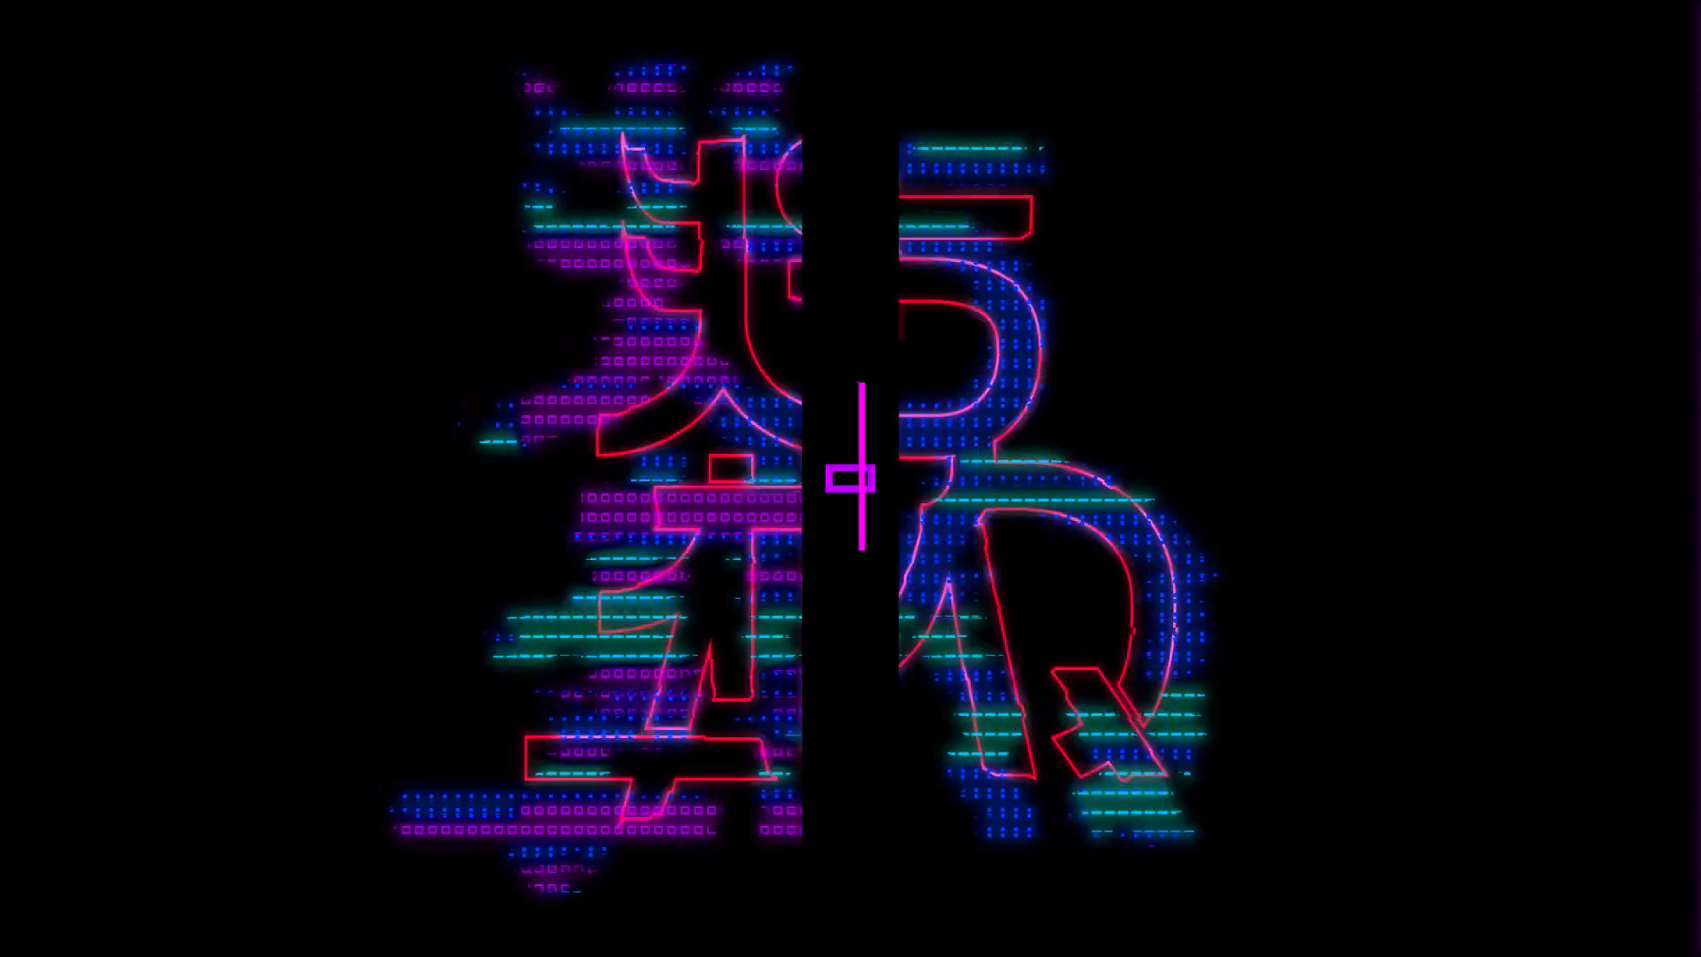
pyautogui.click(577, 7)
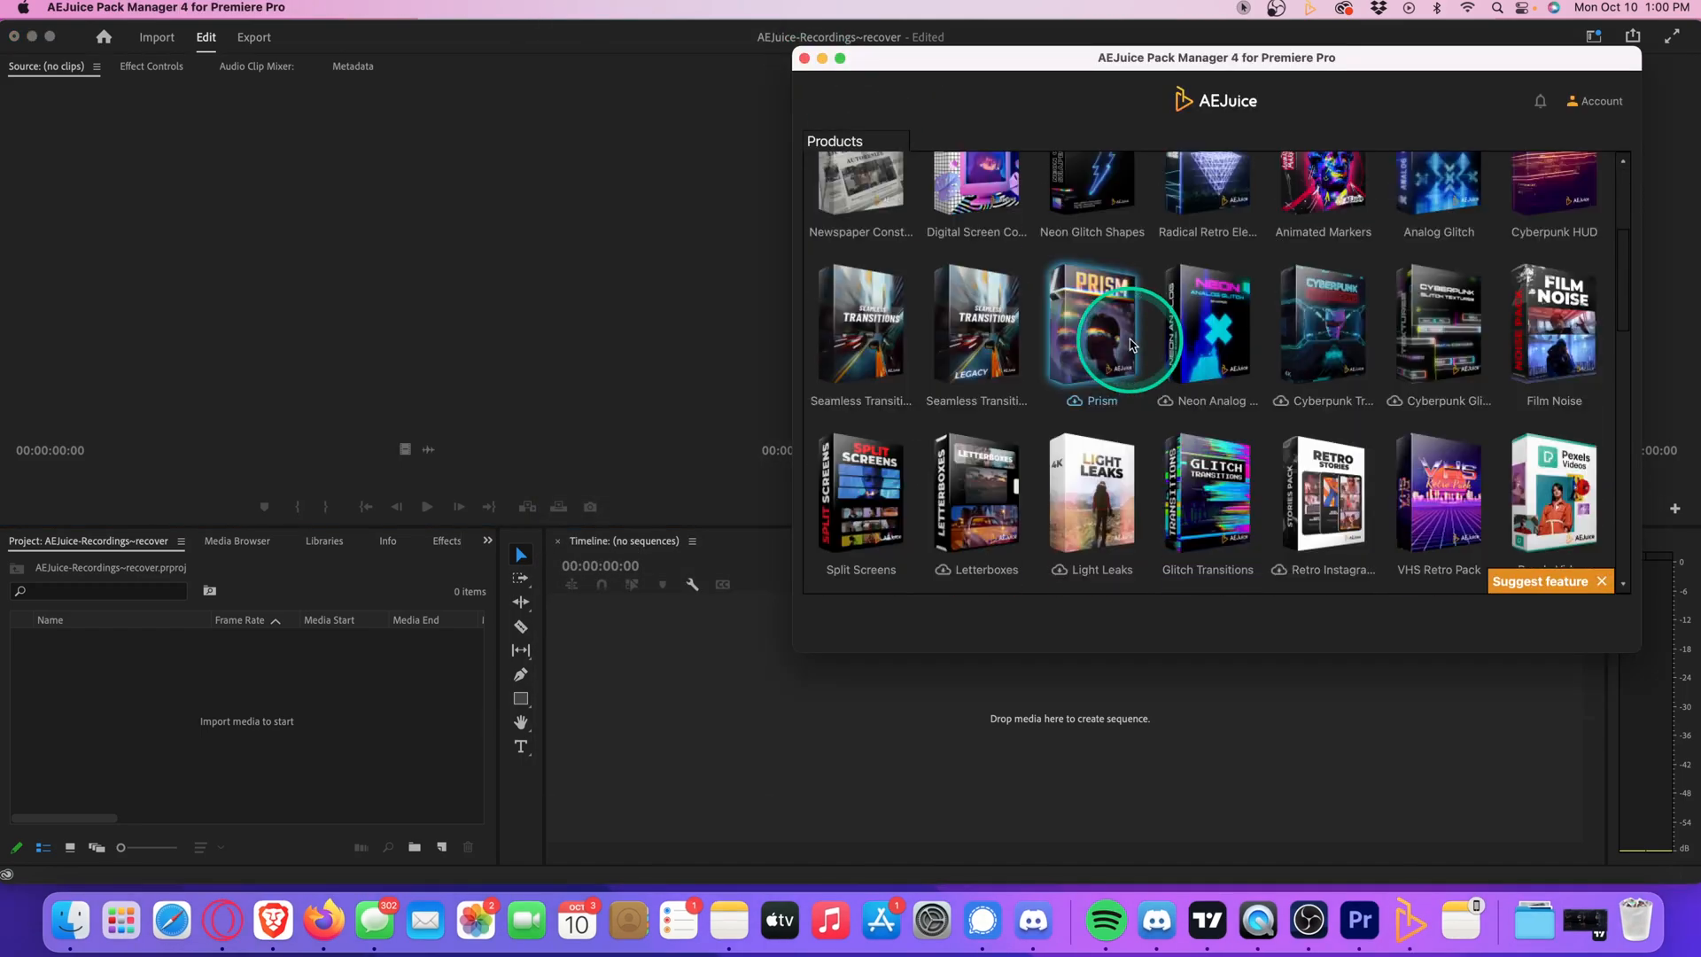
# Step: Scroll the Neon Titles thumbnails to find and select Neon Scene 02
pyautogui.scroll(-3)
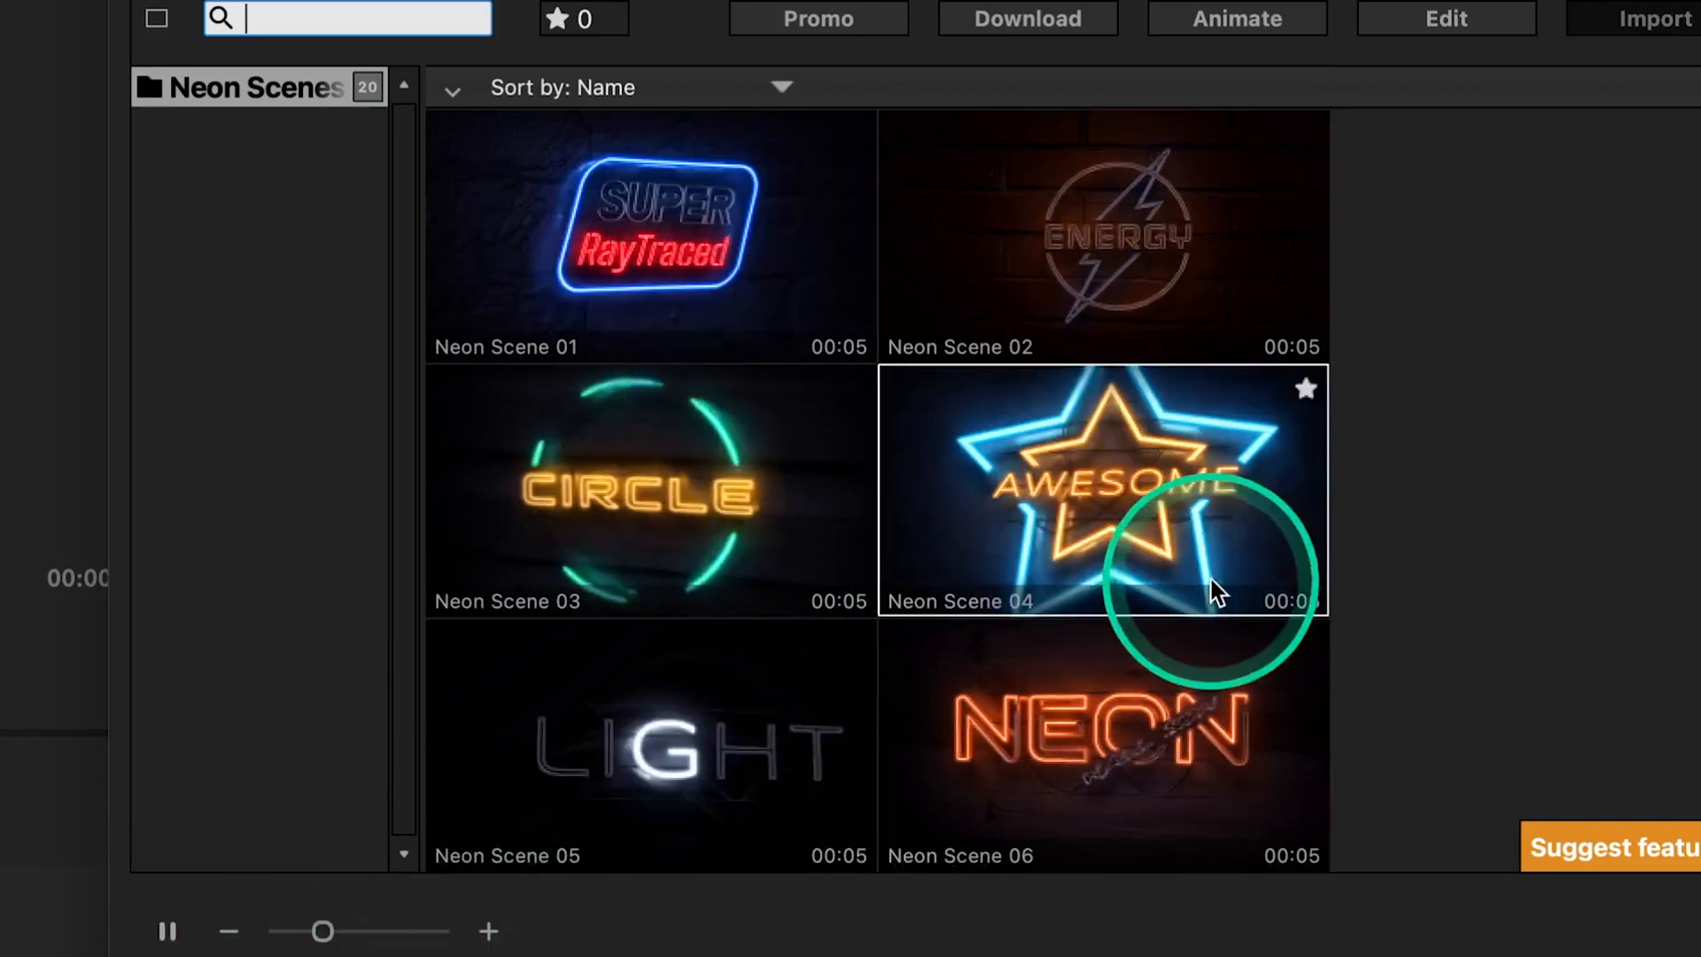
pyautogui.scroll(-3)
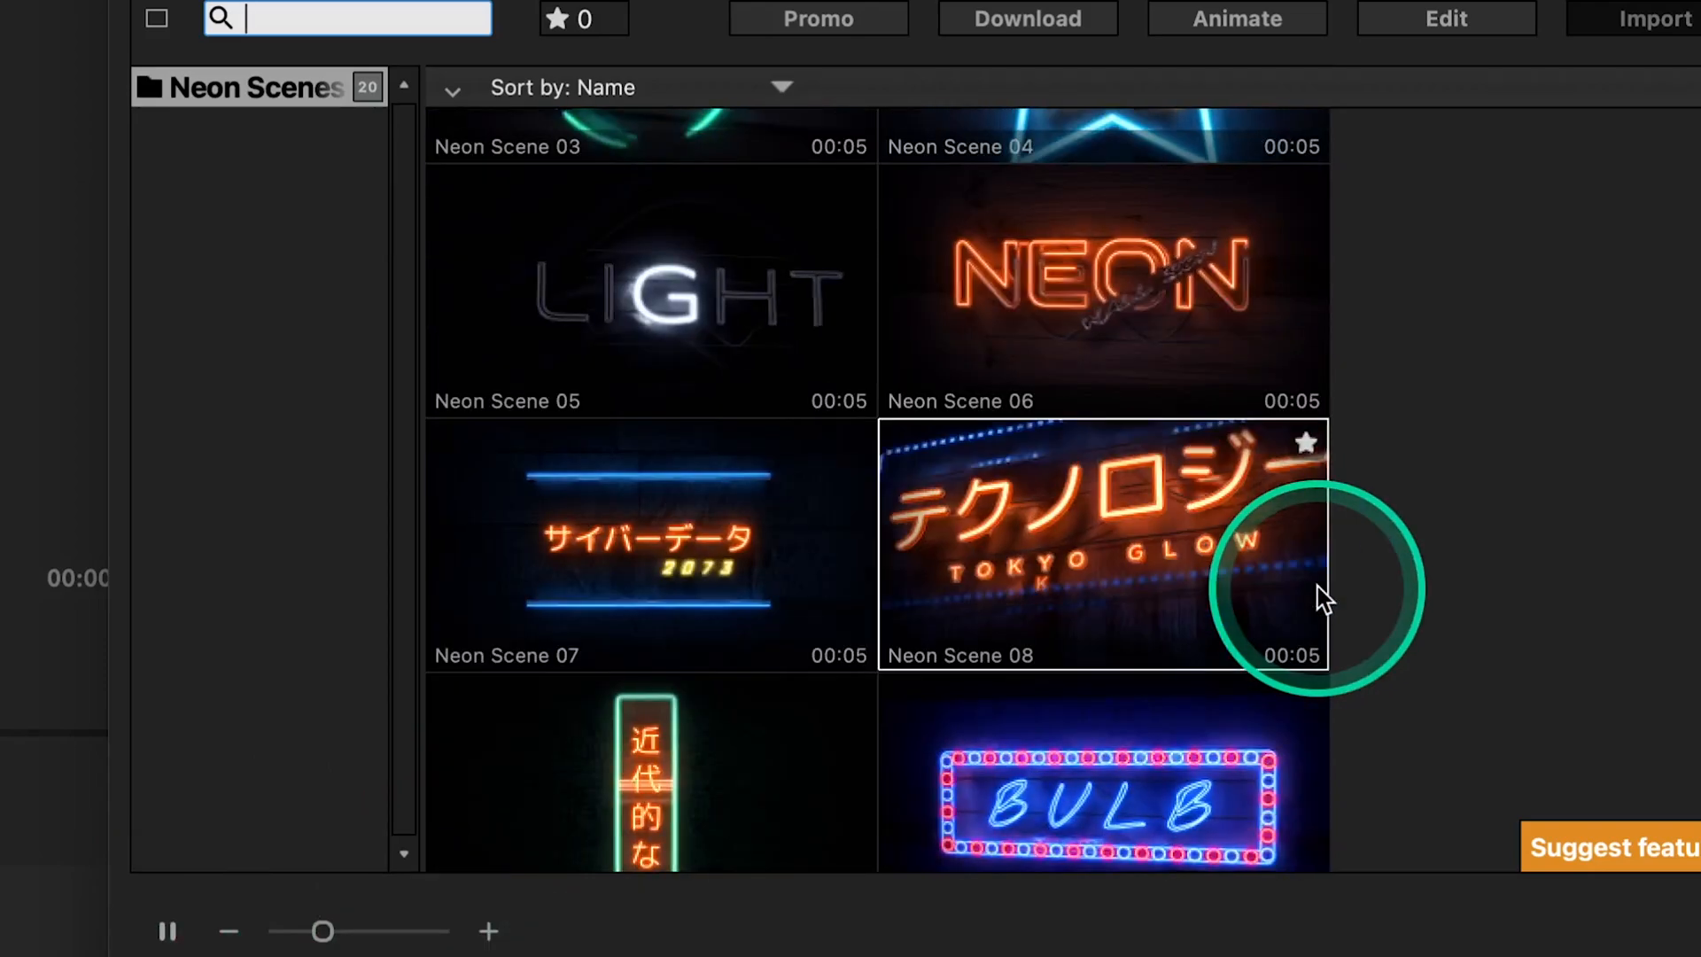
pyautogui.scroll(-3)
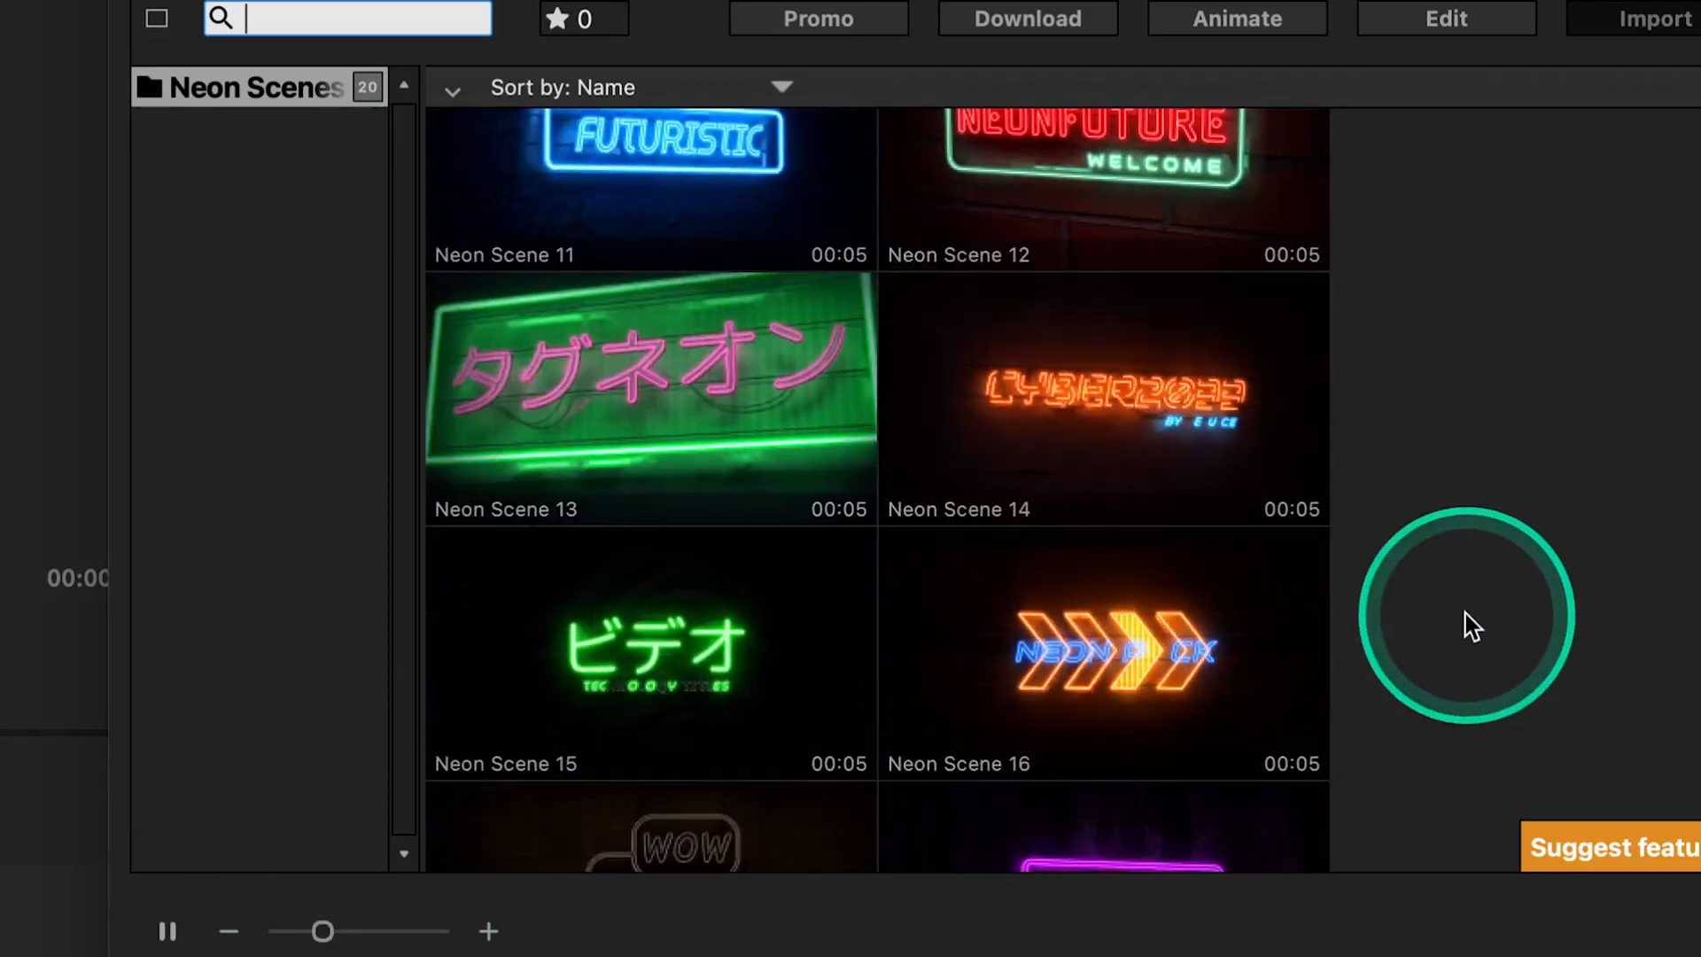
pyautogui.scroll(3)
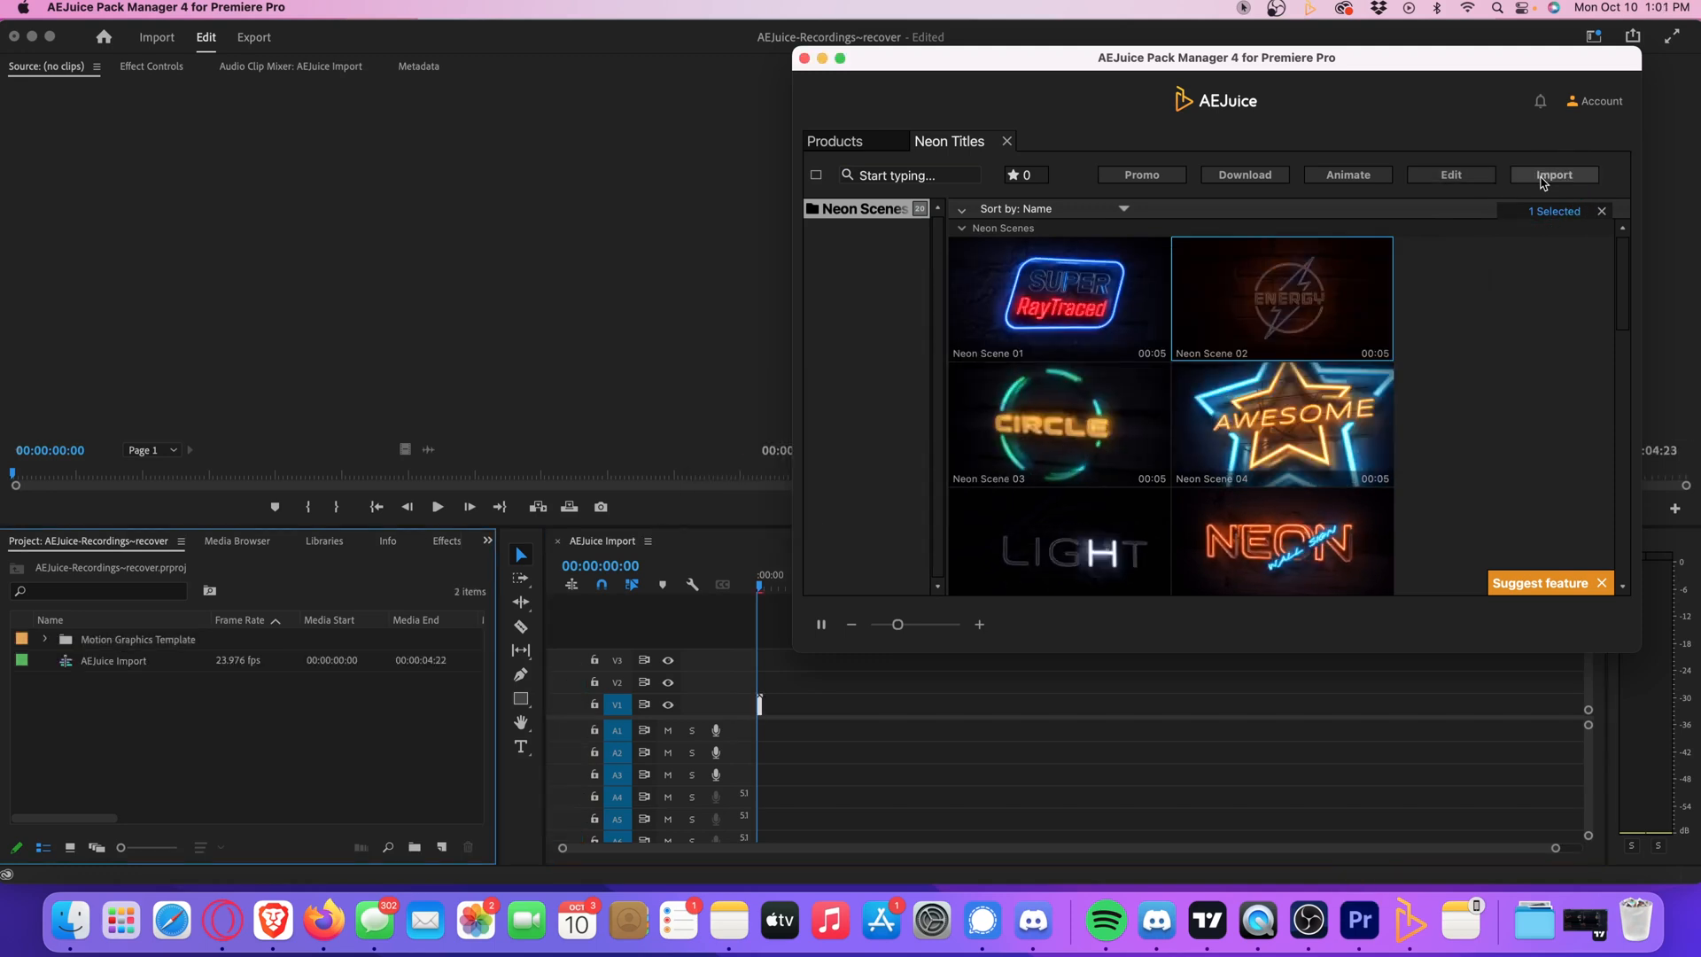
# Step: Import Neon Scene 02, change its ENERGY text to CINEGUAC and confirm a magenta Lightning Color
pyautogui.click(1552, 174)
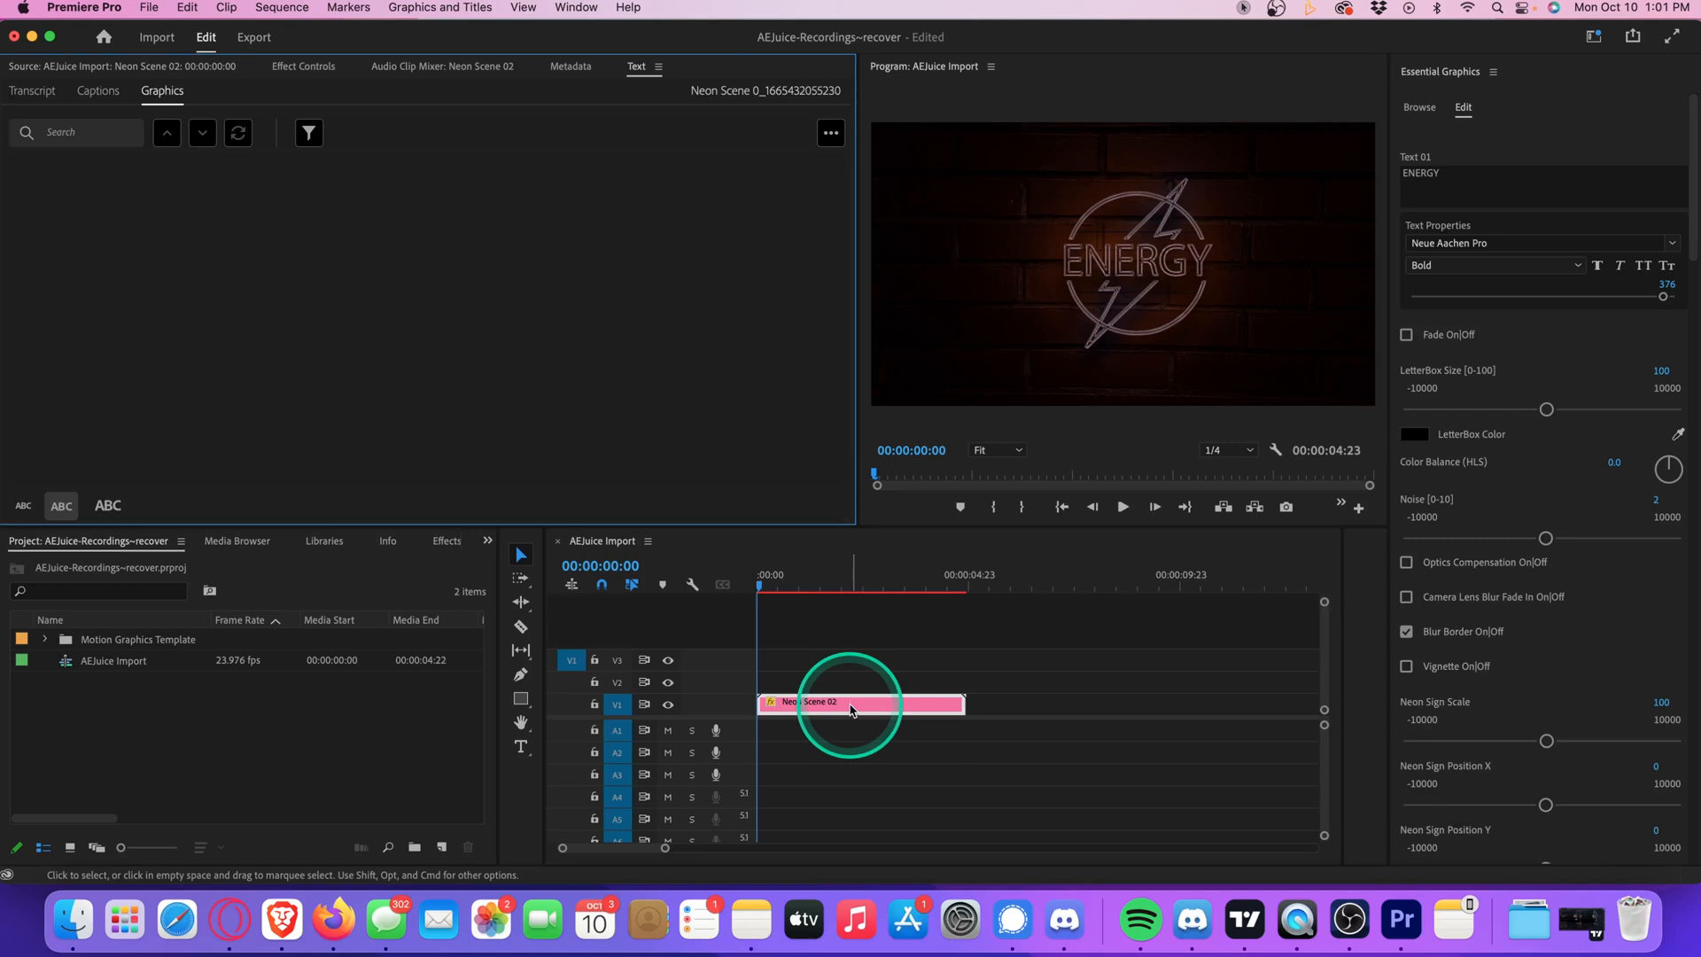
pyautogui.click(1448, 181)
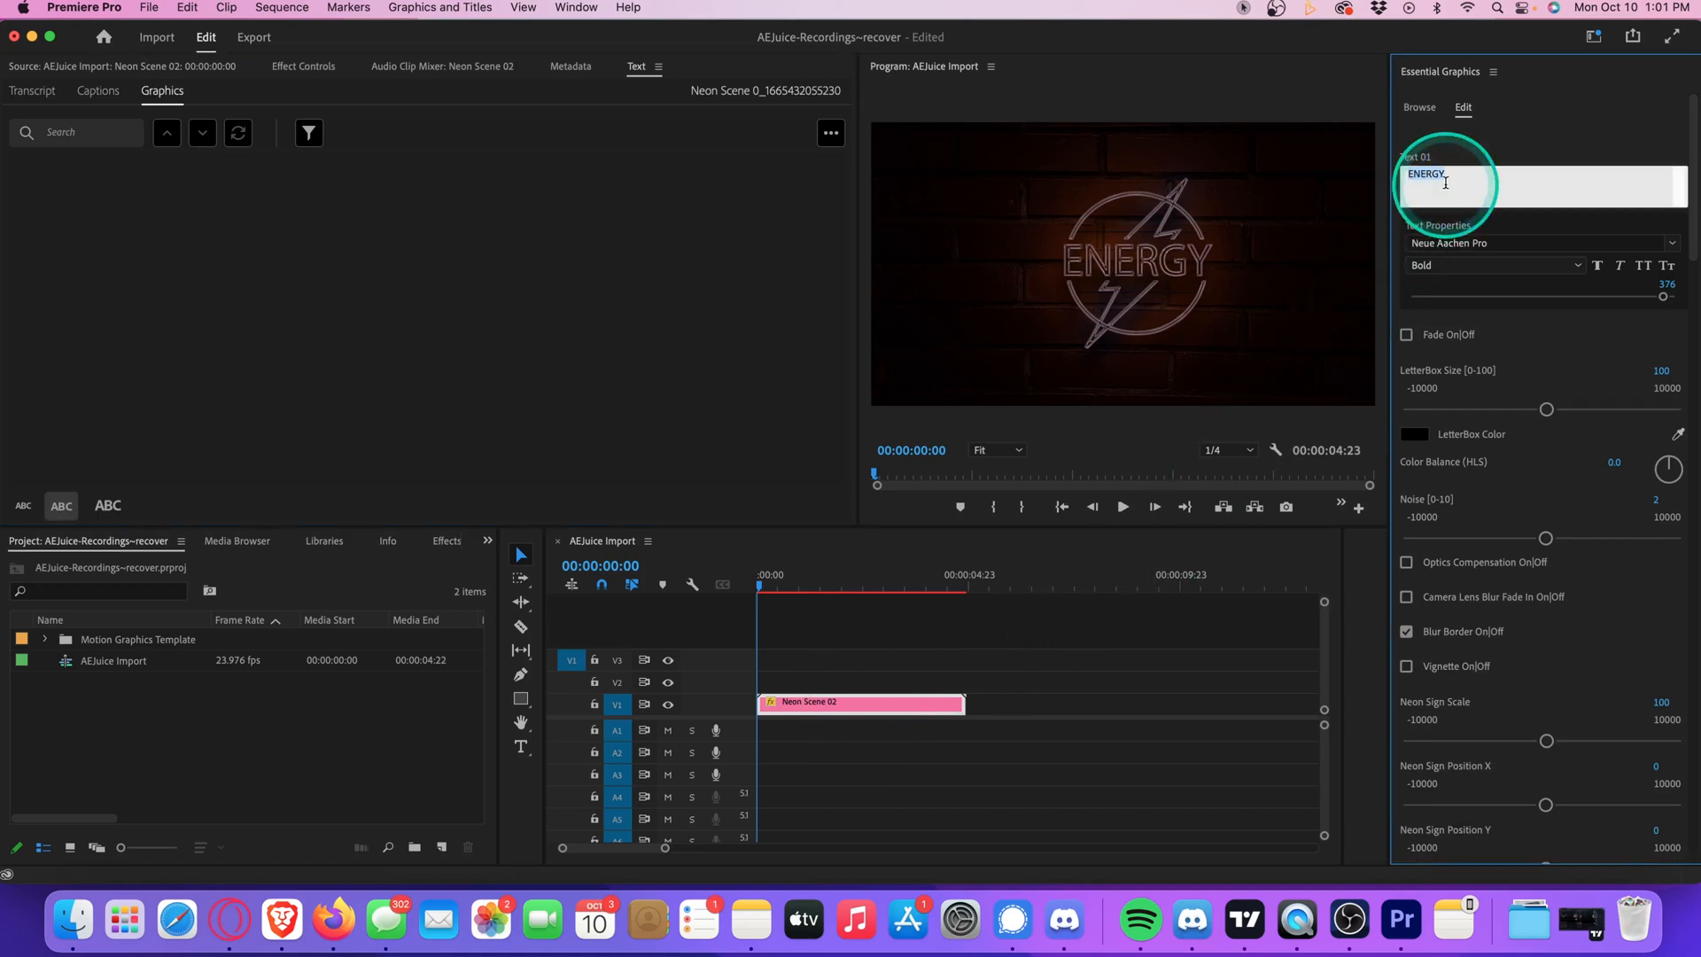
pyautogui.write('CINEGUAC')
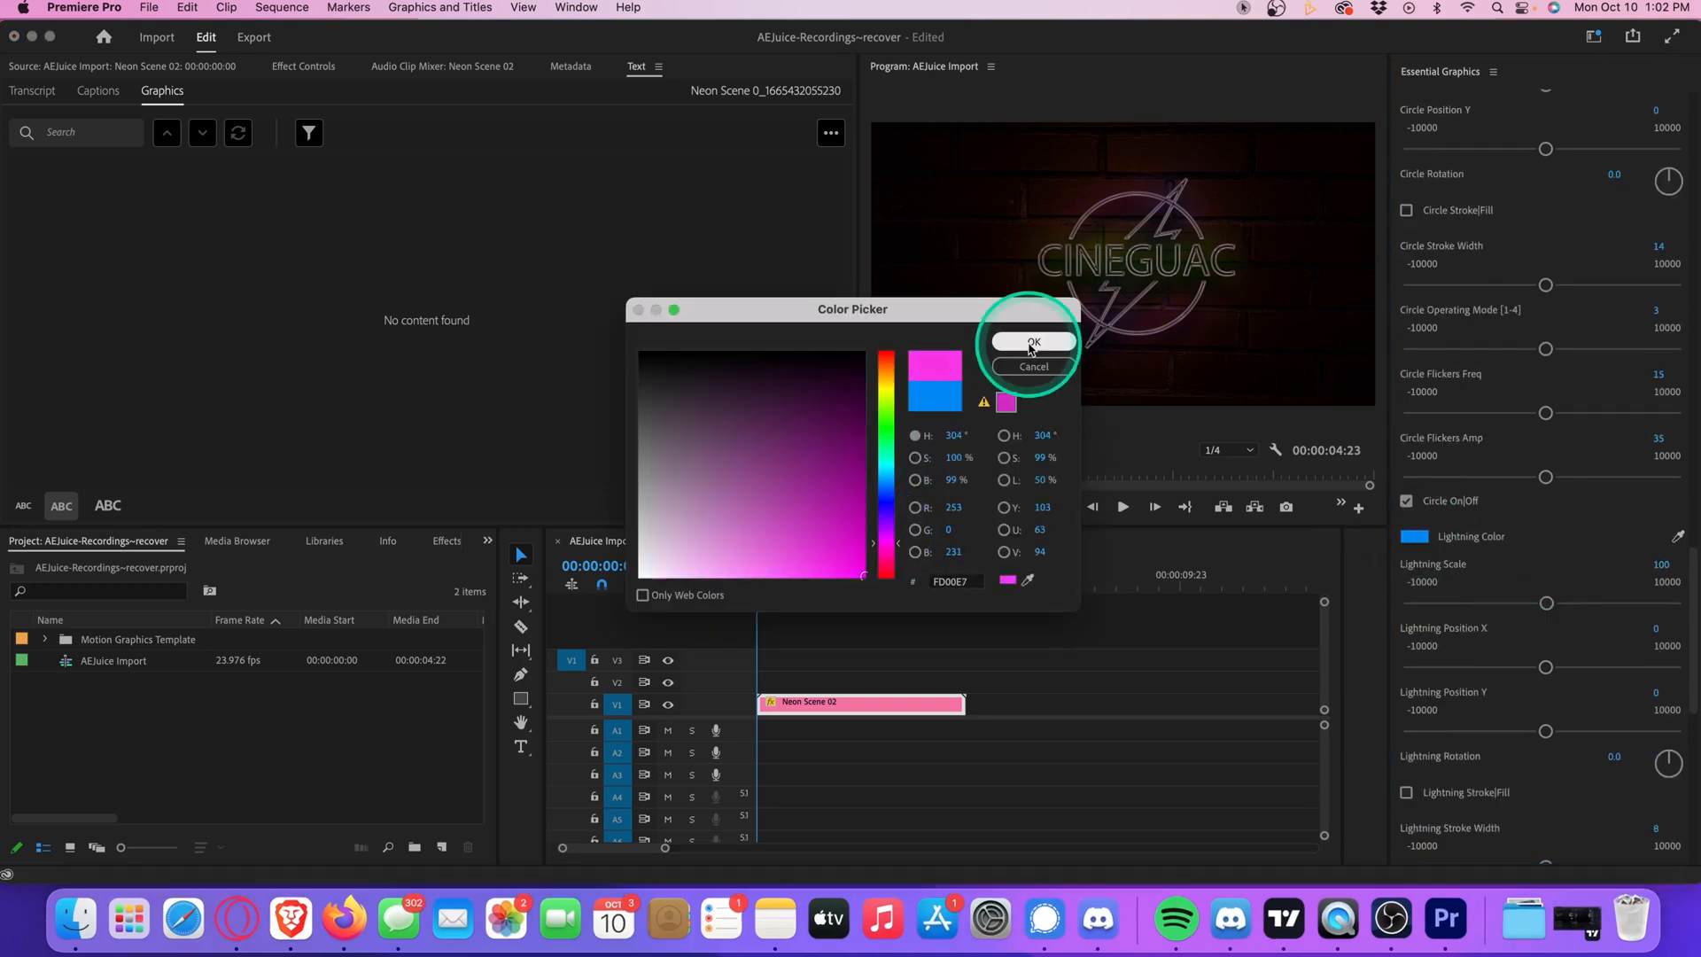
pyautogui.click(1032, 342)
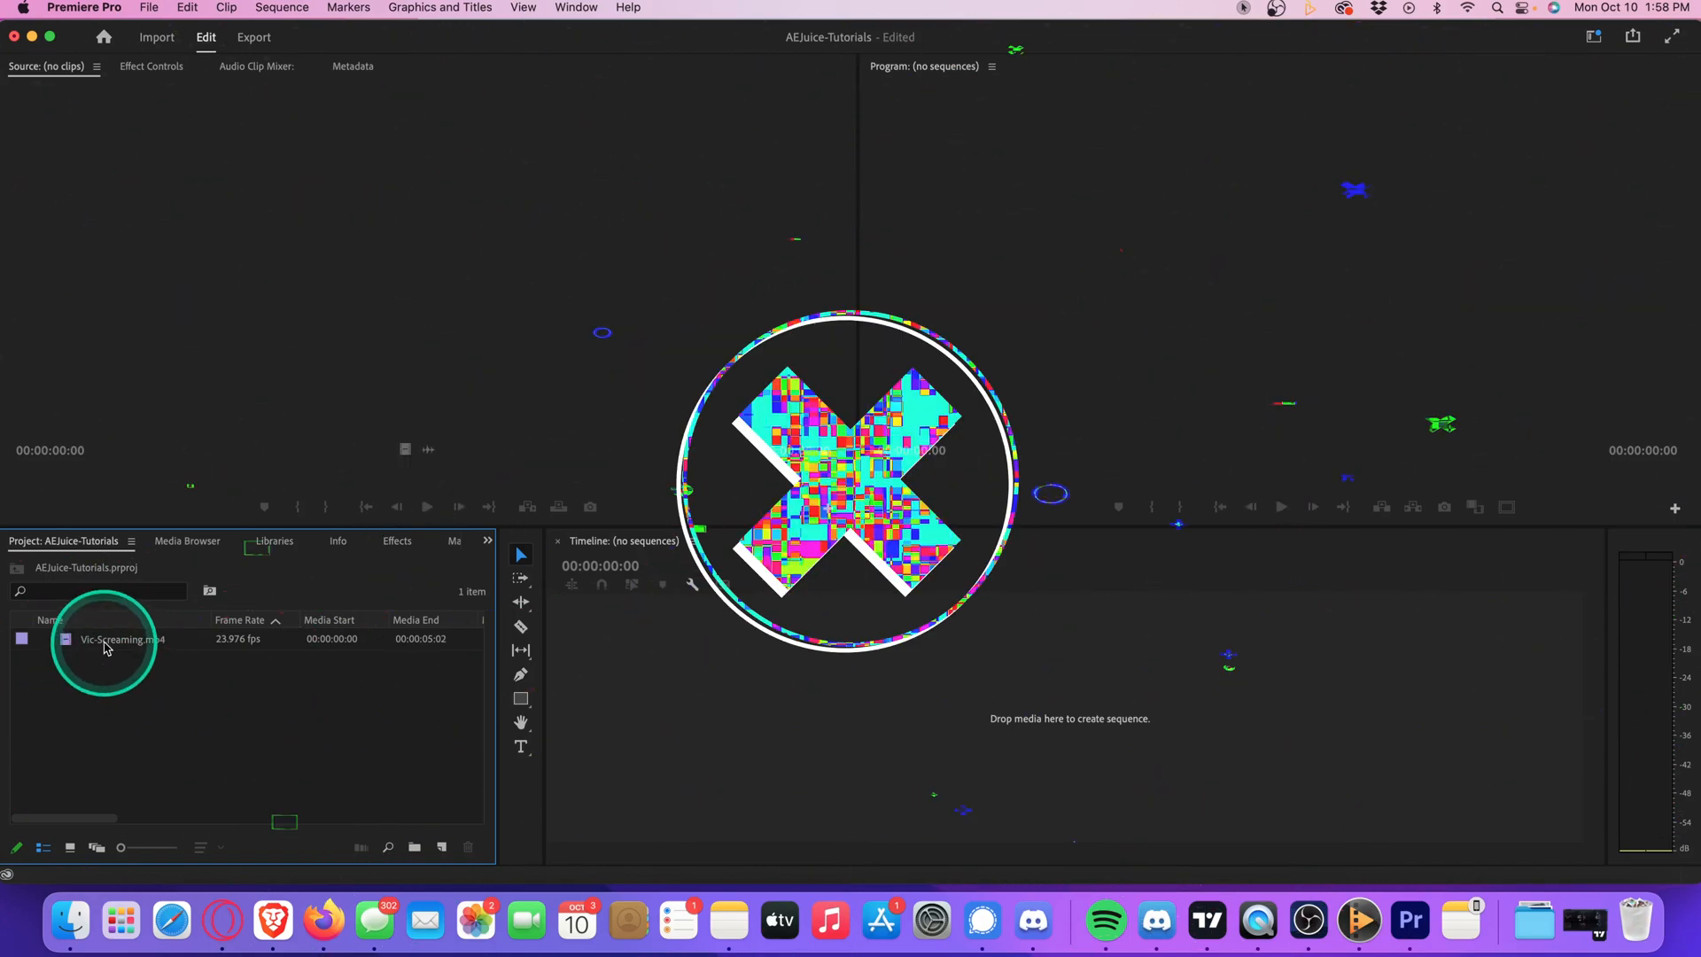
# Step: Load Vic-Screaming.mp4 in the Source Monitor and head to the Window menu for the AEJuice manager
pyautogui.doubleClick(104, 638)
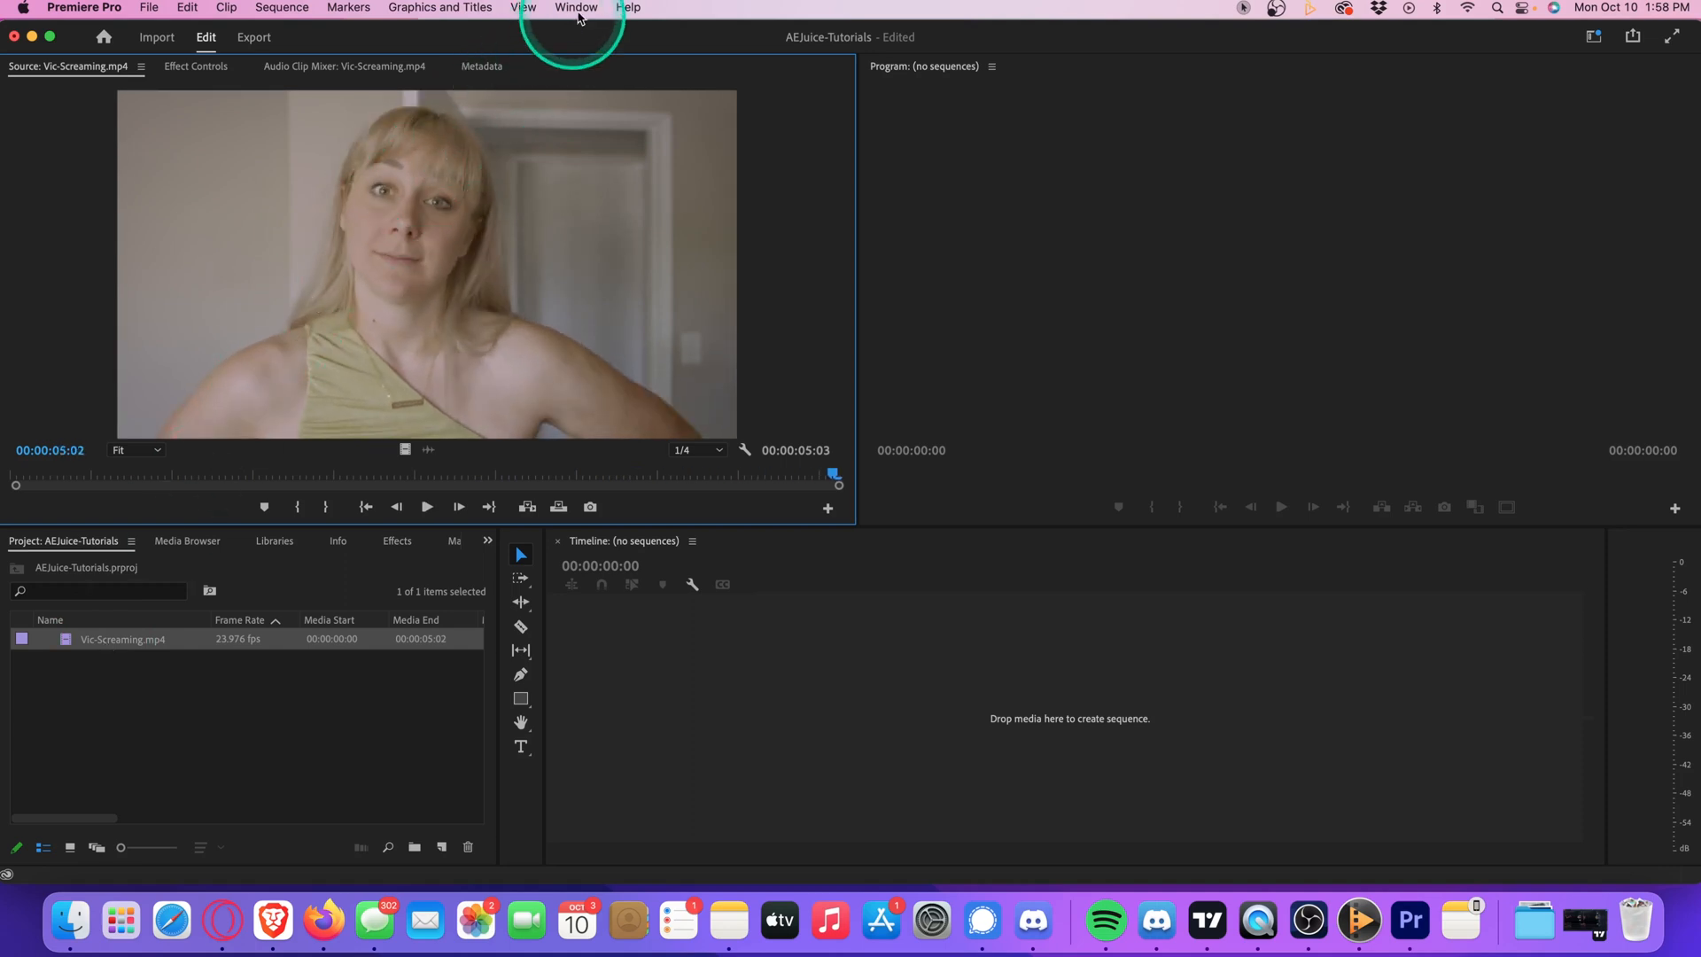
pyautogui.click(575, 8)
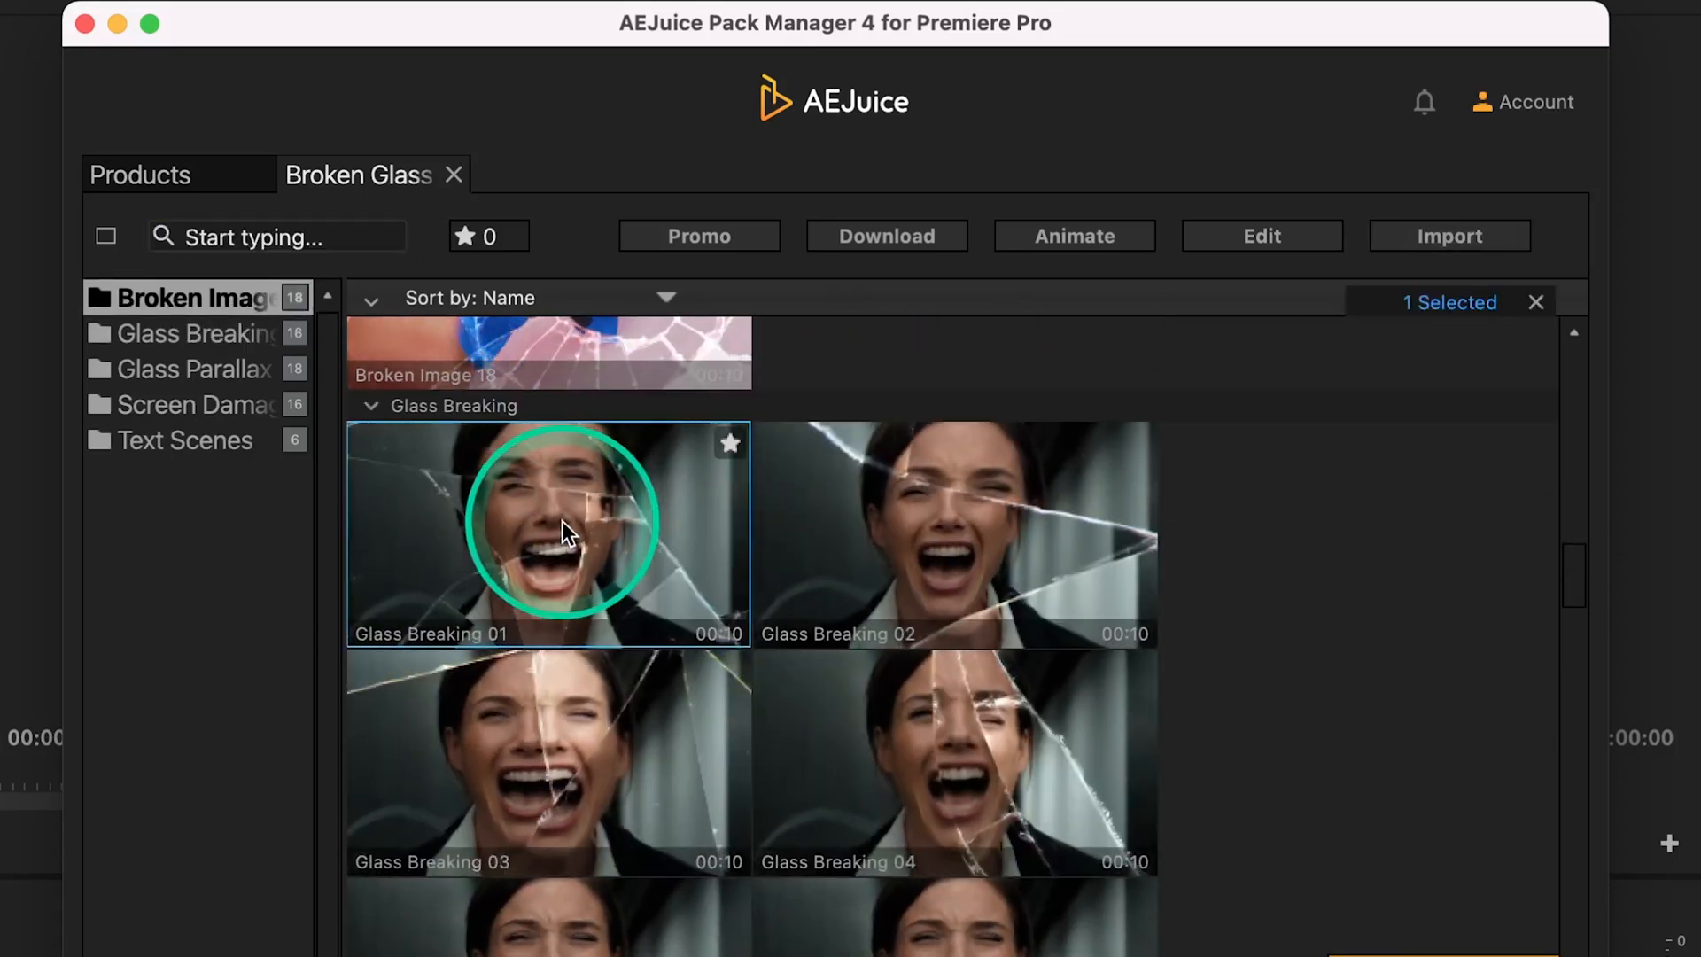
# Step: Select the Glass Breaking 01 template from the Broken Glass pack
pyautogui.click(1449, 236)
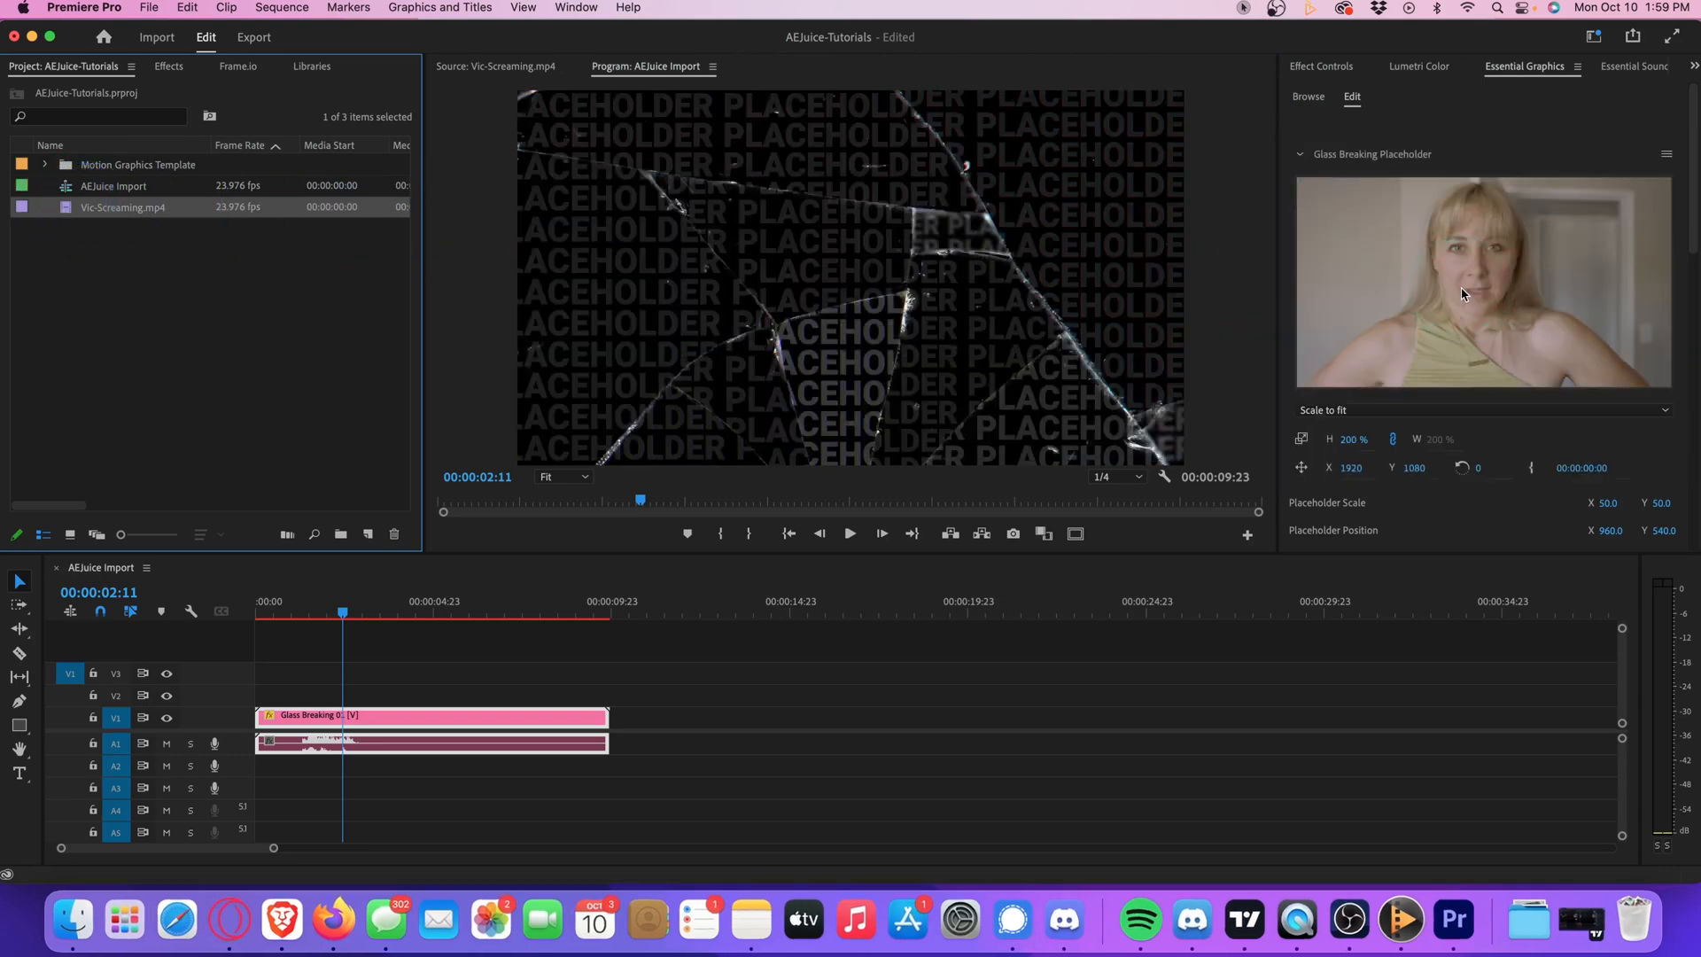
# Step: Apply Vic-Screaming.mp4 to the Glass Breaking 01 placeholder, play it back and scroll the glass properties
pyautogui.click(344, 609)
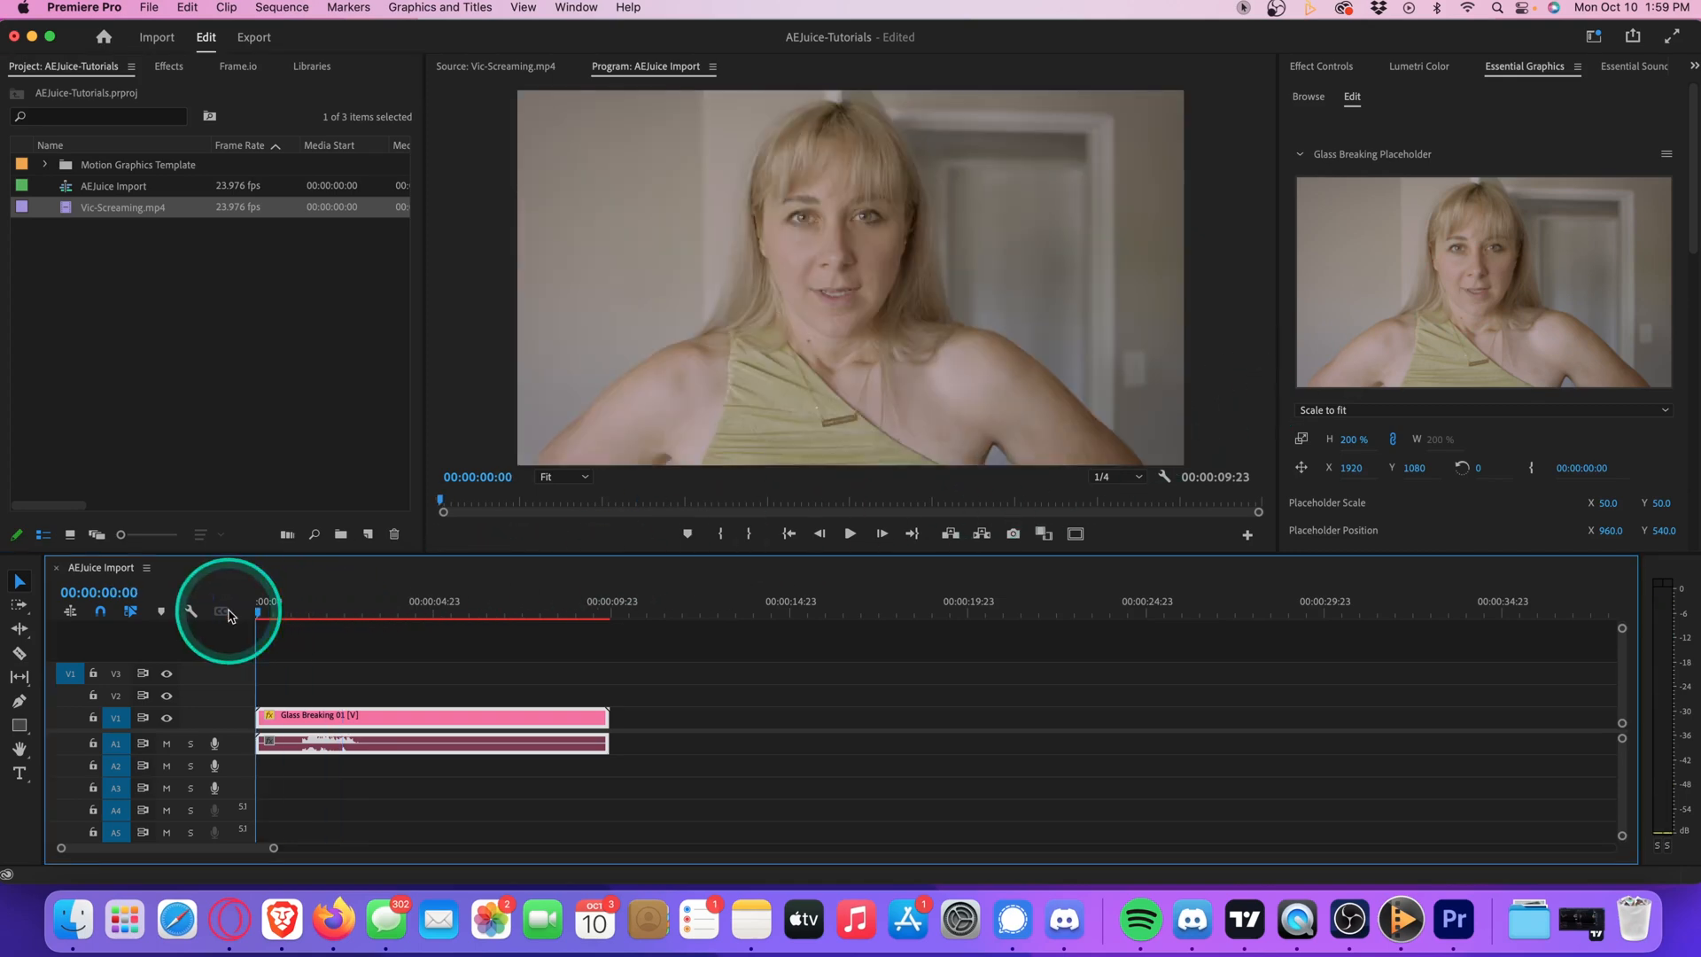
pyautogui.click(851, 534)
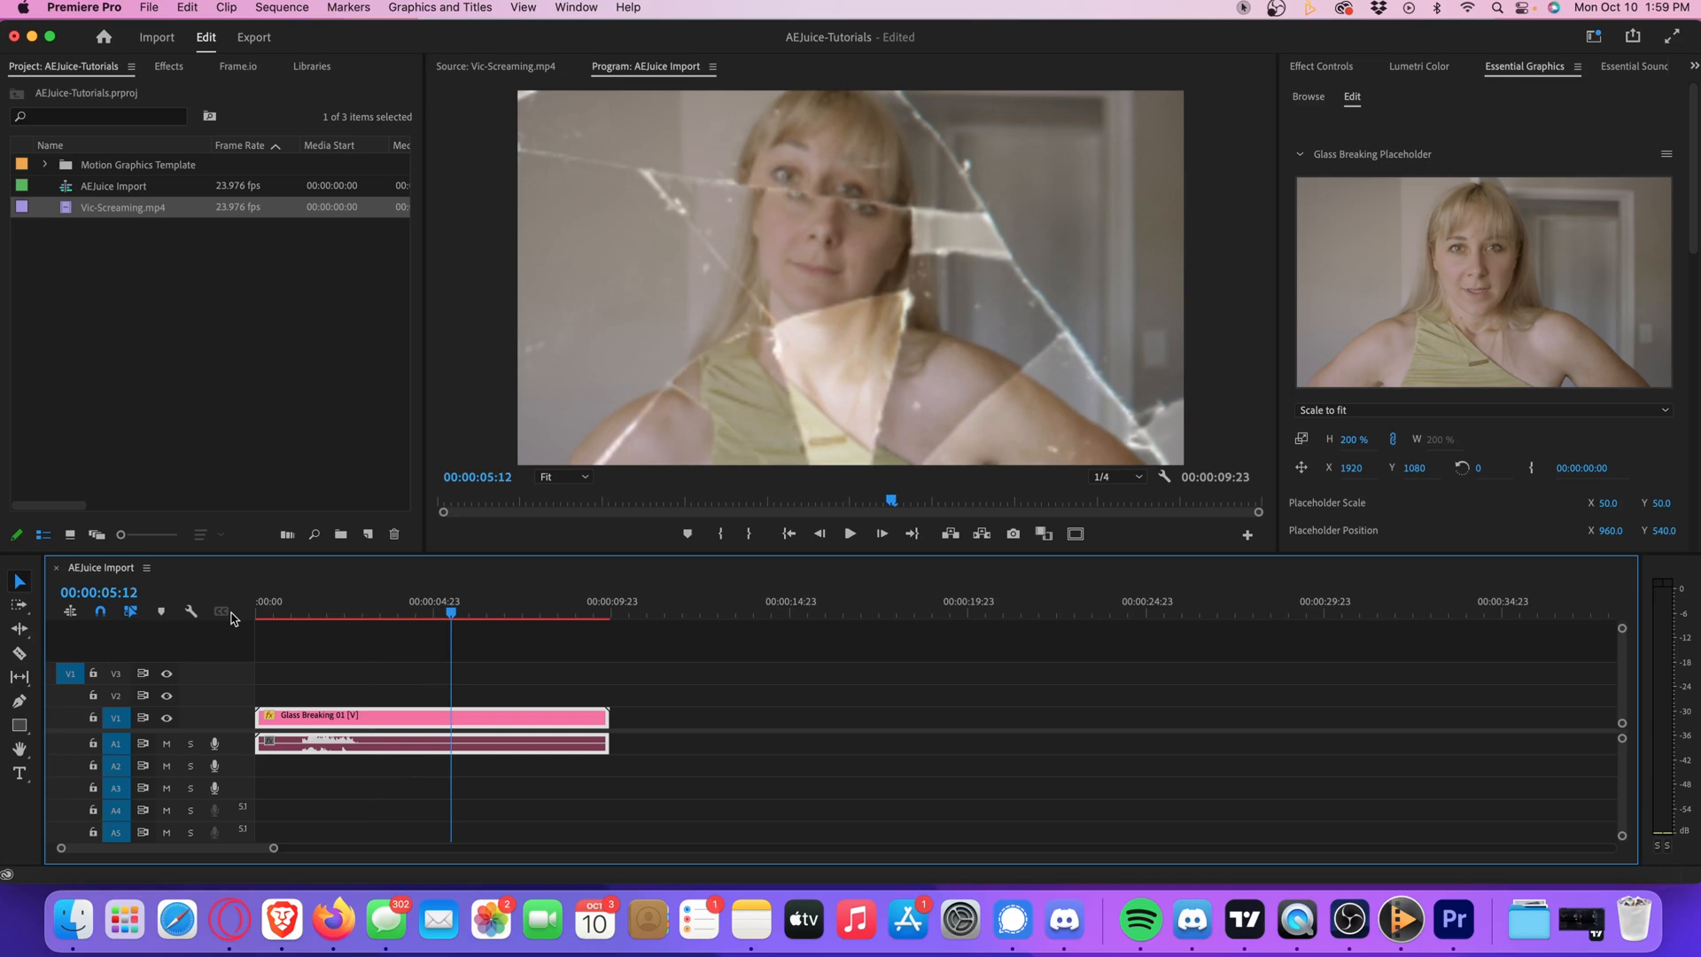
pyautogui.click(309, 608)
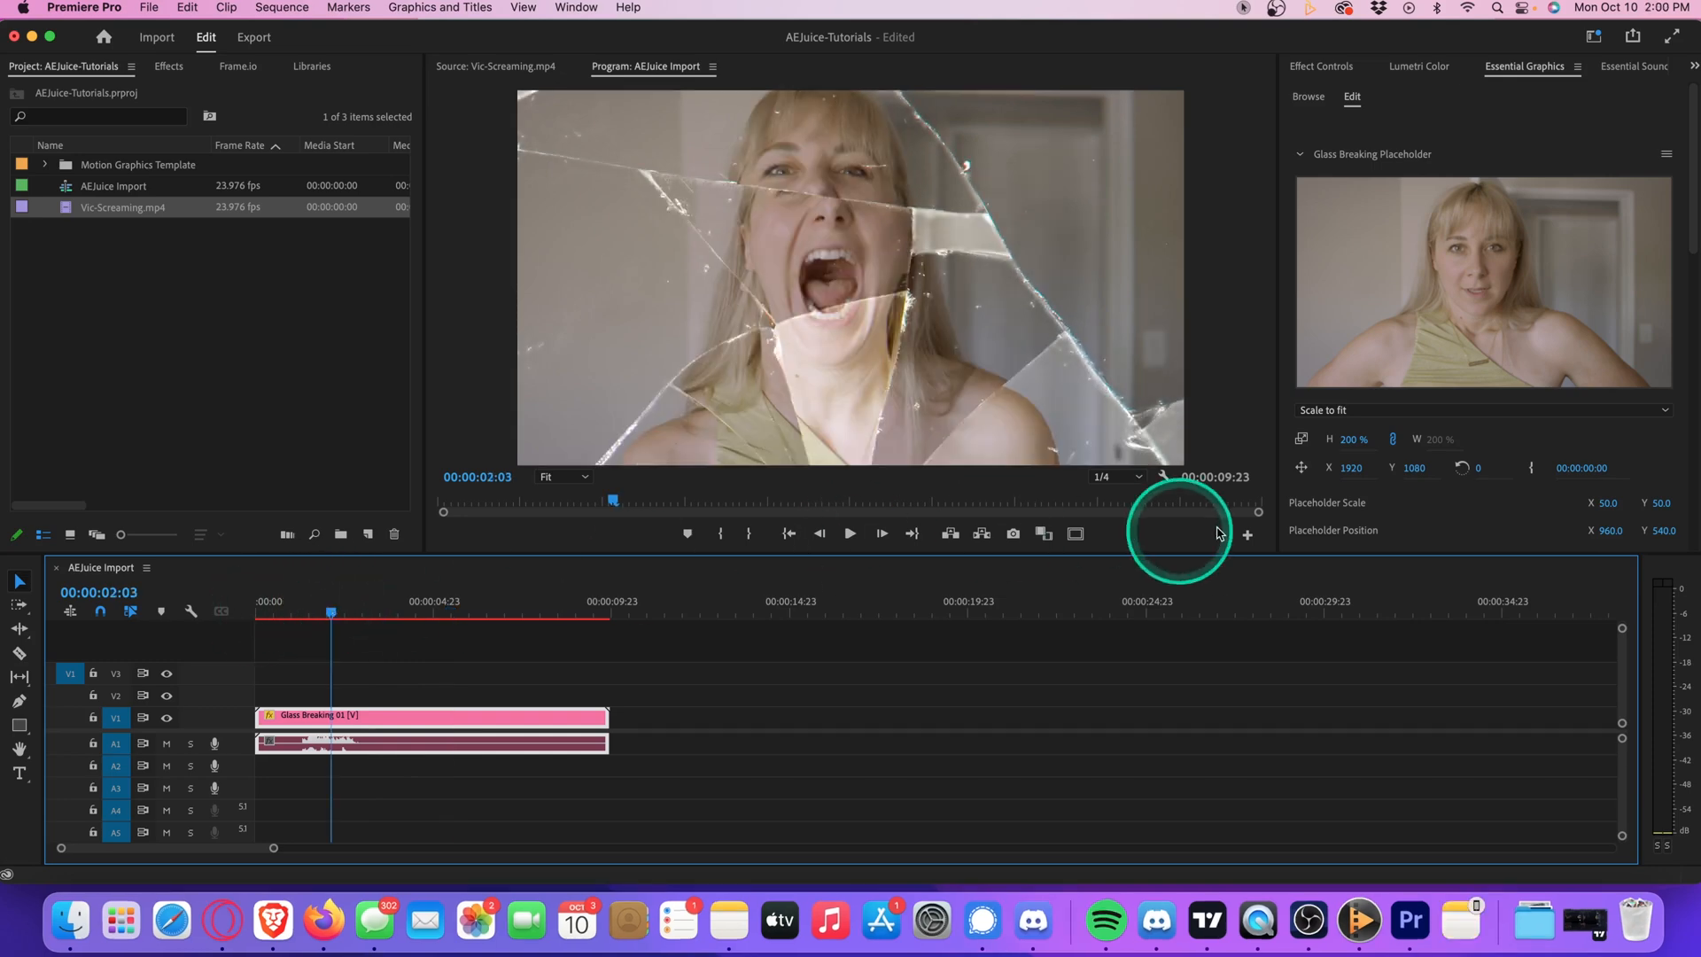
pyautogui.scroll(-3)
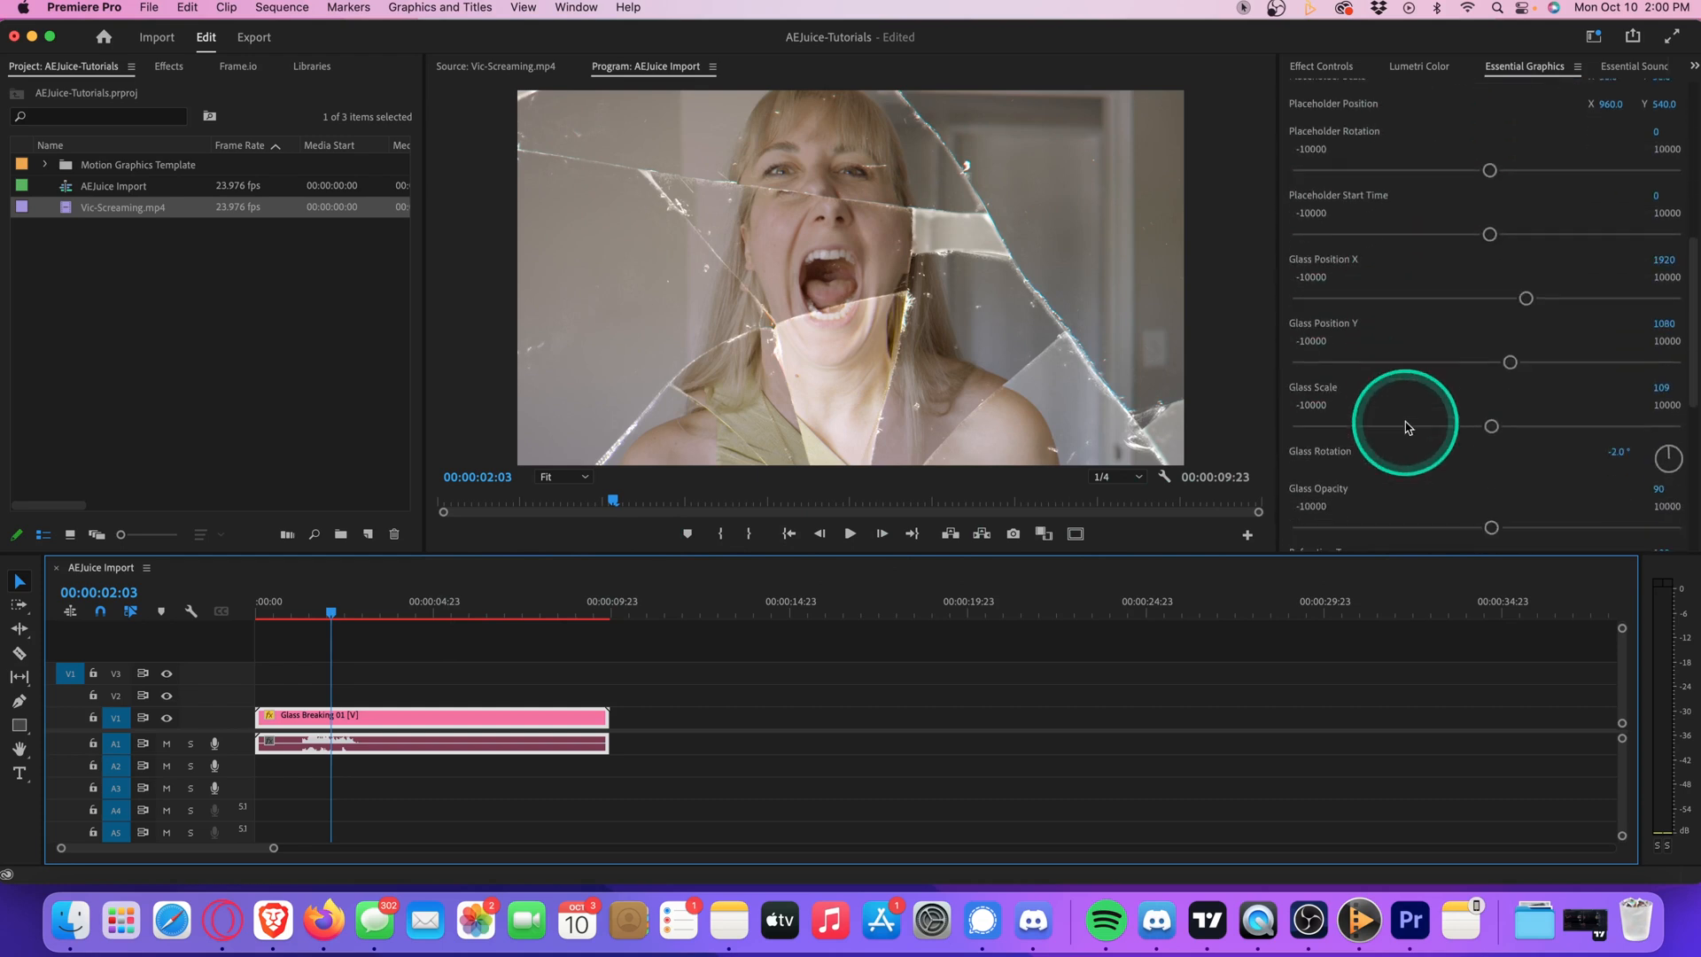